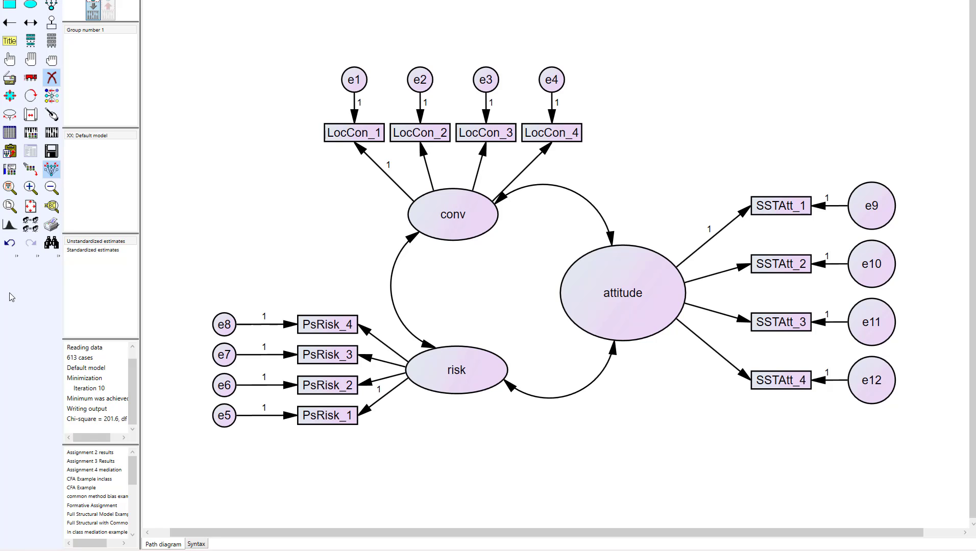
mouse_move(284, 235)
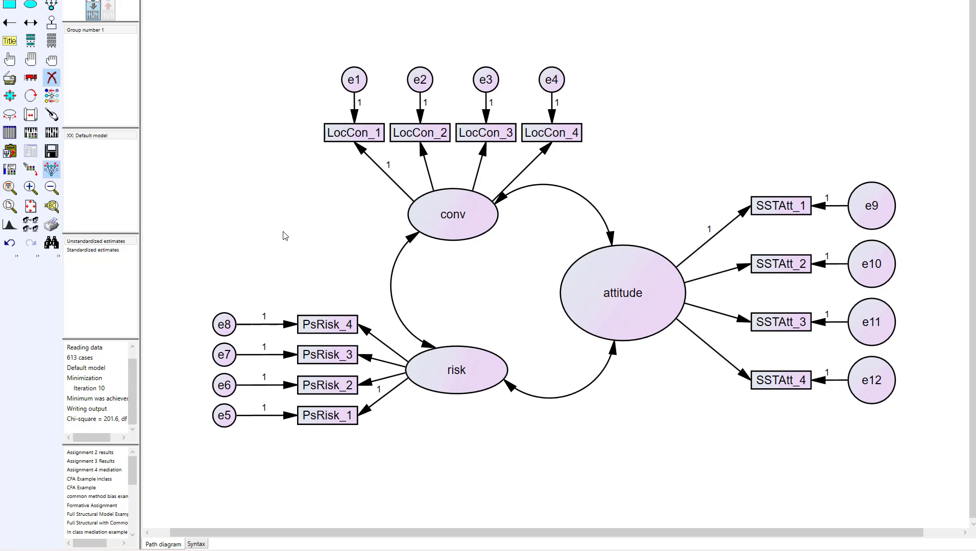
mouse_move(298, 222)
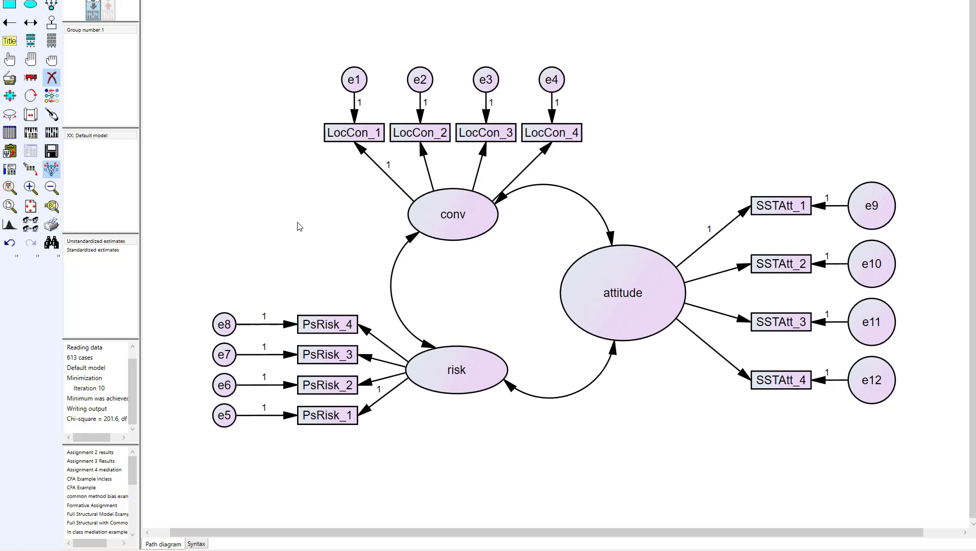
Step: Re-estimate the CFA model so it converges with chi-square 335.801 on 51 degrees of freedom
left_click(622, 292)
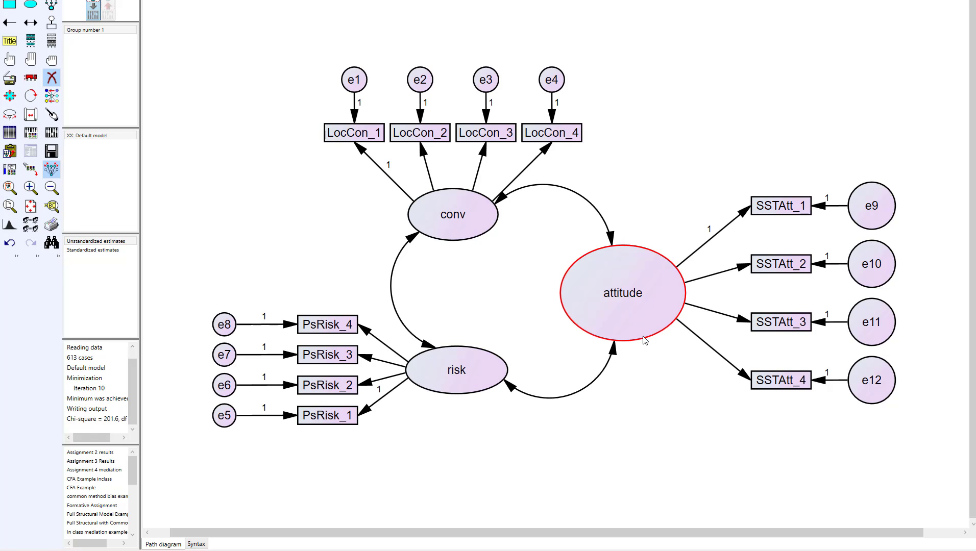
left_click(643, 353)
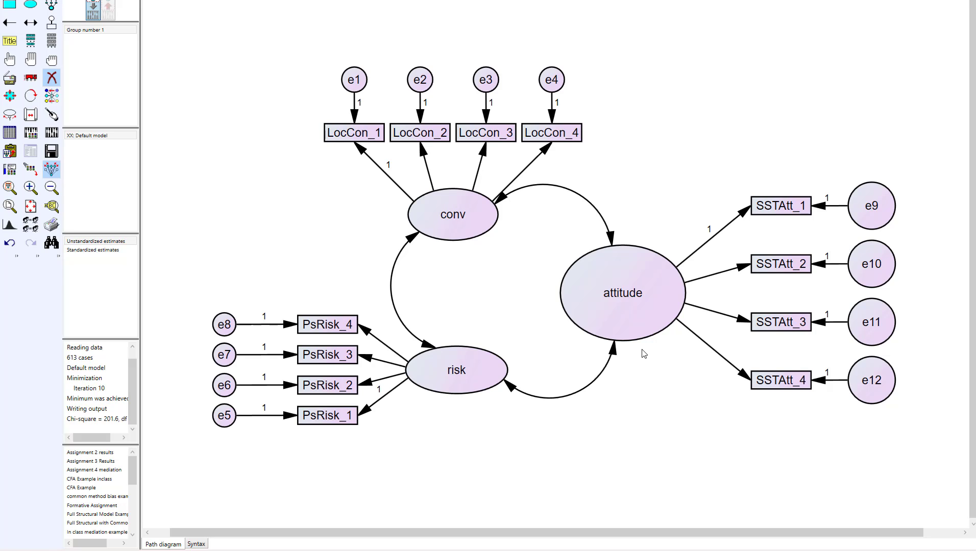
mouse_move(660, 364)
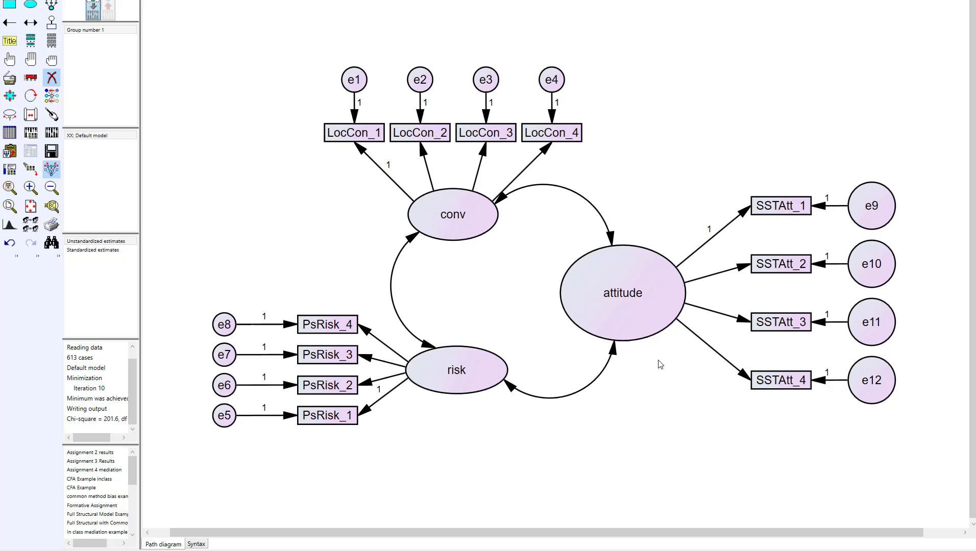
left_click(622, 292)
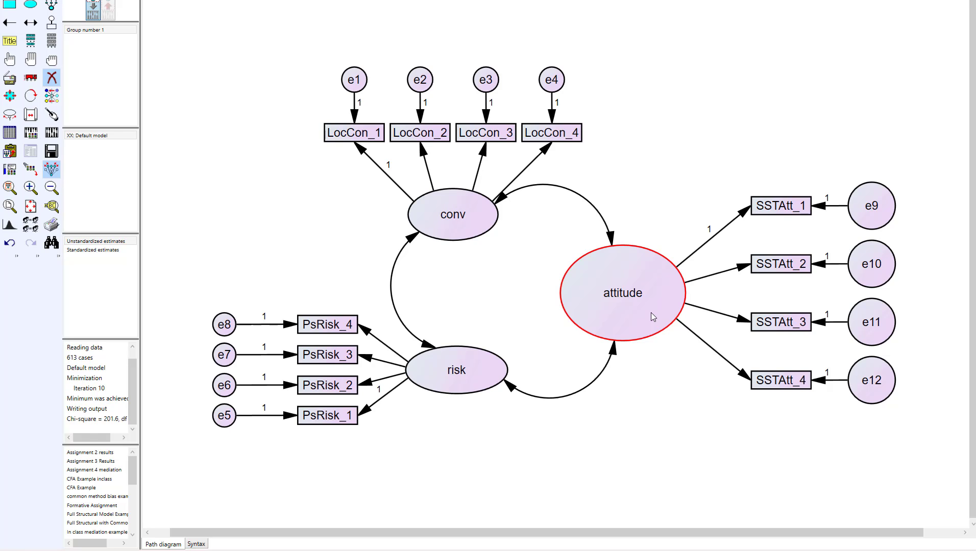
left_click(452, 214)
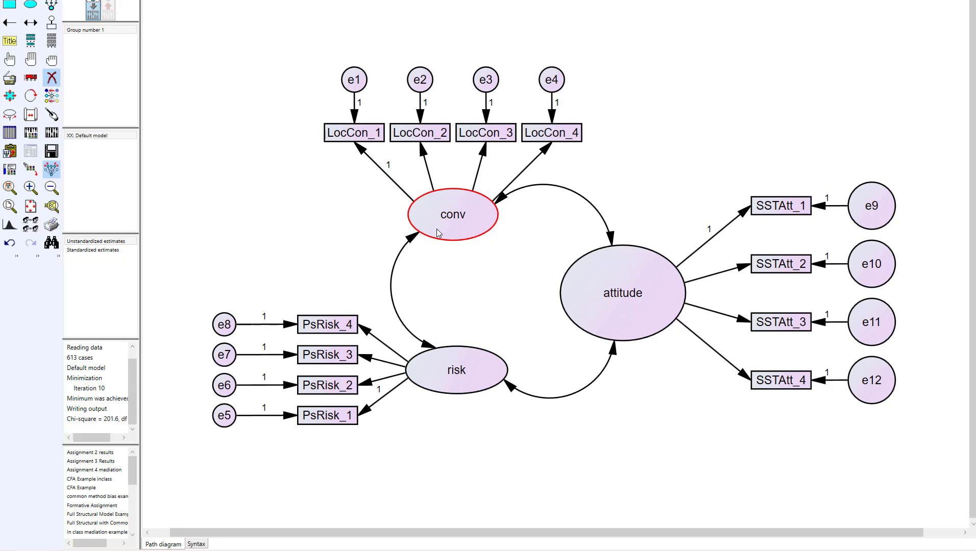
left_click(456, 369)
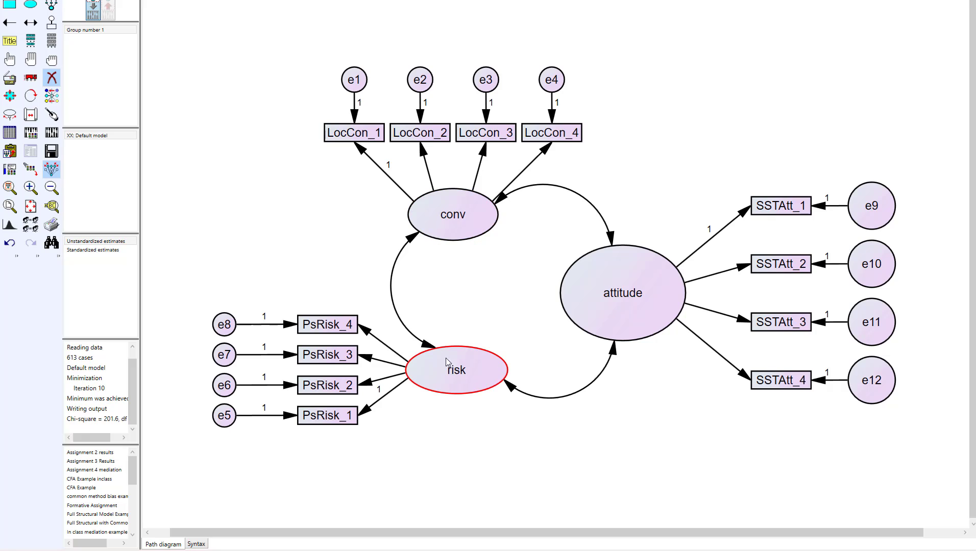
mouse_move(458, 387)
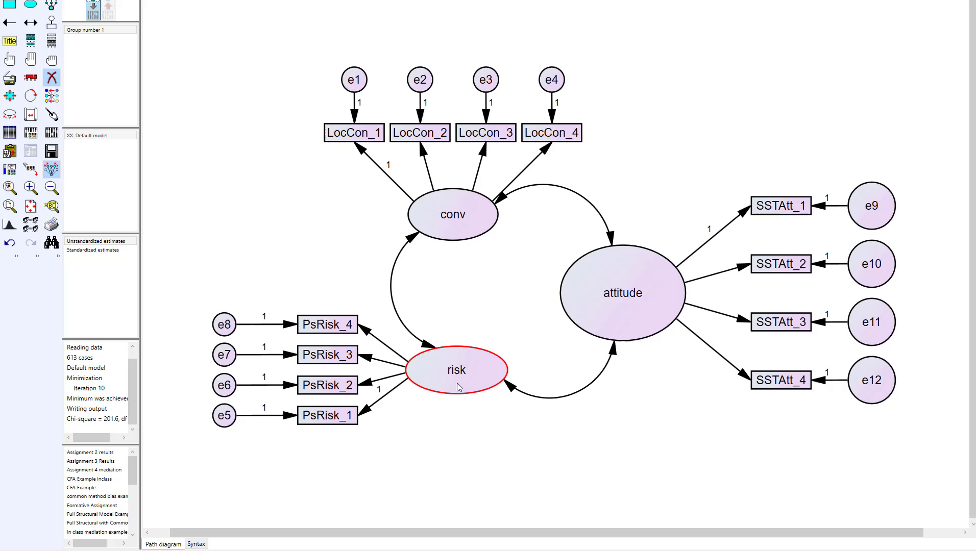
mouse_move(423, 375)
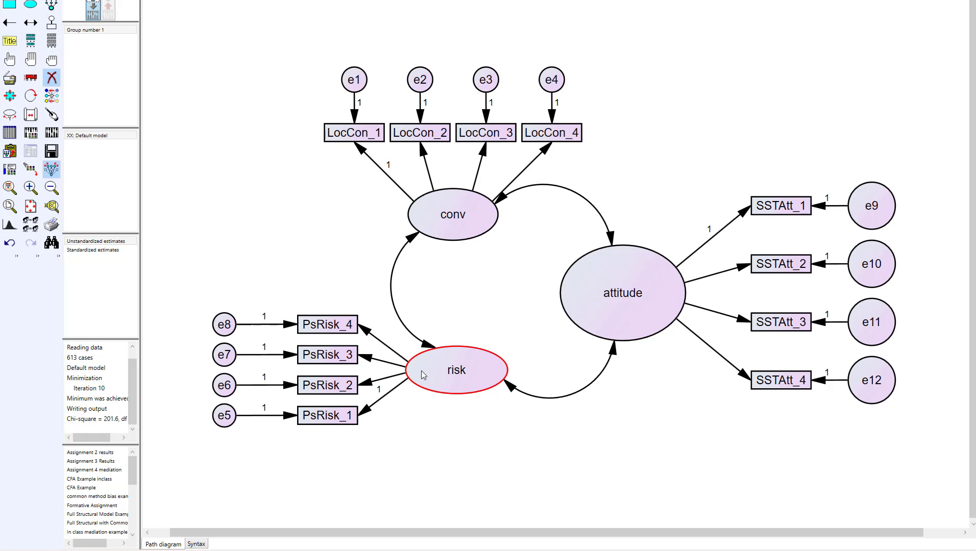
mouse_move(451, 384)
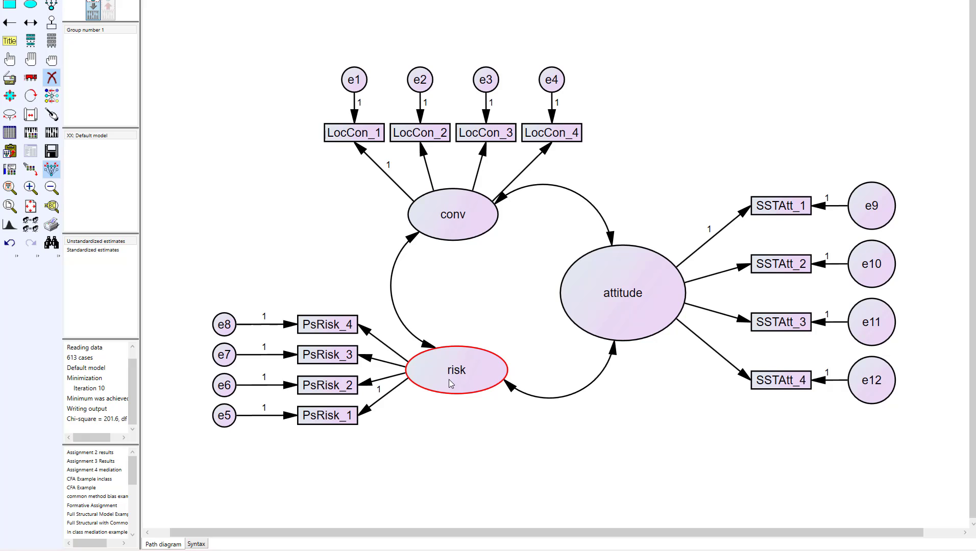
mouse_move(456, 373)
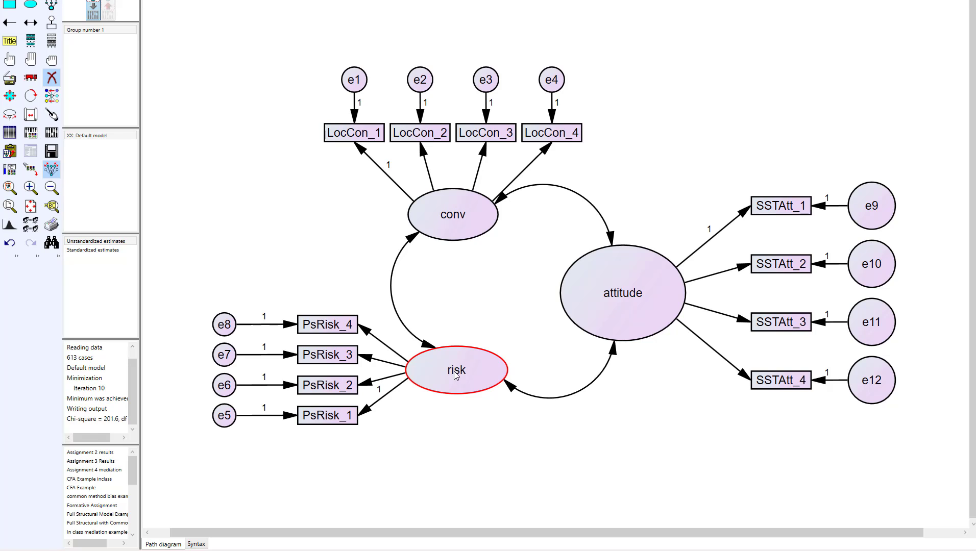
left_click(326, 356)
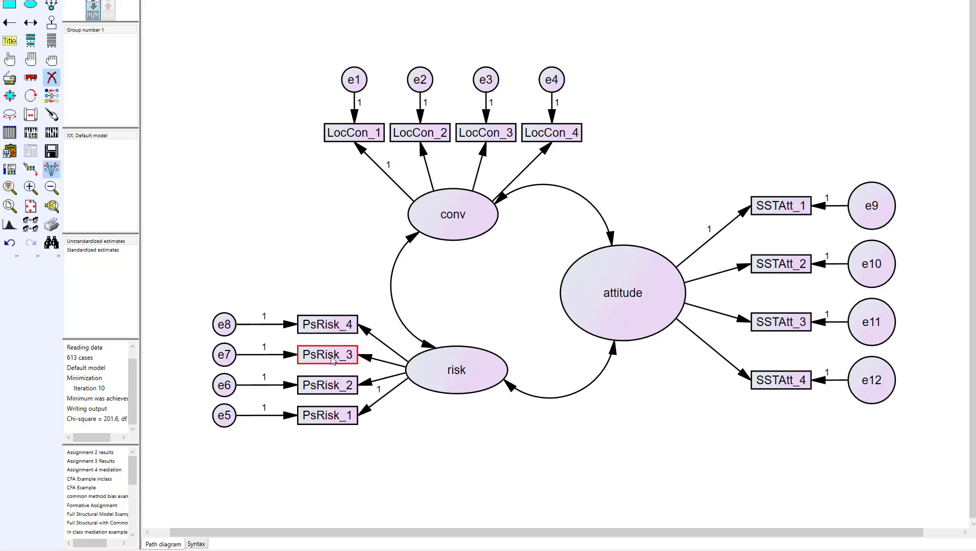
left_click(439, 431)
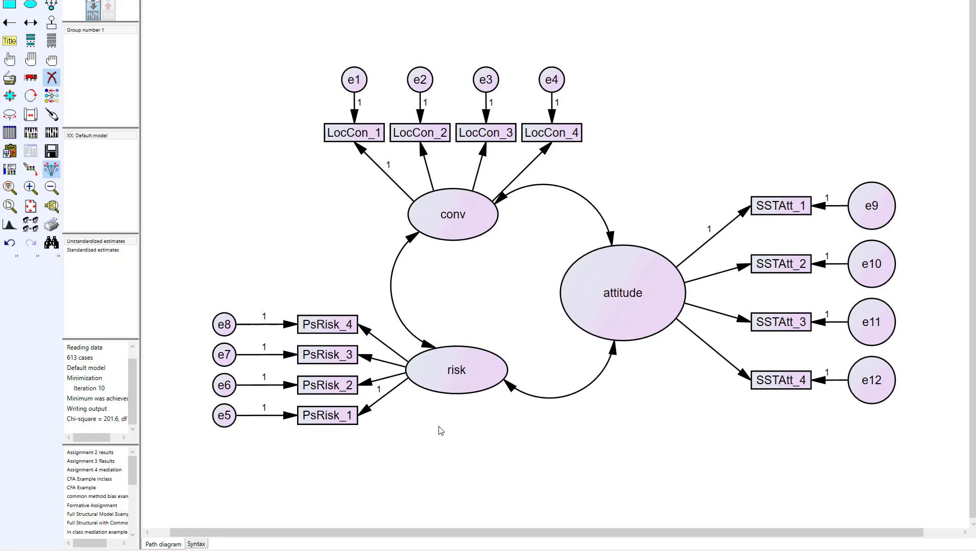
mouse_move(443, 429)
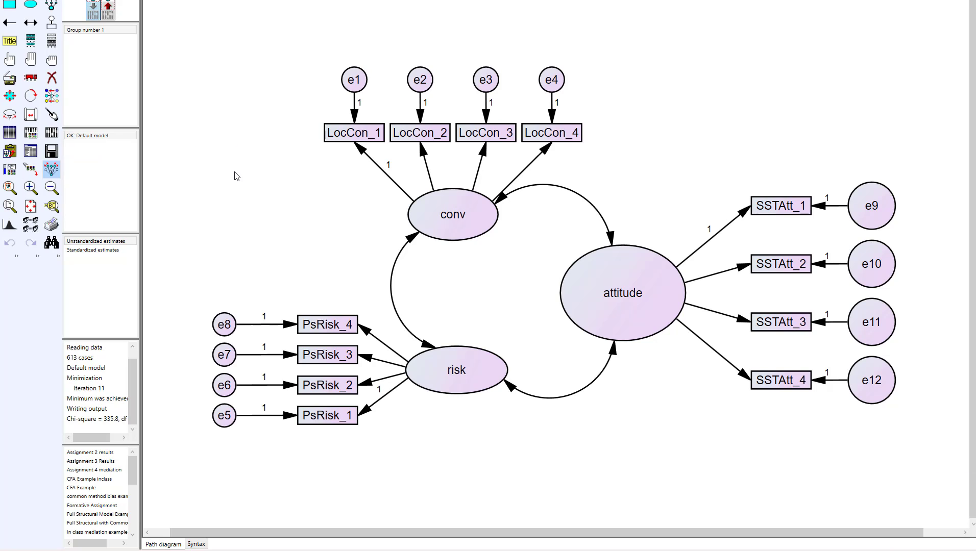
mouse_move(230, 176)
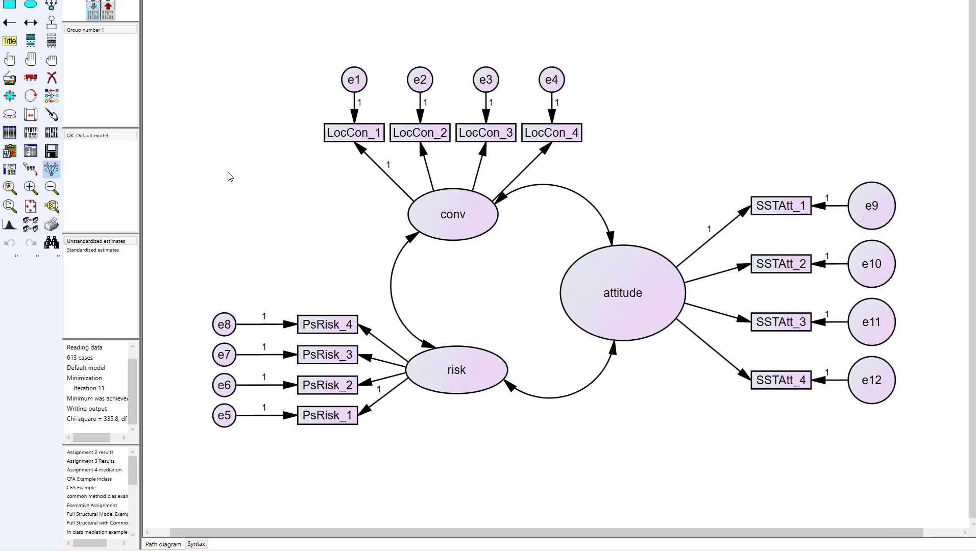
mouse_move(51, 151)
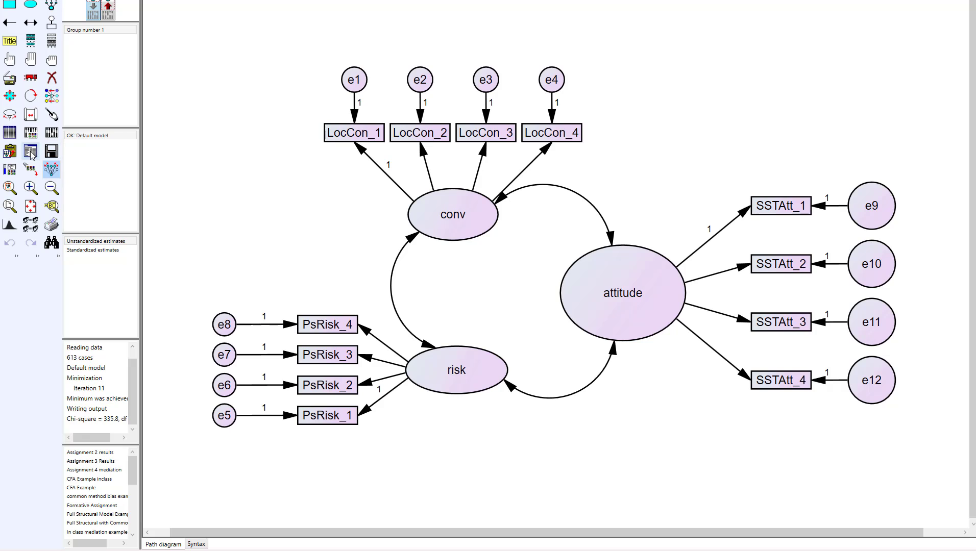
mouse_move(279, 180)
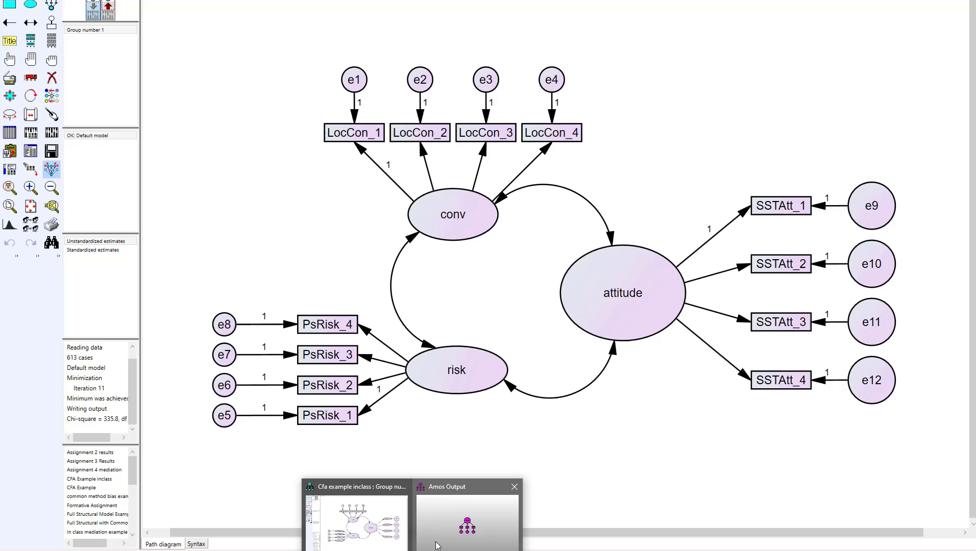
Step: Open the Amos Output notes showing 51 degrees of freedom from 78 moments minus 27 parameters
left_click(465, 522)
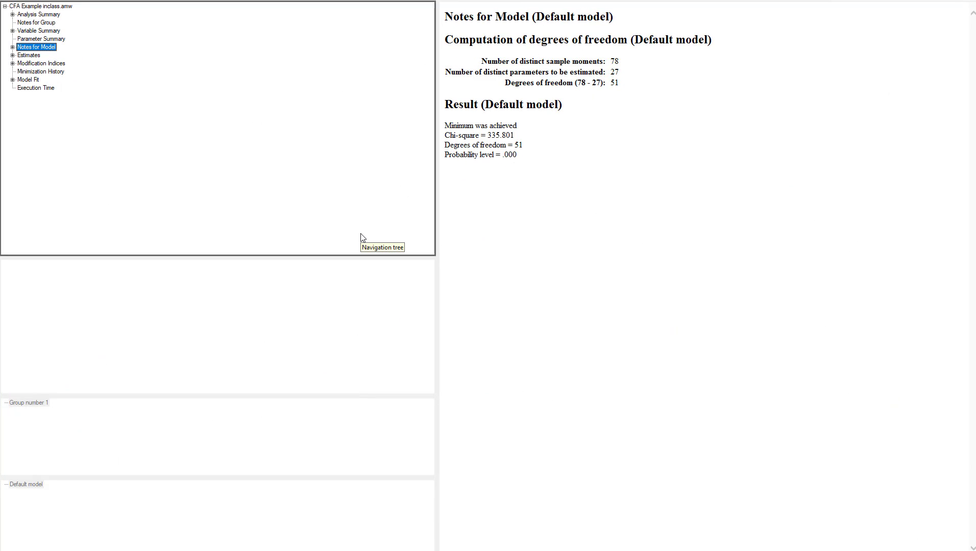
mouse_move(342, 201)
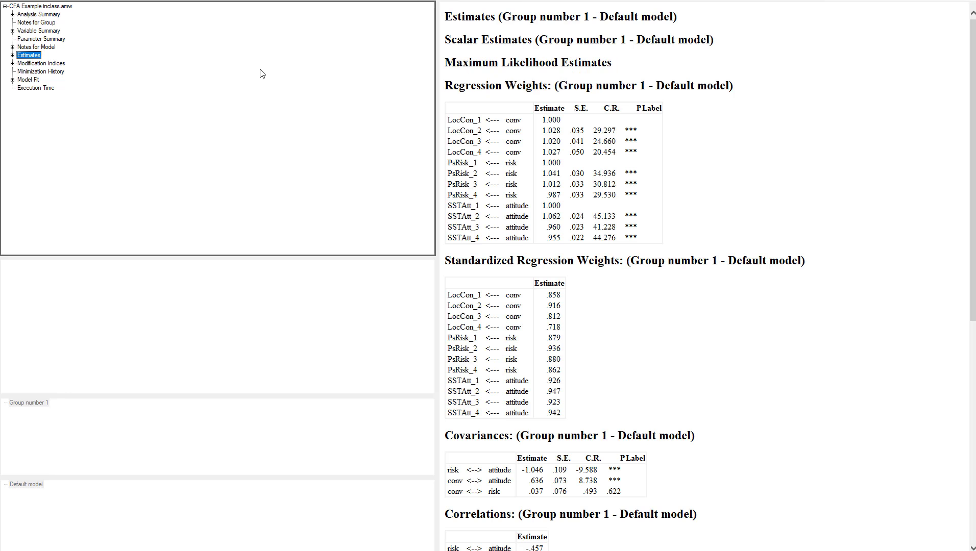
mouse_move(601, 141)
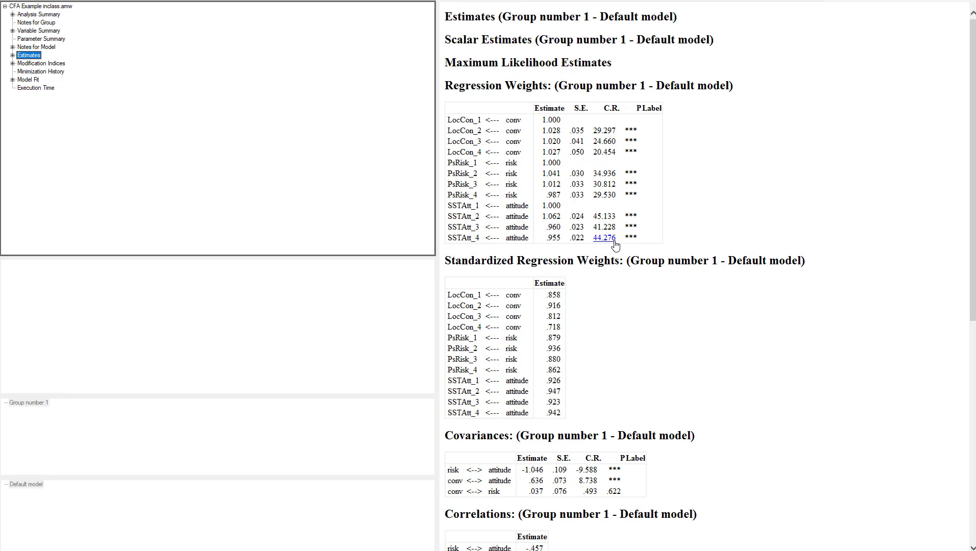
mouse_move(610, 245)
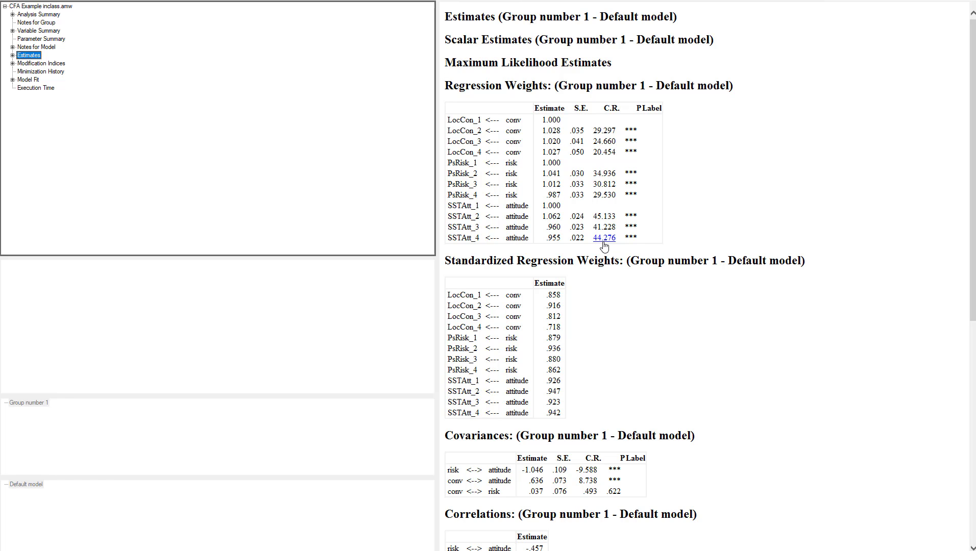
mouse_move(579, 290)
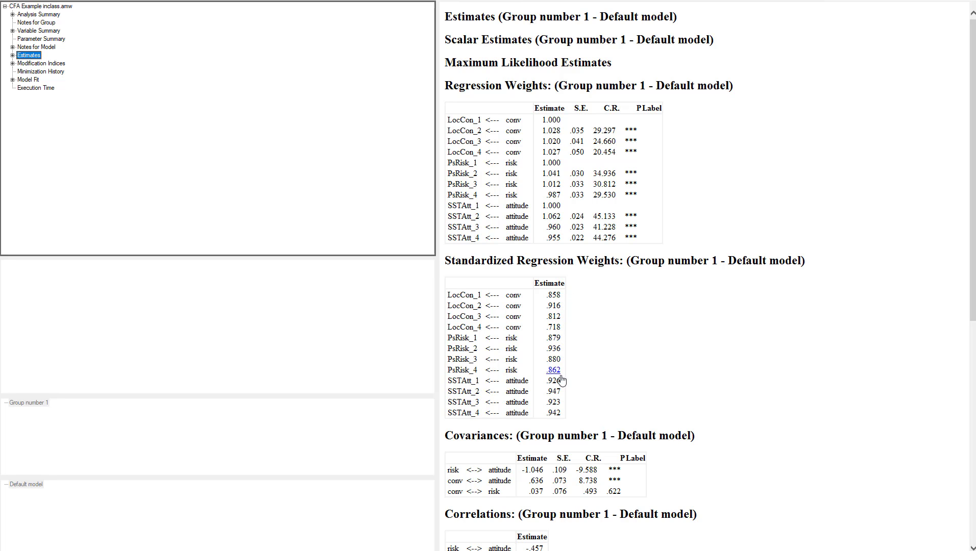
mouse_move(571, 327)
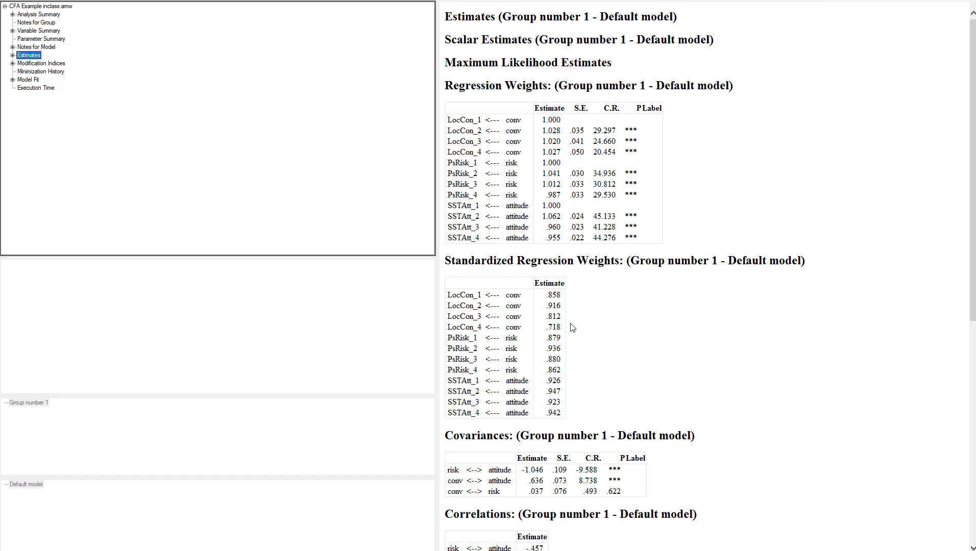
mouse_move(579, 307)
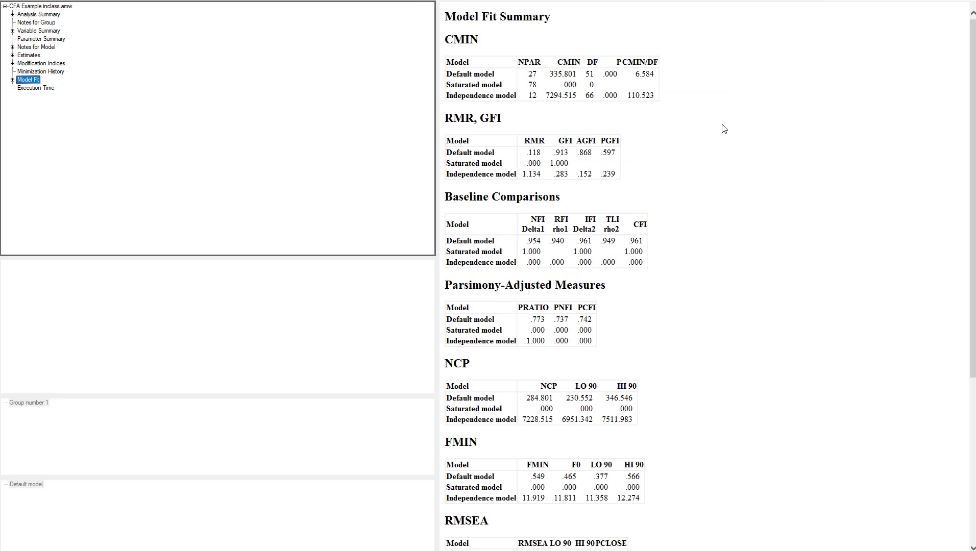
mouse_move(644, 74)
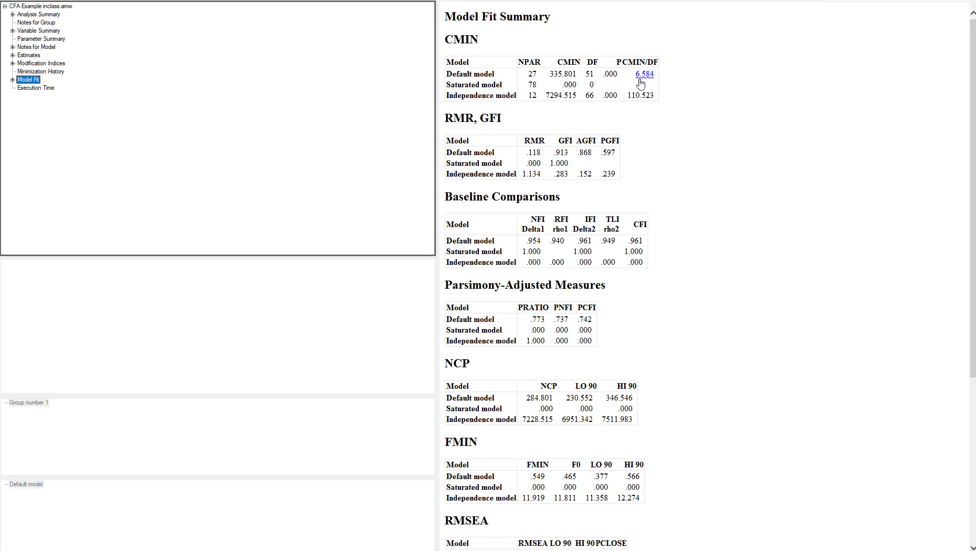
mouse_move(632, 252)
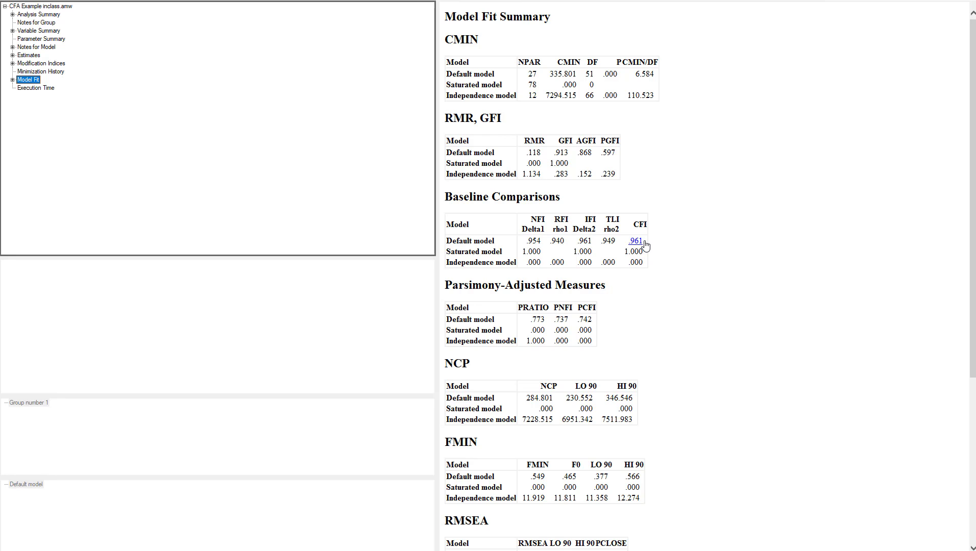
scroll("down", 3)
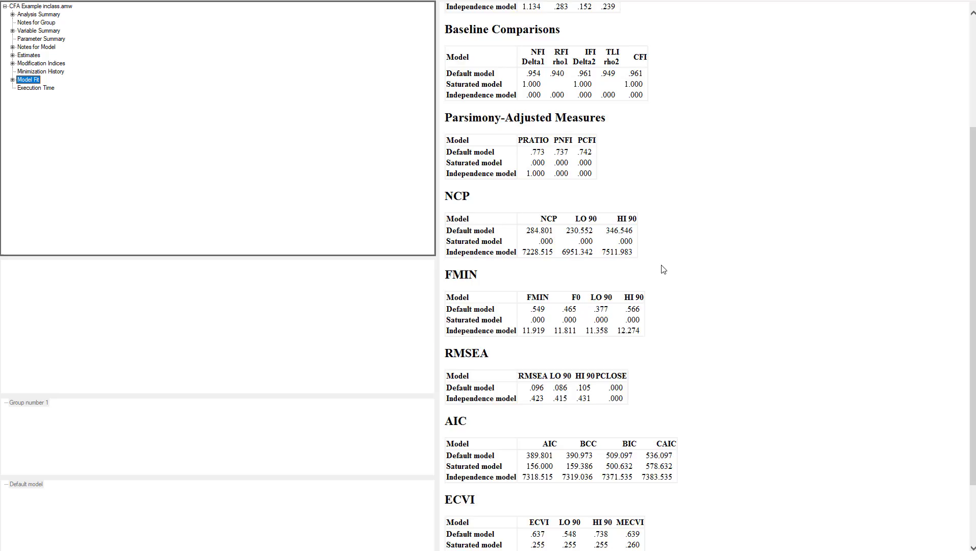
scroll("down", 3)
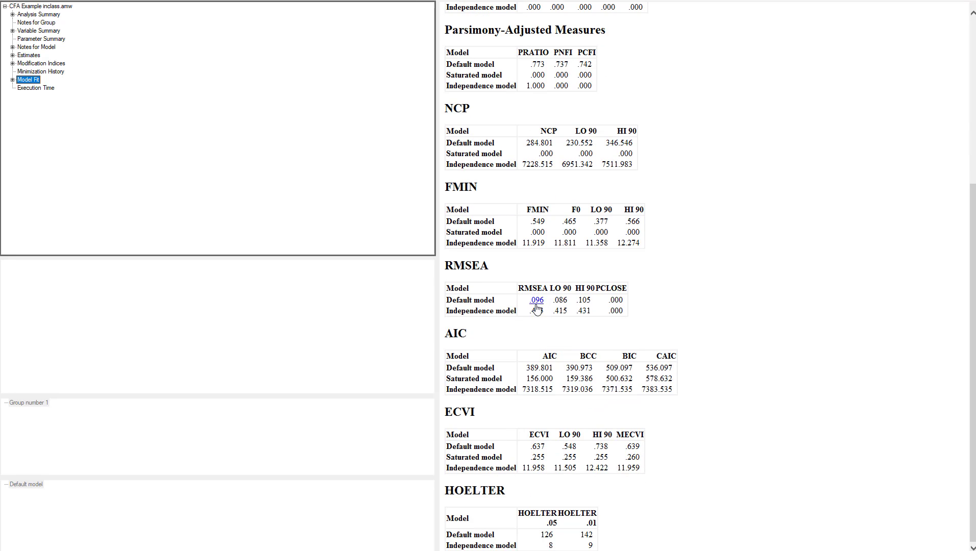
mouse_move(538, 308)
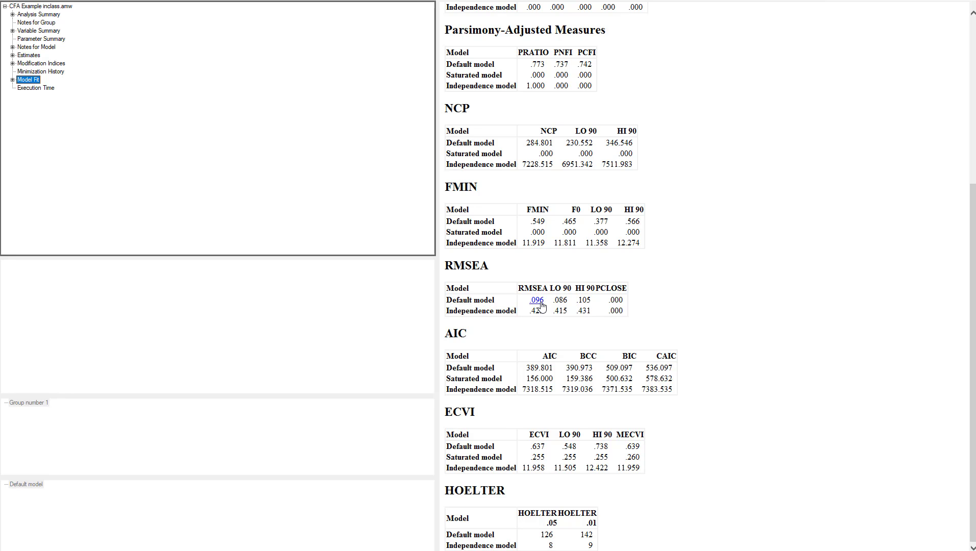
scroll("up", 3)
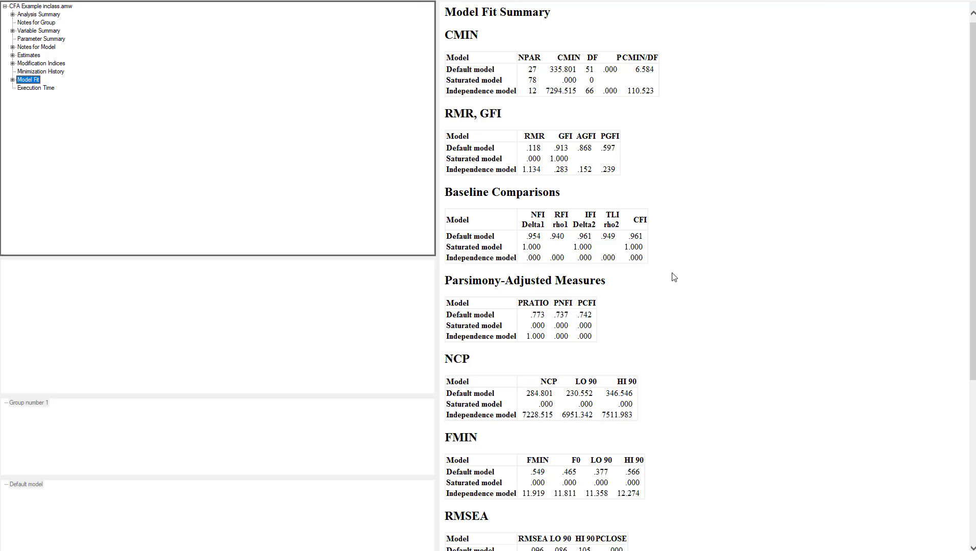
scroll("up", 3)
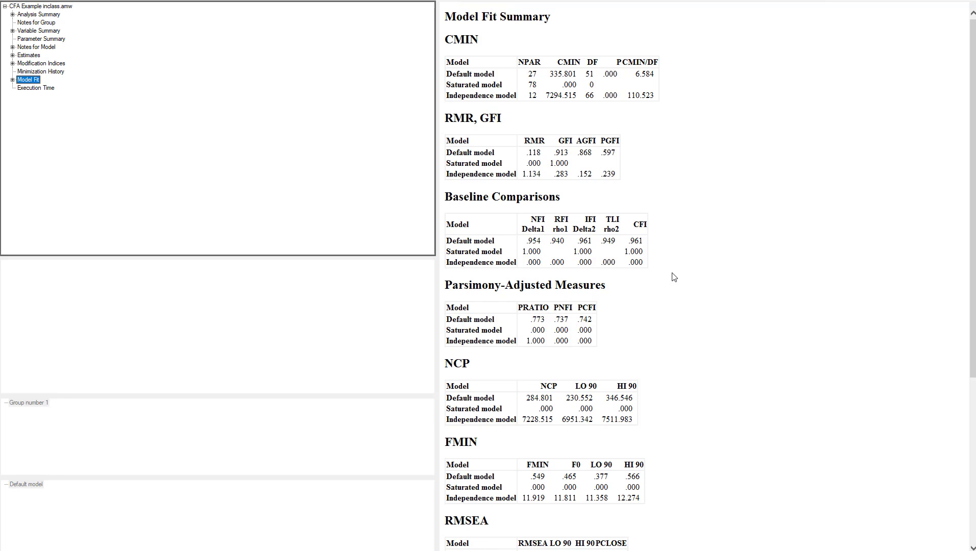
mouse_move(287, 175)
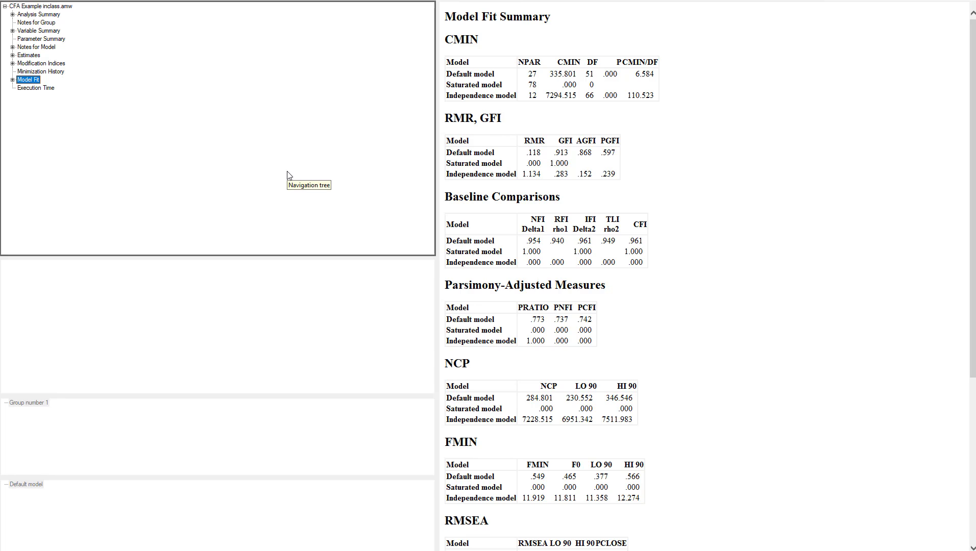
mouse_move(125, 113)
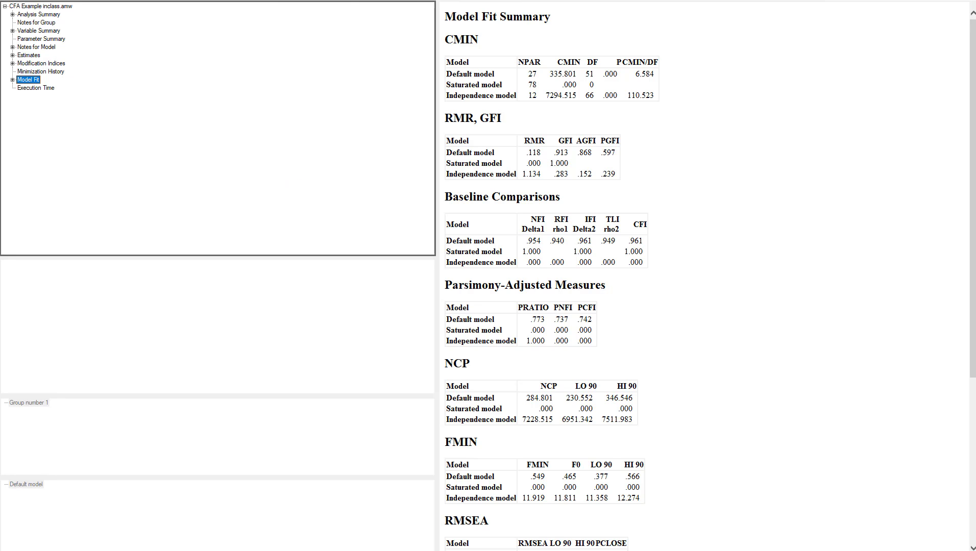
Step: Display modification indices, where the e3–e4 covariance has the largest M.I. of 118.648
left_click(41, 63)
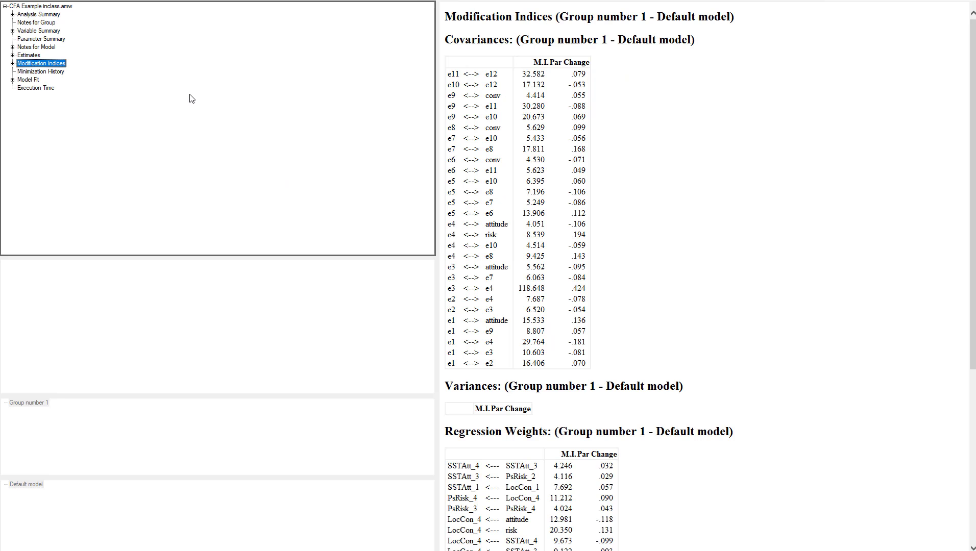
mouse_move(207, 111)
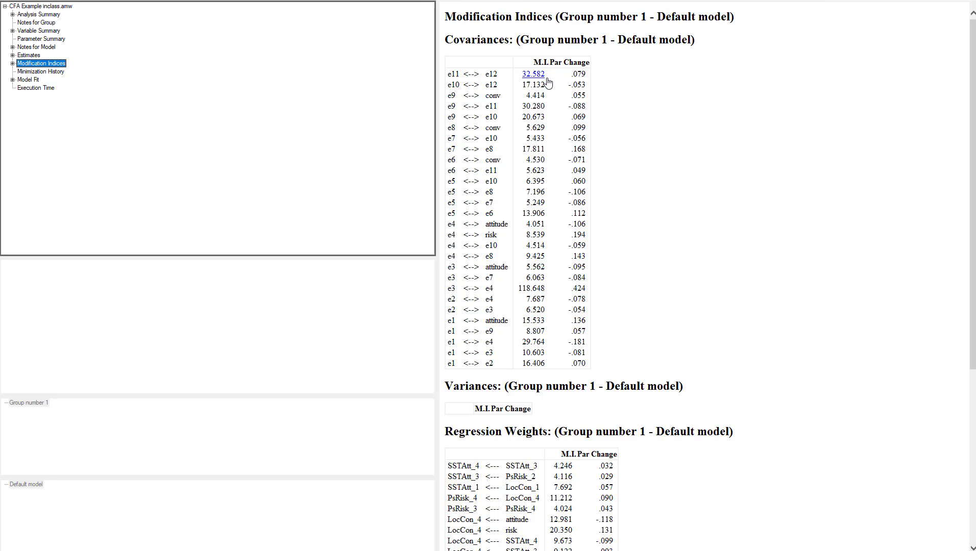
mouse_move(576, 287)
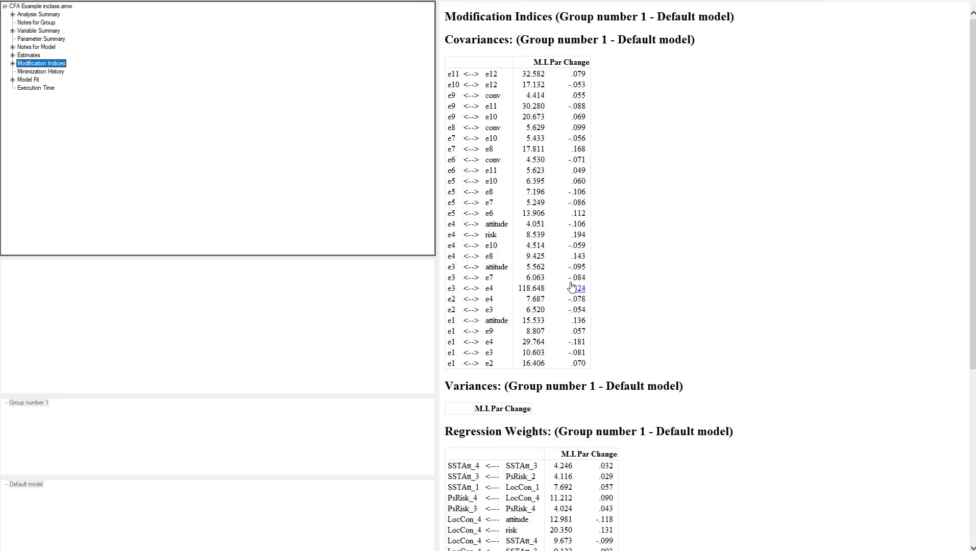
mouse_move(575, 245)
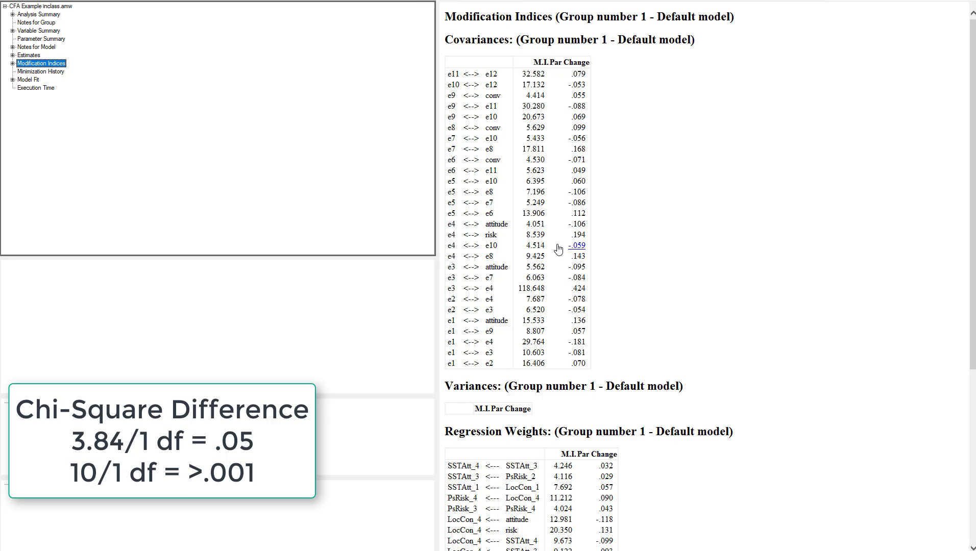
mouse_move(560, 235)
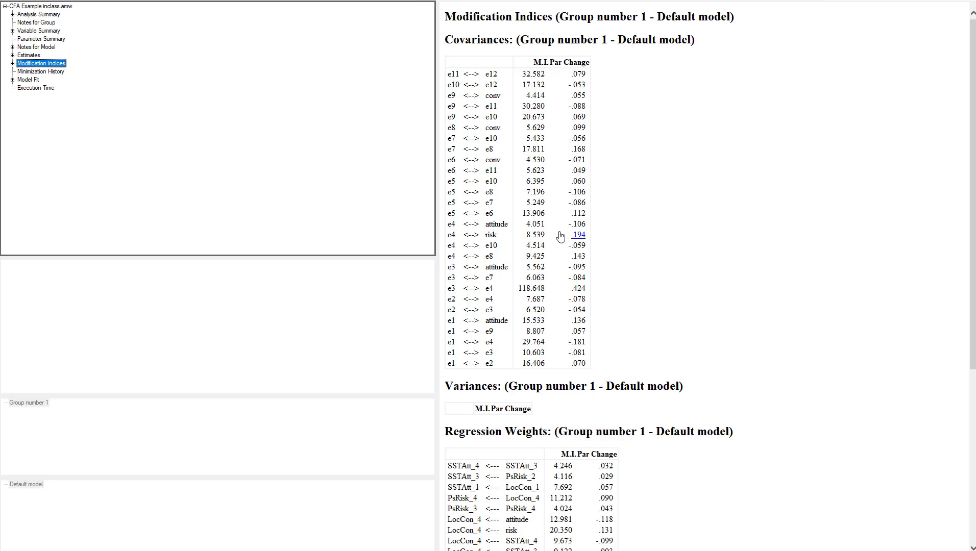
mouse_move(621, 106)
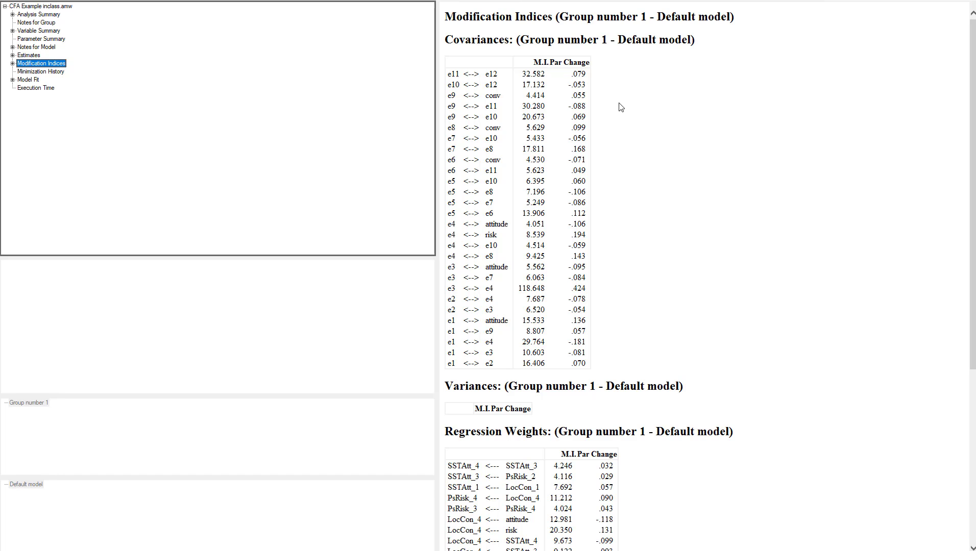
mouse_move(533, 74)
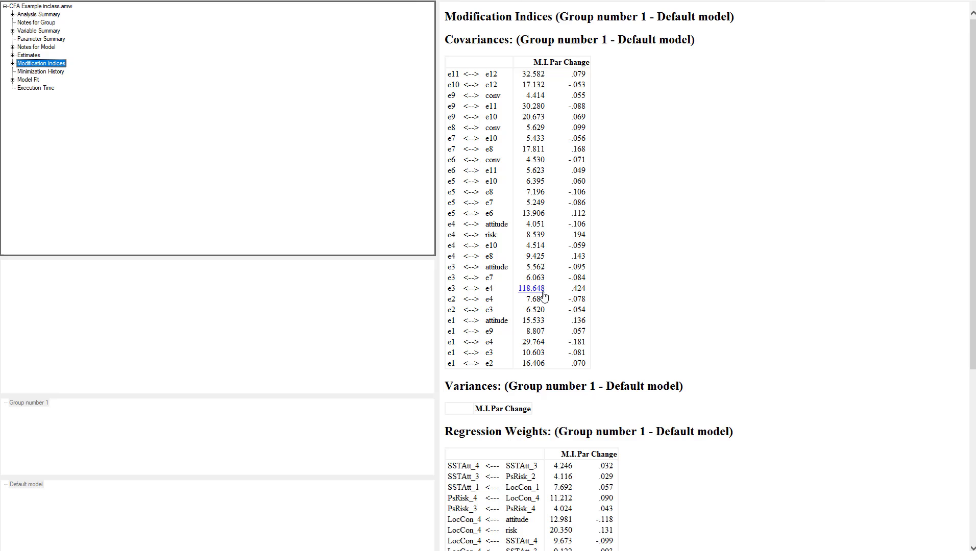
mouse_move(682, 210)
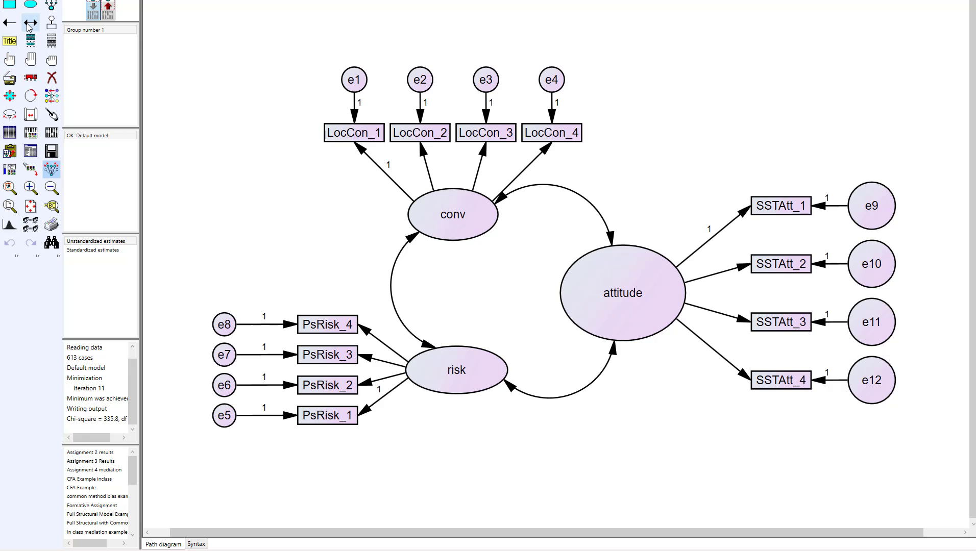
Step: Draw a covariance between error terms e3 and e4
left_click(485, 79)
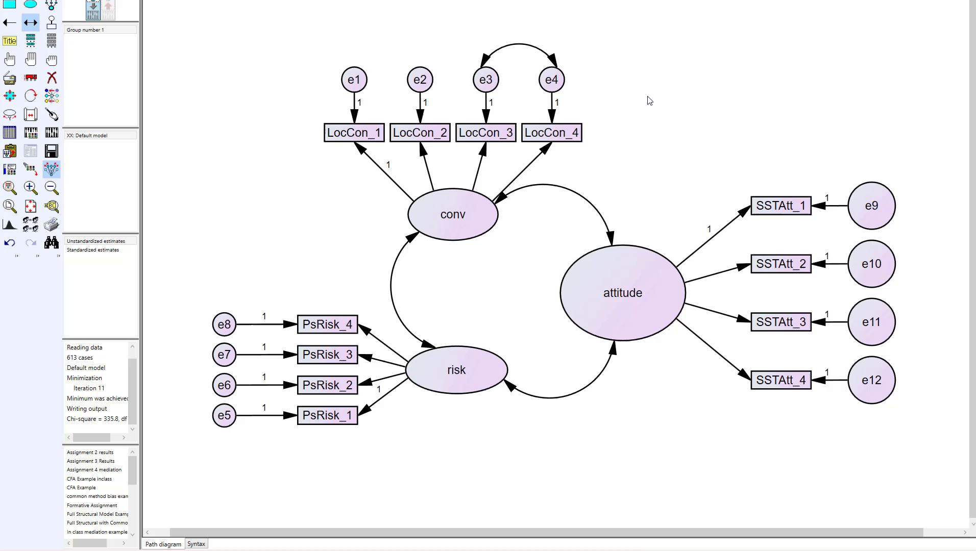
mouse_move(506, 64)
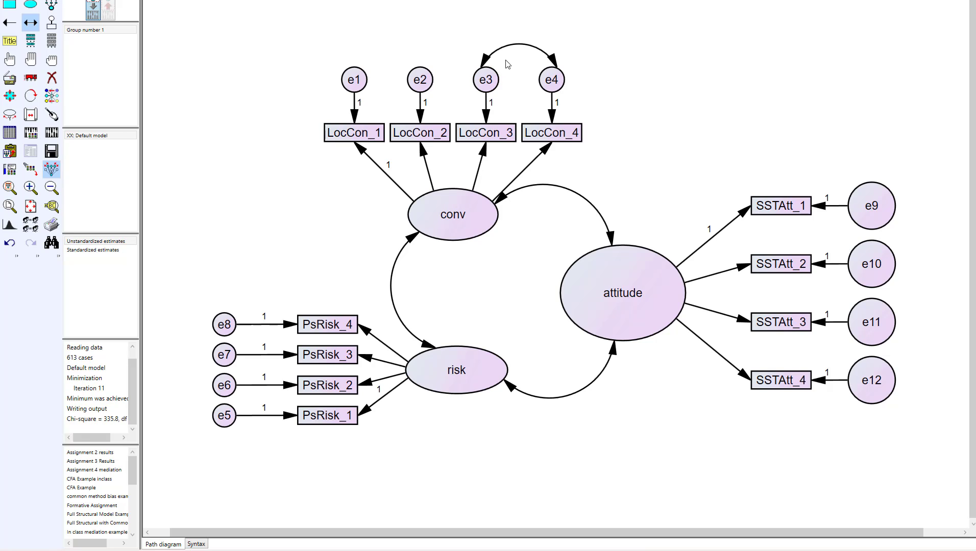
left_click(452, 214)
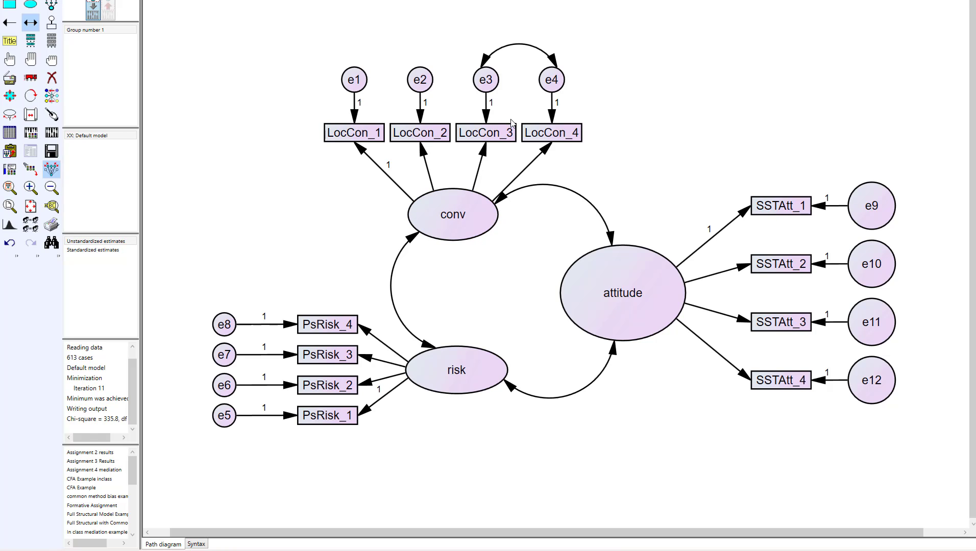
mouse_move(505, 97)
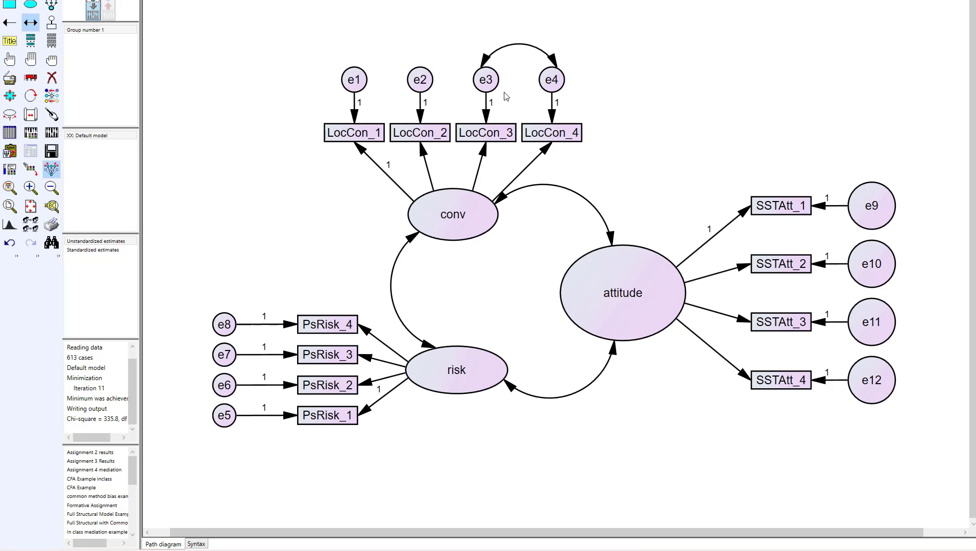
left_click(485, 80)
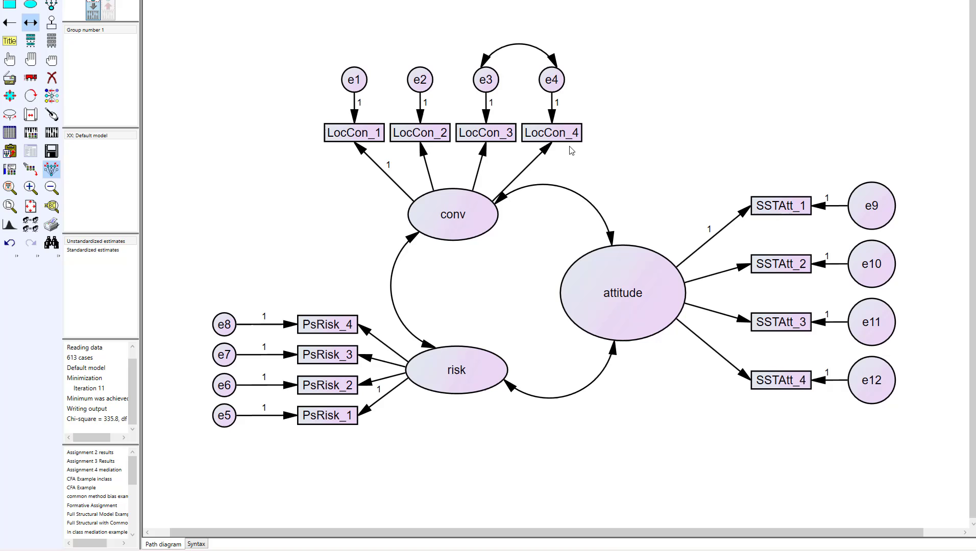
mouse_move(318, 81)
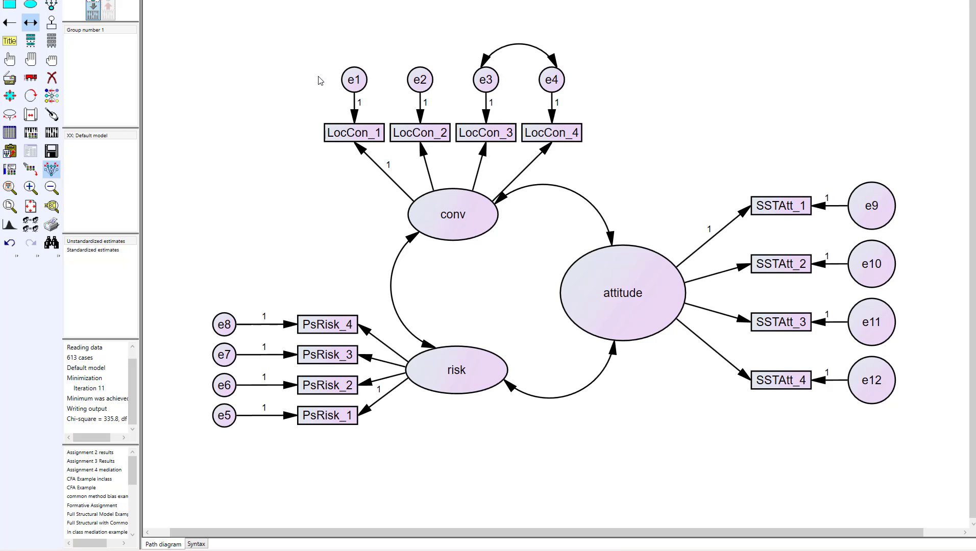
mouse_move(357, 125)
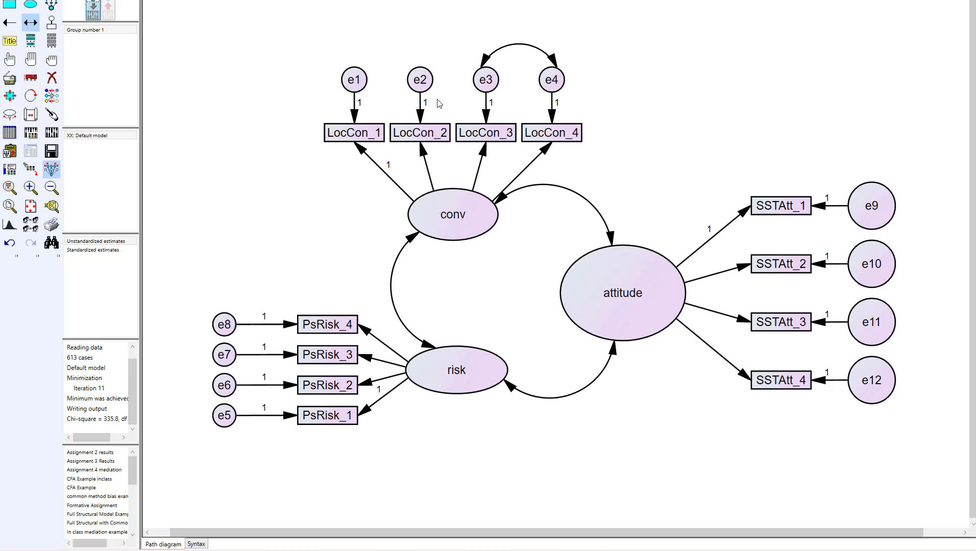
mouse_move(405, 85)
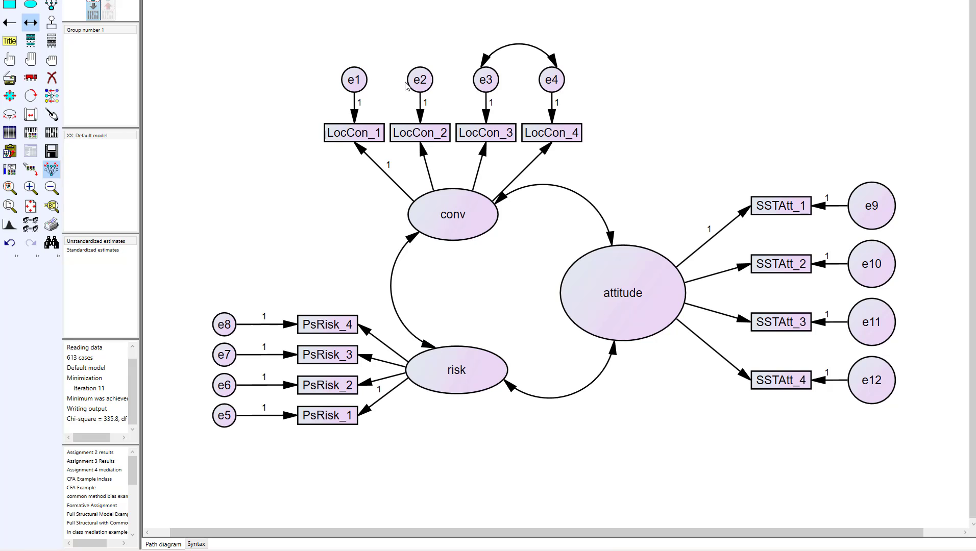
mouse_move(471, 86)
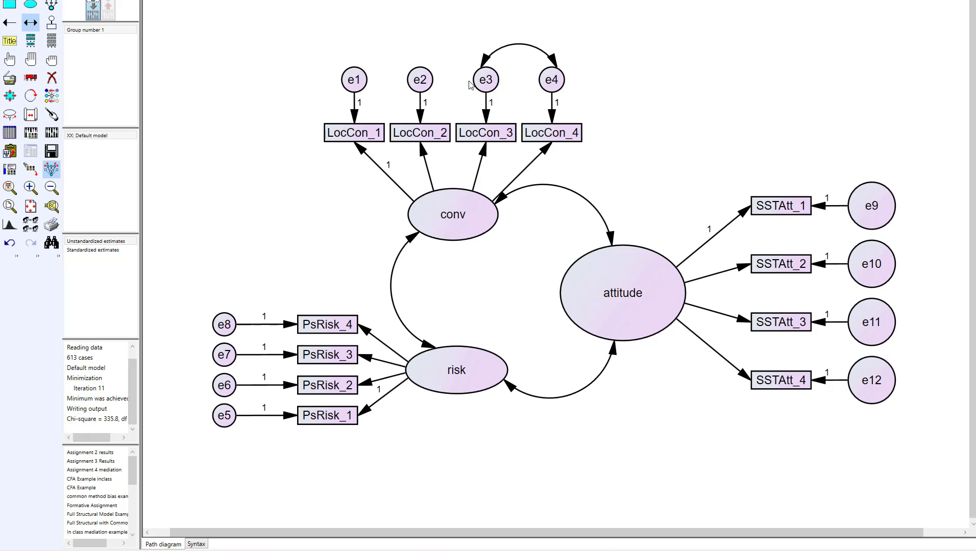
mouse_move(501, 85)
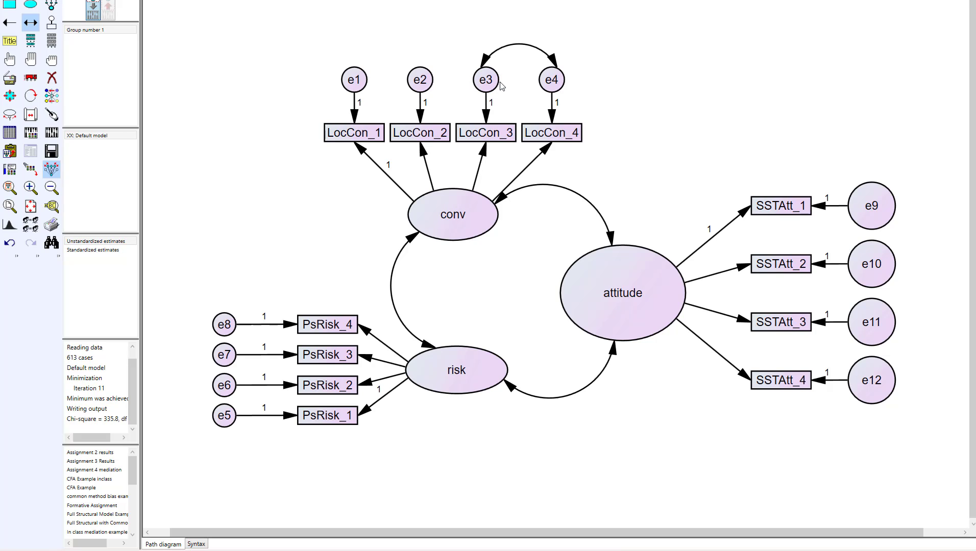
mouse_move(533, 85)
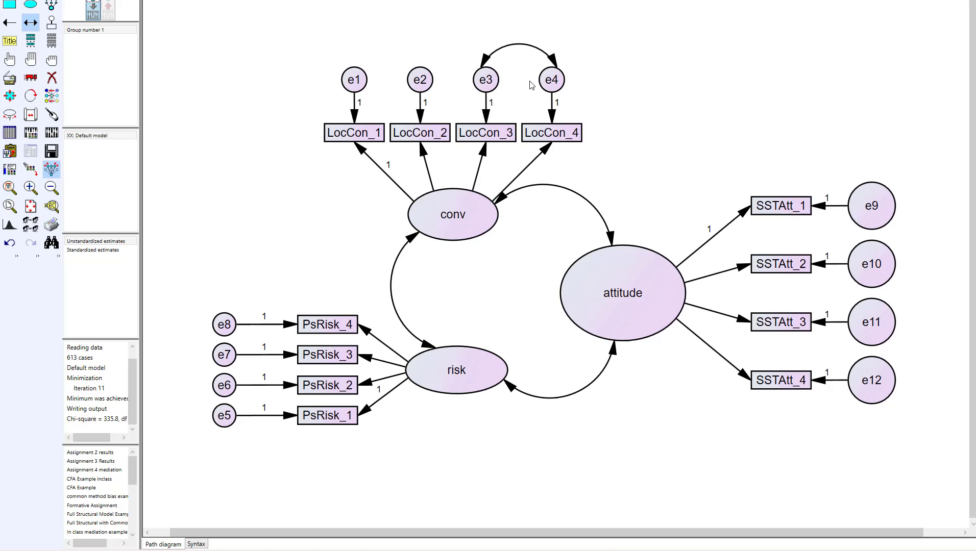
Step: Estimate the revised model and view estimates, with e3–e4 covariance .484 (C.R. 9.336)
left_click(551, 79)
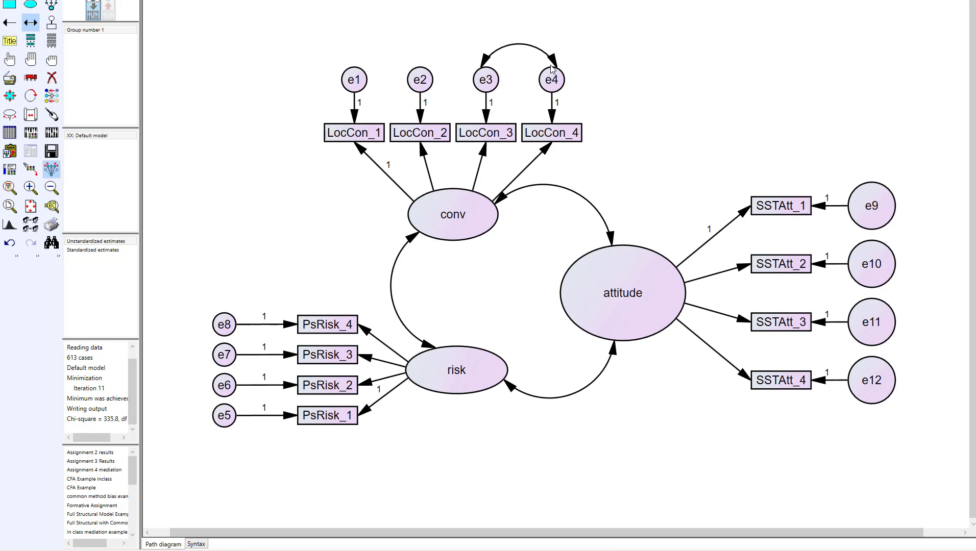
left_click(871, 322)
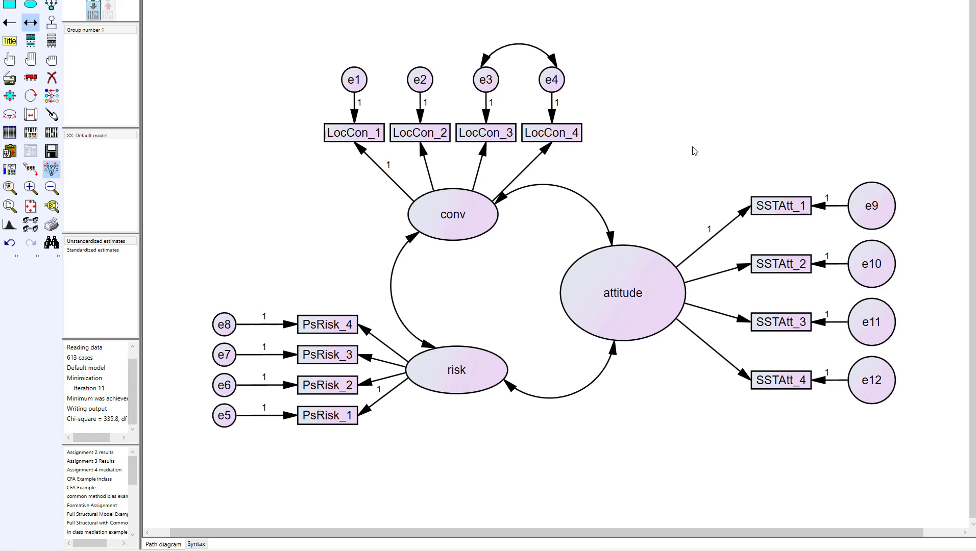
mouse_move(643, 137)
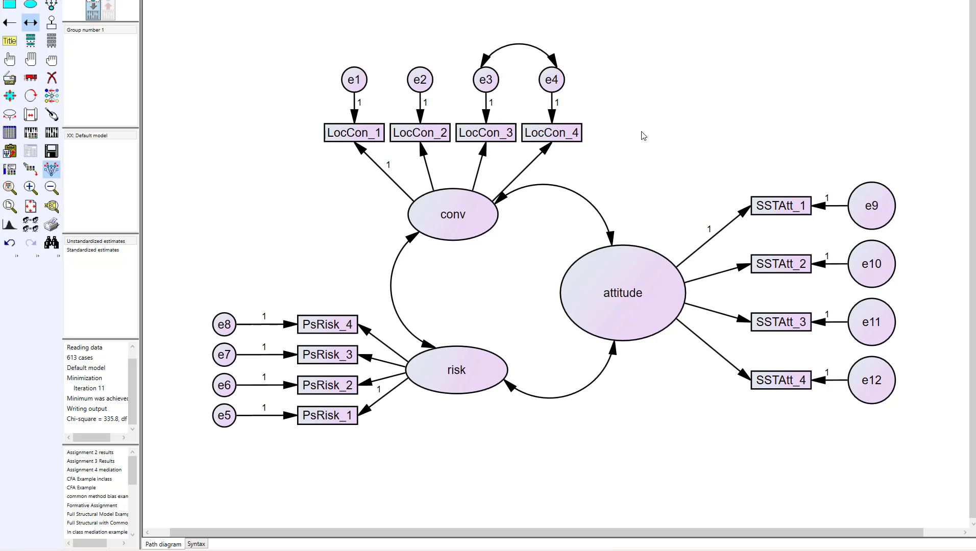
left_click(551, 79)
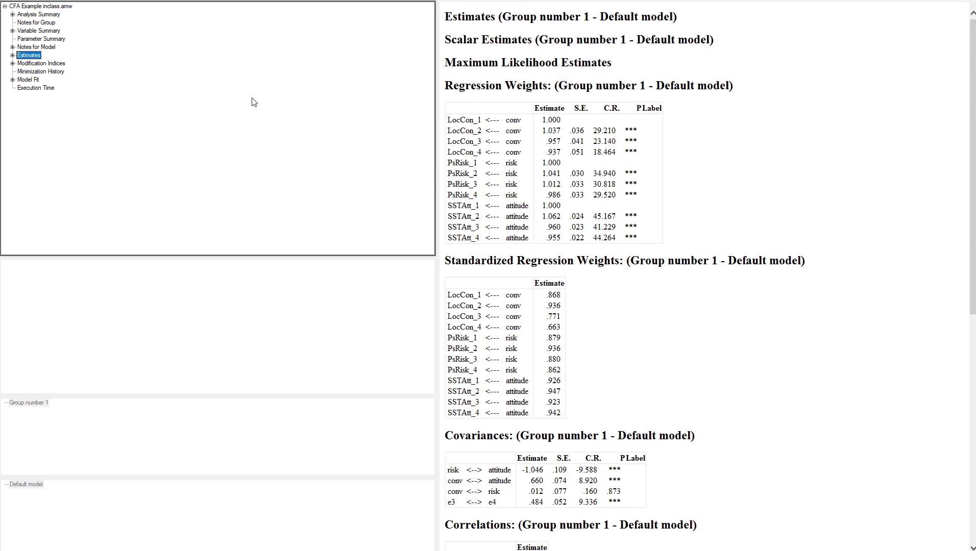
mouse_move(608, 253)
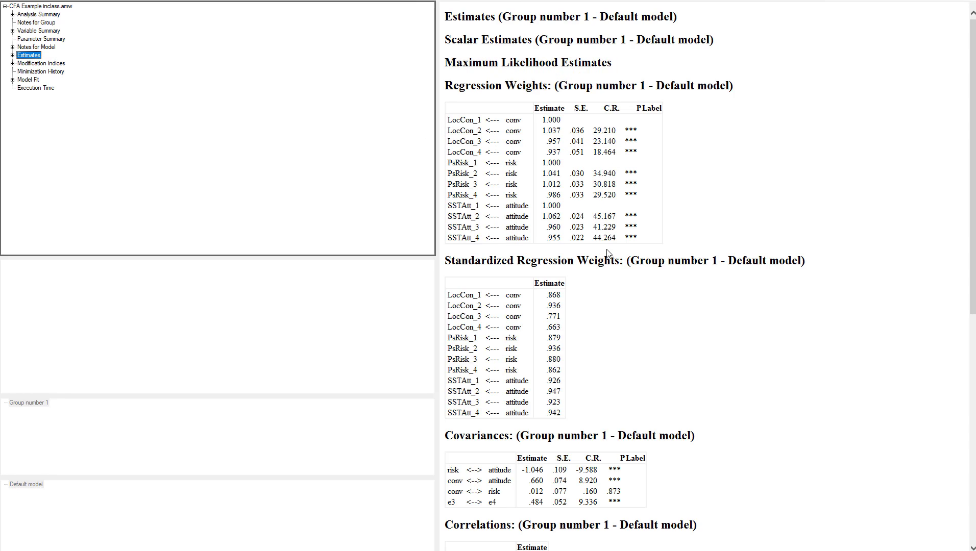
mouse_move(559, 423)
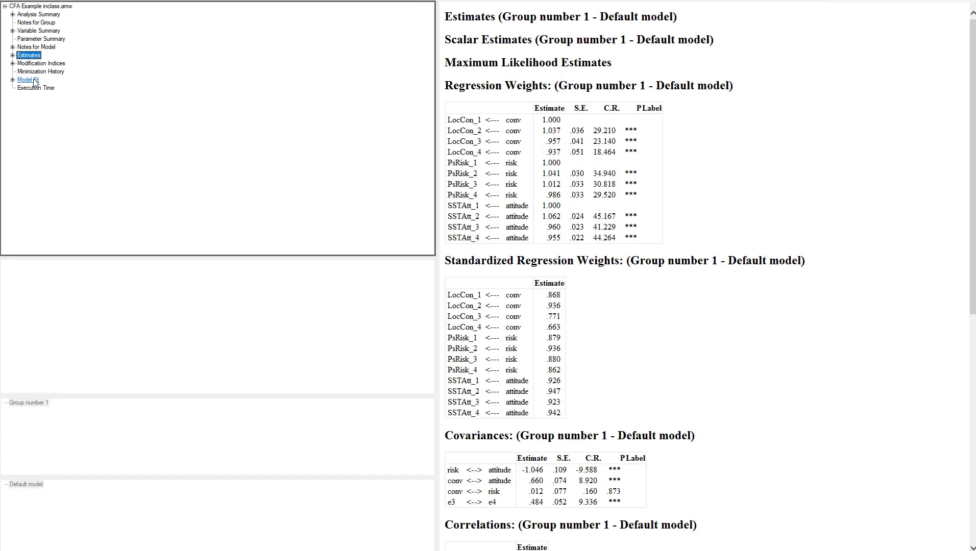
Step: Review the revised model's fit tables: CMIN/DF 4.031, CFI .979, TLI .972, RMSEA .070
left_click(28, 80)
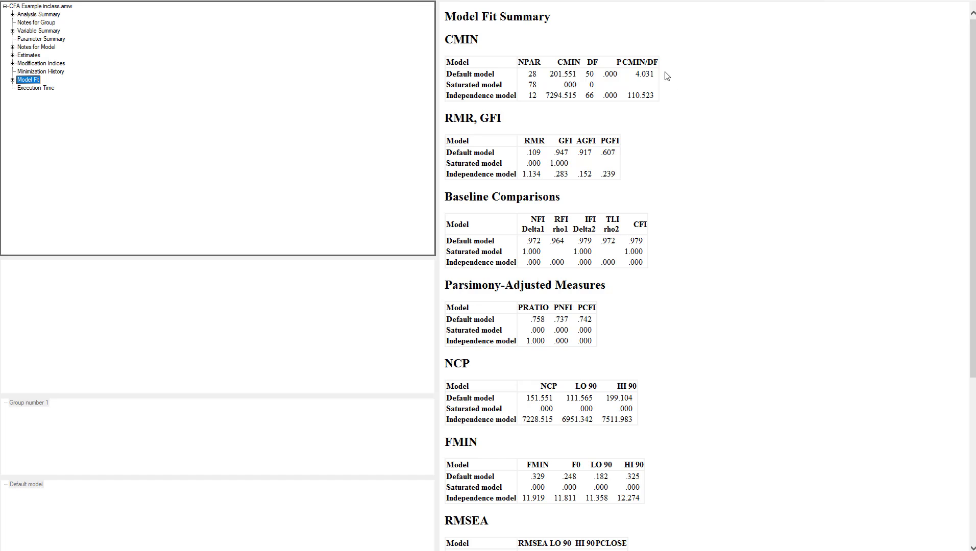
mouse_move(644, 75)
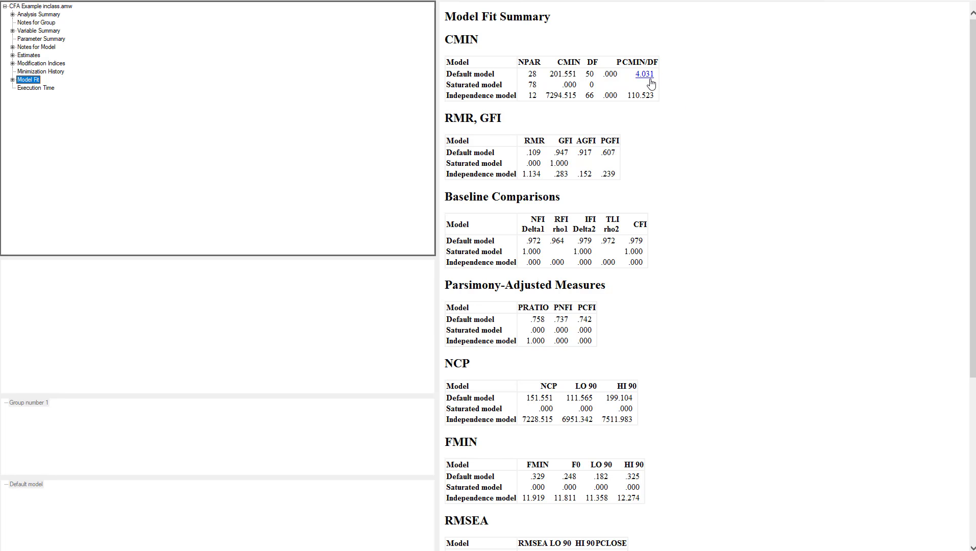
mouse_move(706, 282)
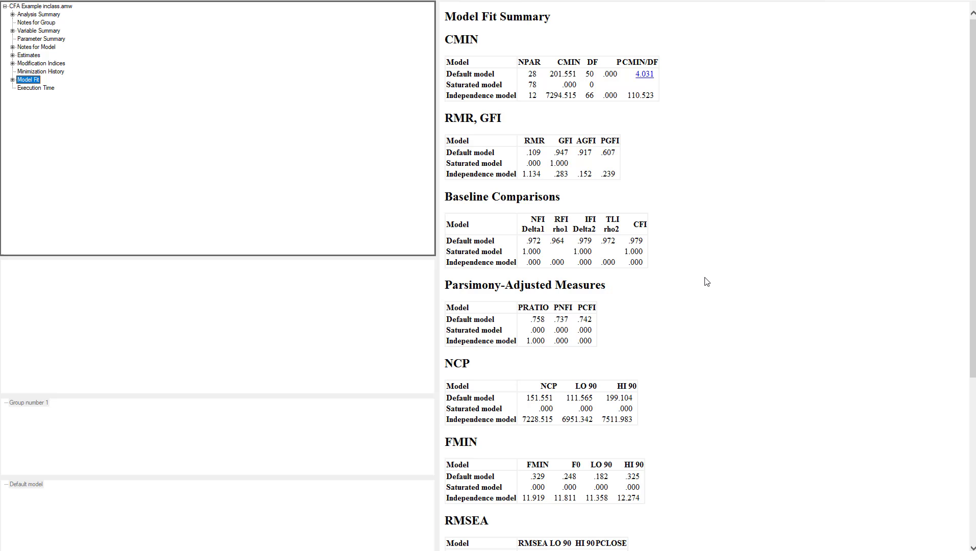
mouse_move(636, 241)
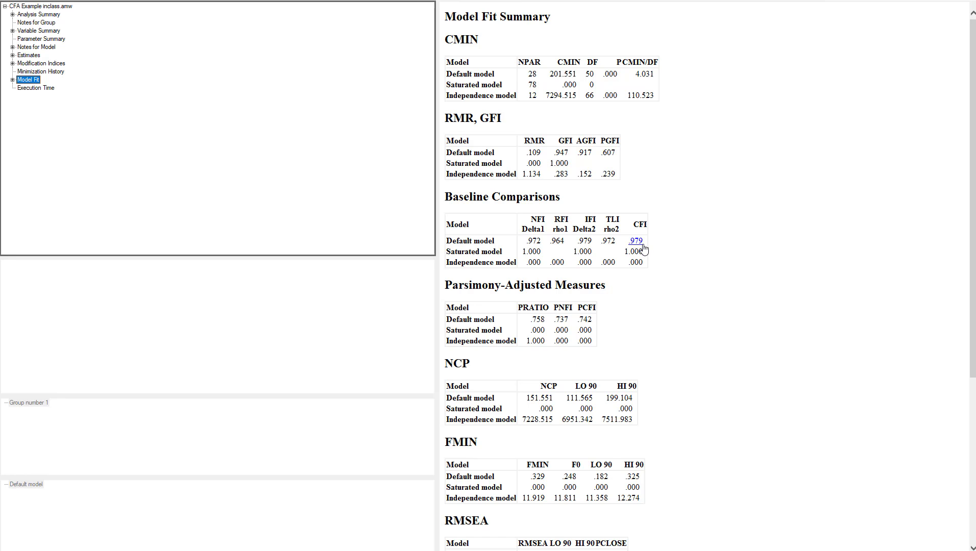
scroll("down", 3)
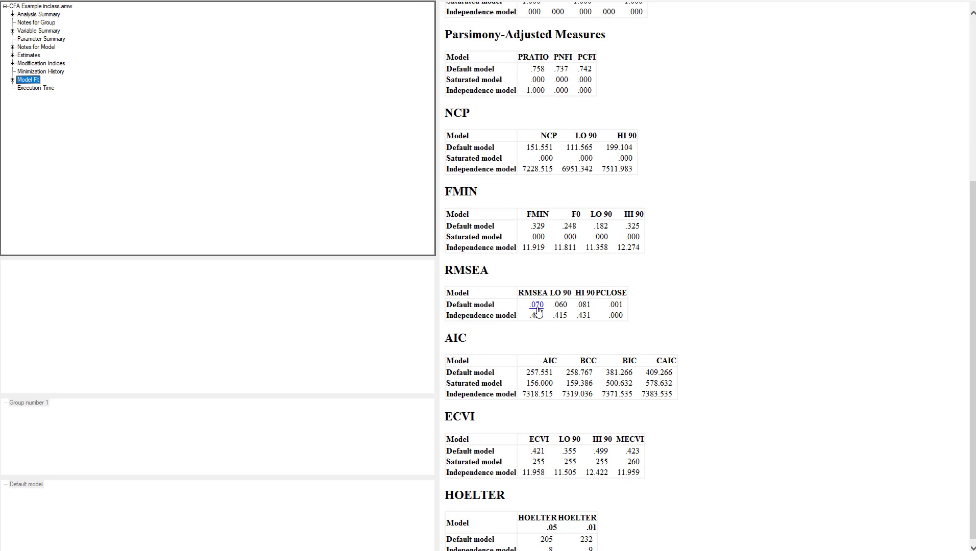
mouse_move(684, 247)
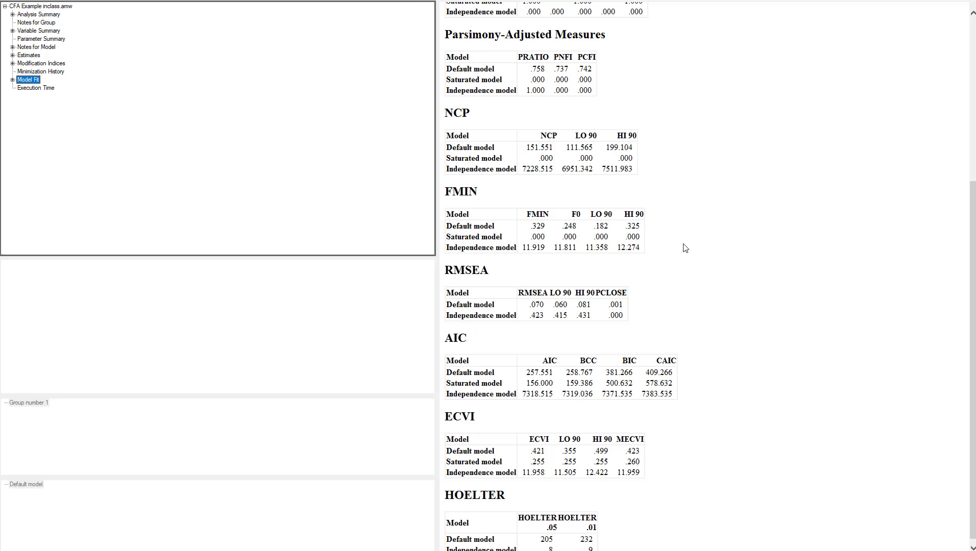
mouse_move(673, 262)
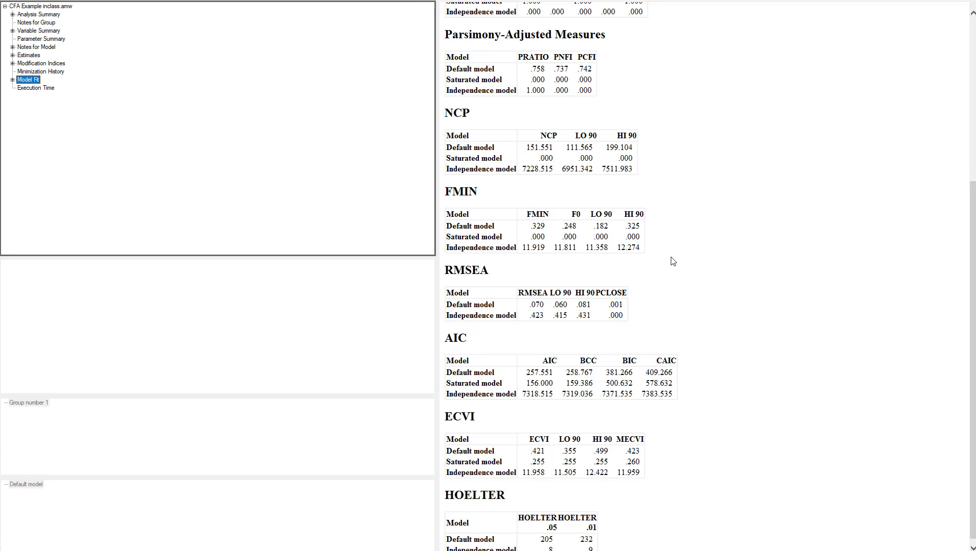
scroll("up", 3)
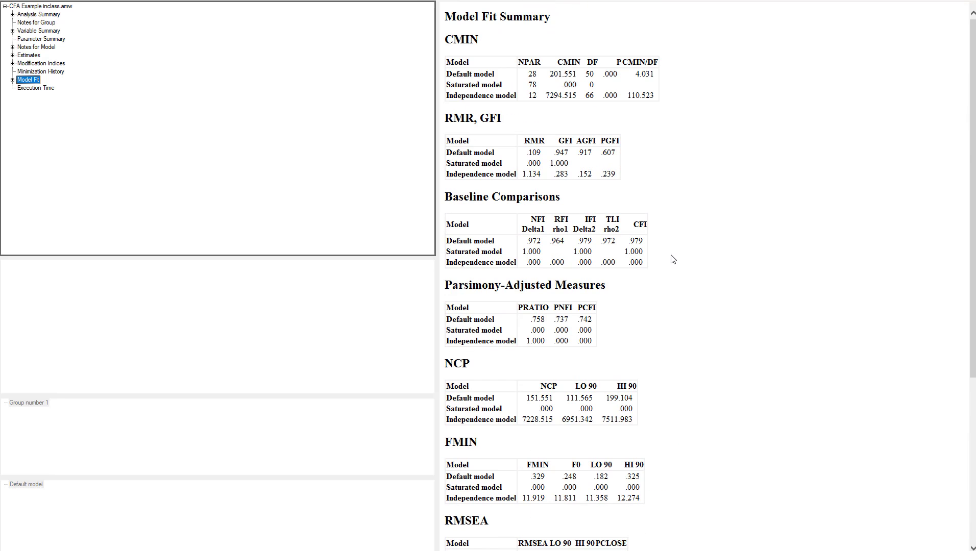
mouse_move(644, 75)
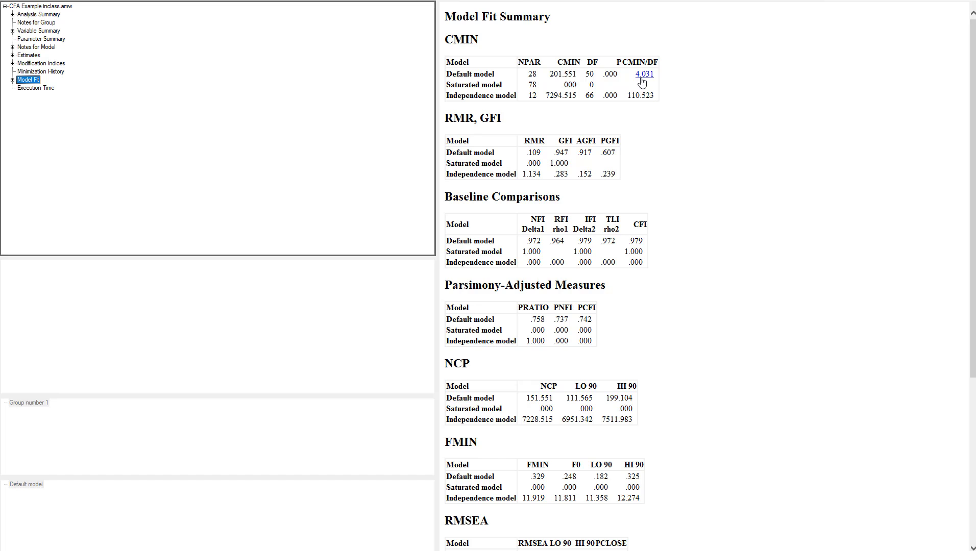
mouse_move(696, 181)
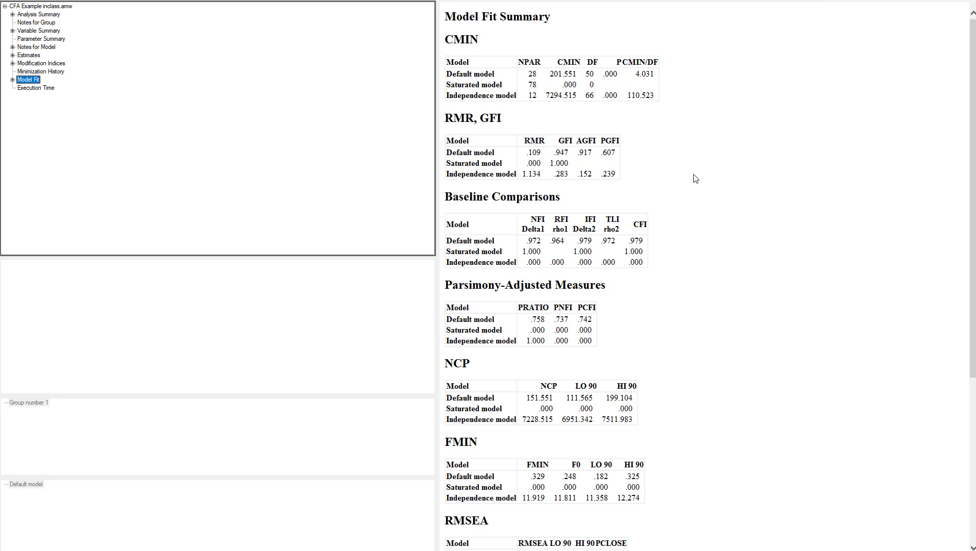
mouse_move(41, 71)
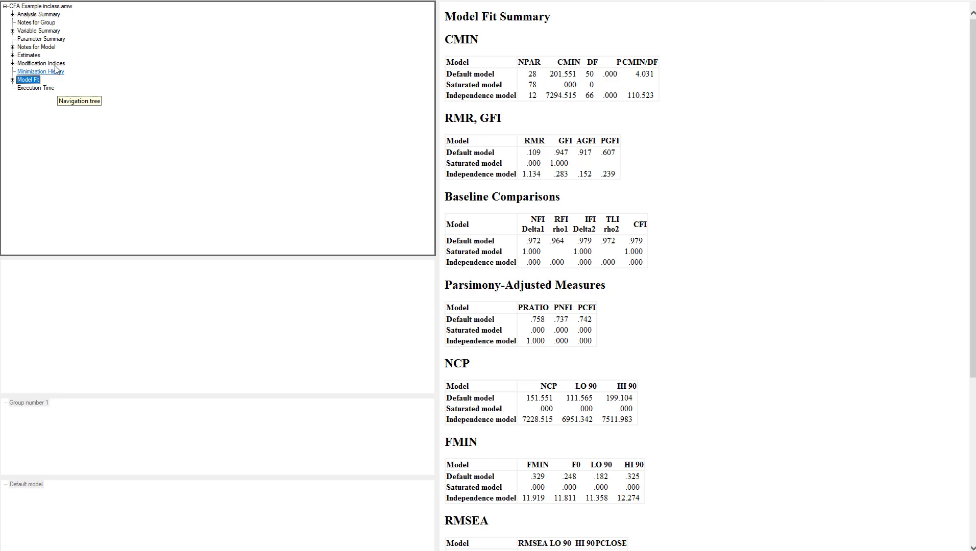
Step: Check modification indices (e11–e12 largest at 32.943) and return to the path diagram to correlate them
left_click(41, 63)
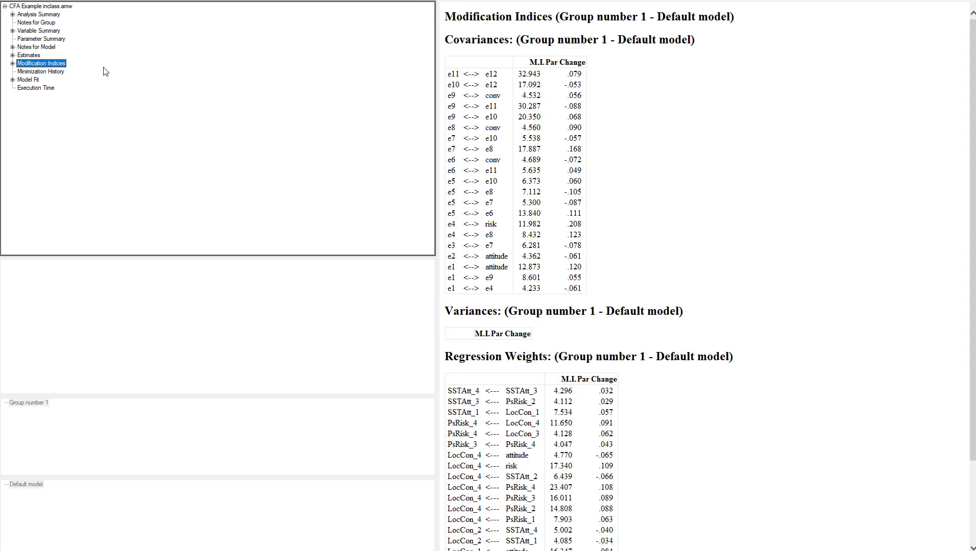
mouse_move(486, 83)
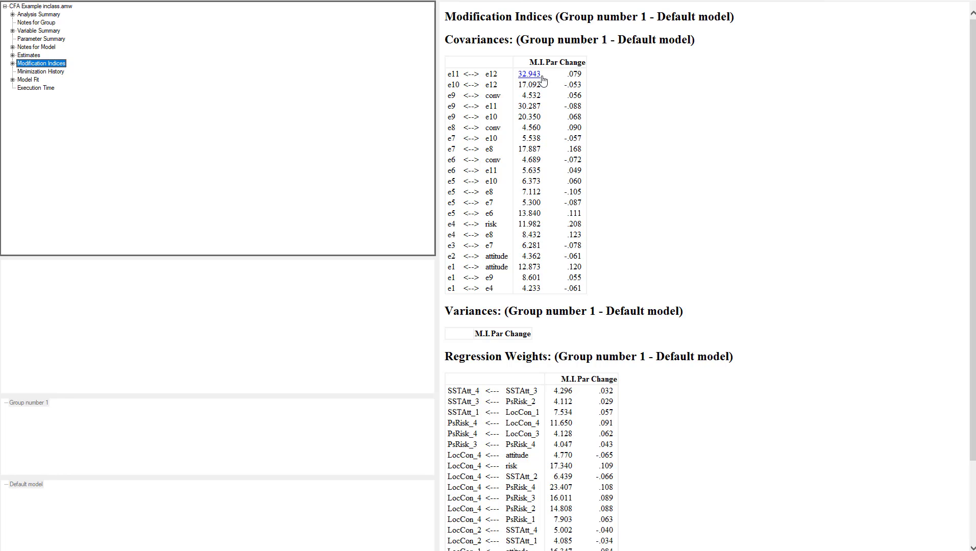
mouse_move(531, 96)
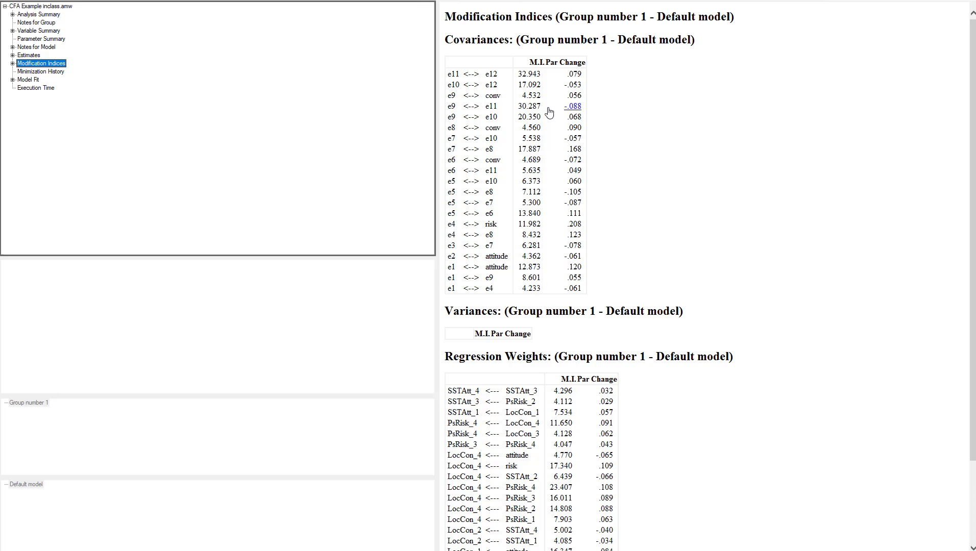
mouse_move(531, 288)
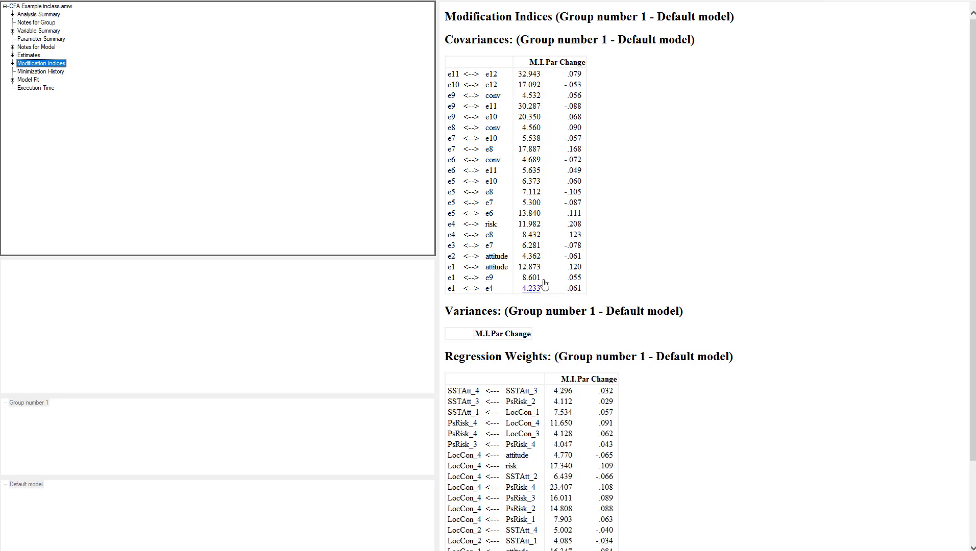
mouse_move(491, 83)
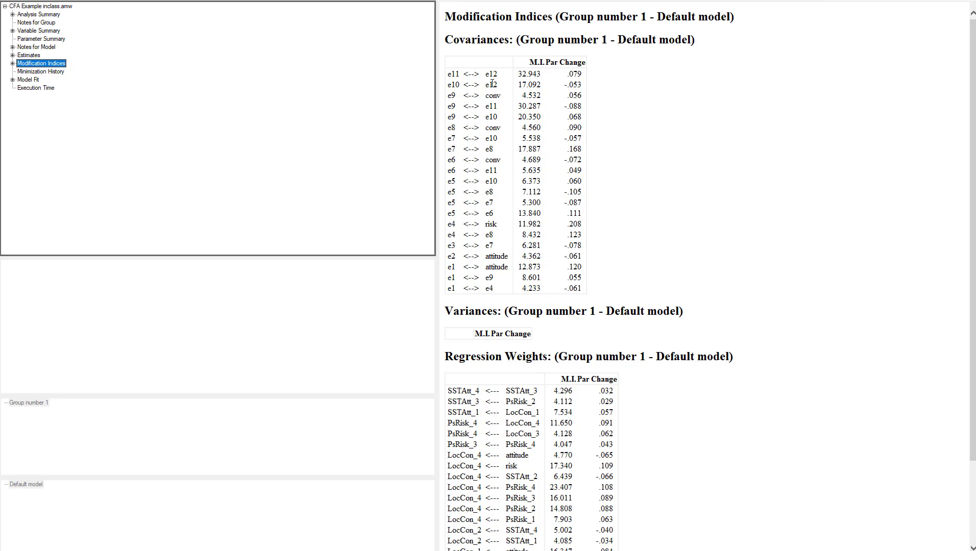
mouse_move(464, 83)
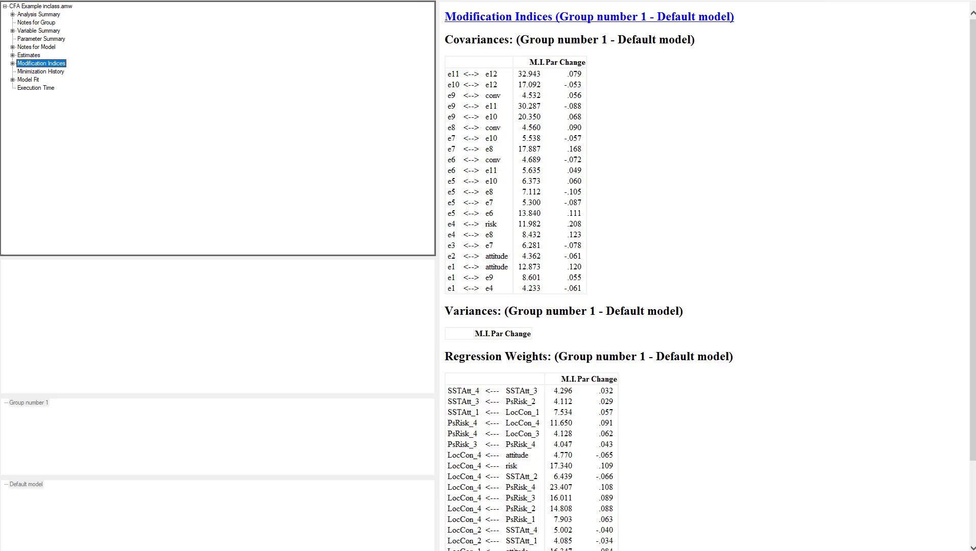
left_click(163, 545)
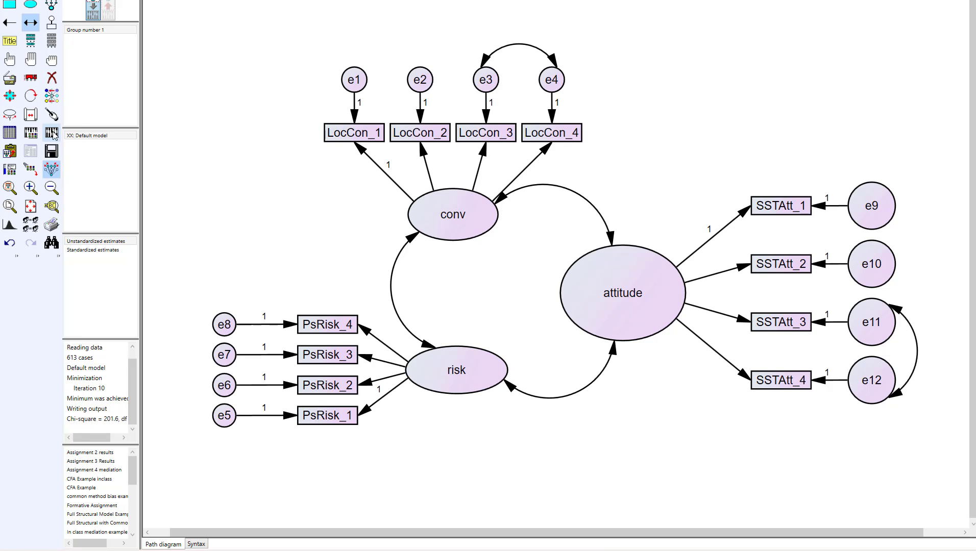
Step: Re-estimate the model with the e11–e12 covariance, lowering chi-square to 150.515 on 49 df
left_click(30, 150)
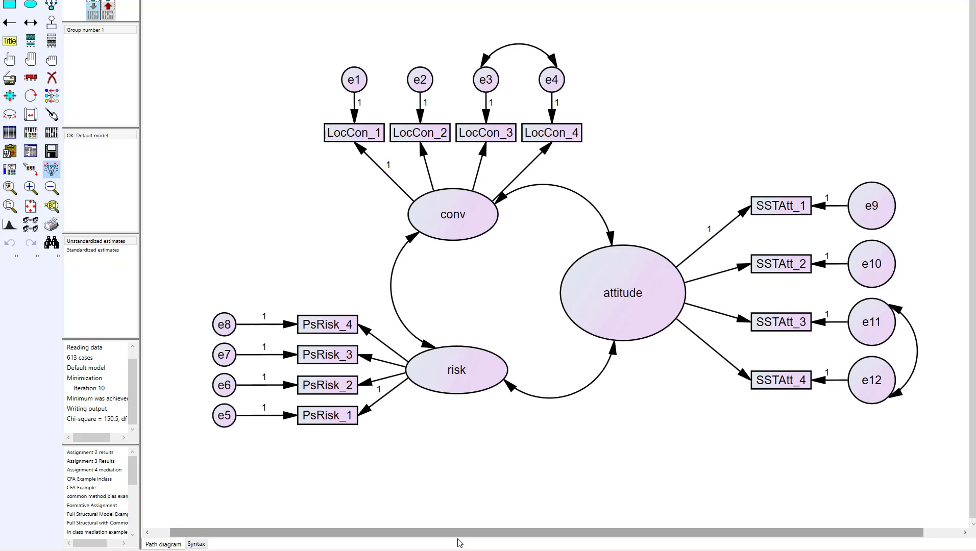
mouse_move(463, 515)
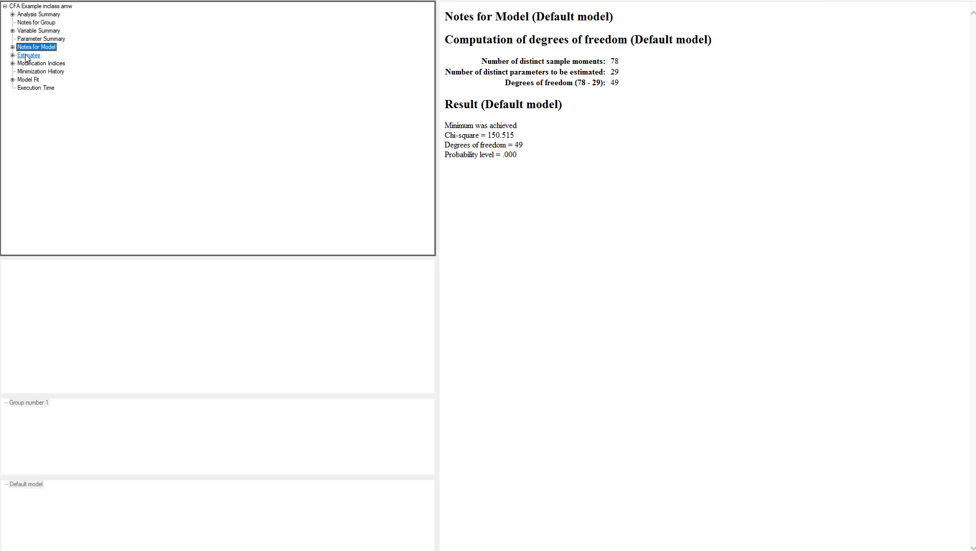
Step: Review updated estimates and fit (CFI .986), then list modification indices with e7–e8 at 17.791
left_click(28, 55)
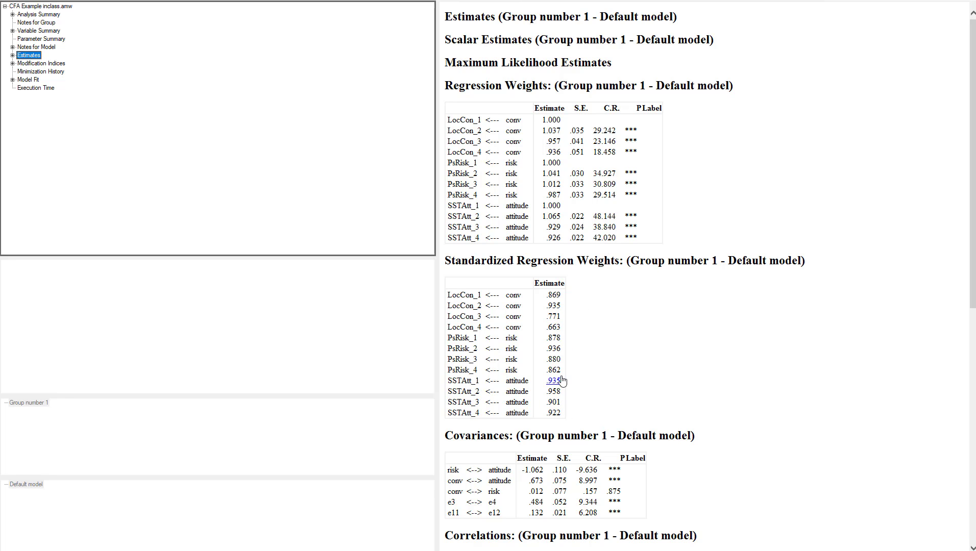
mouse_move(620, 330)
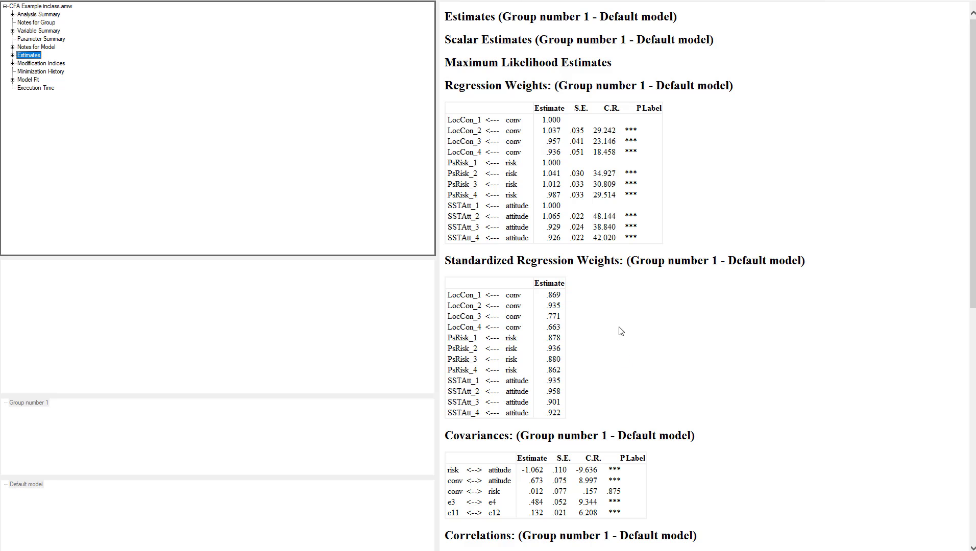
left_click(27, 80)
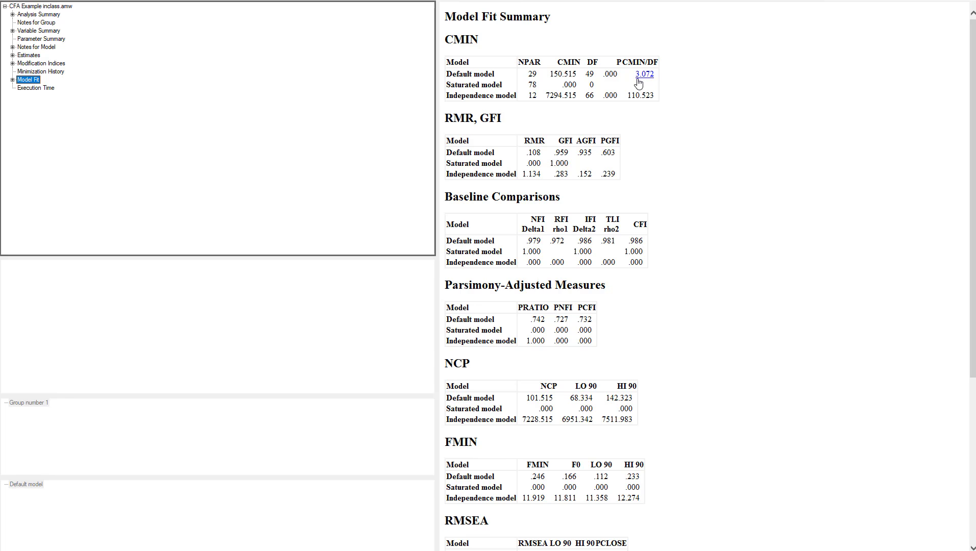
mouse_move(641, 83)
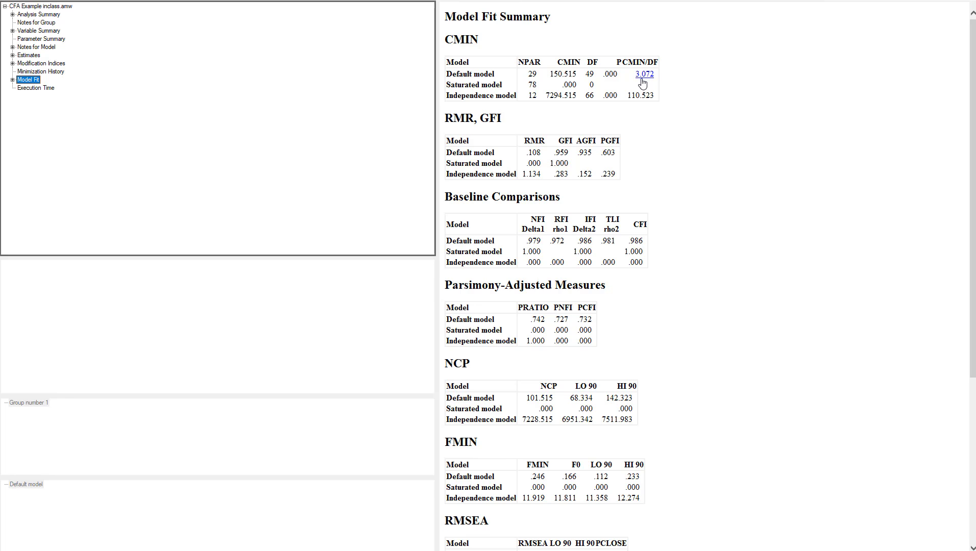
mouse_move(656, 91)
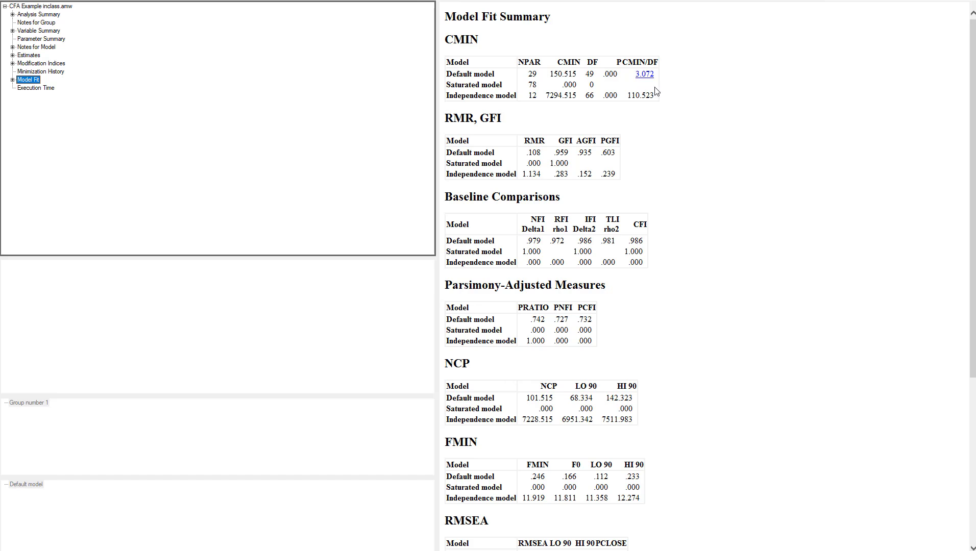
mouse_move(682, 125)
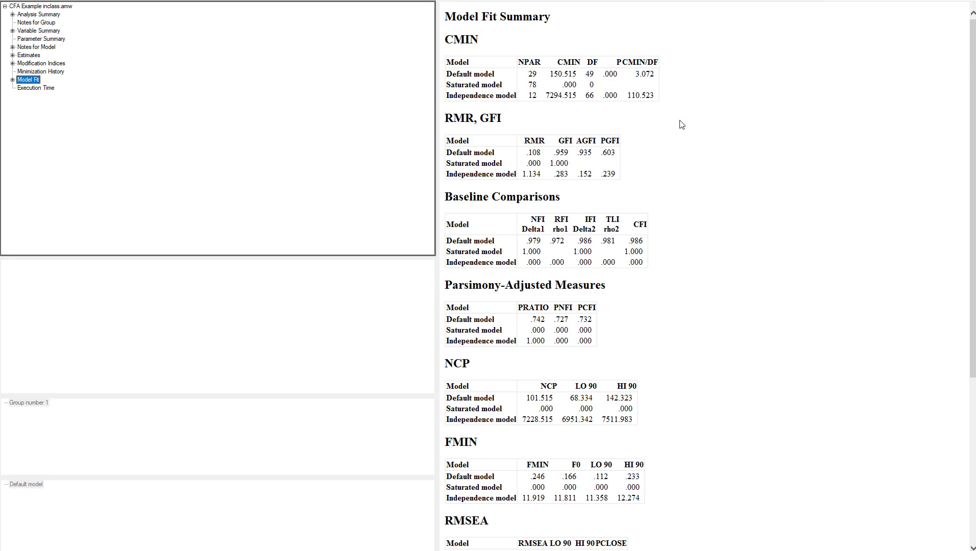
scroll("down", 3)
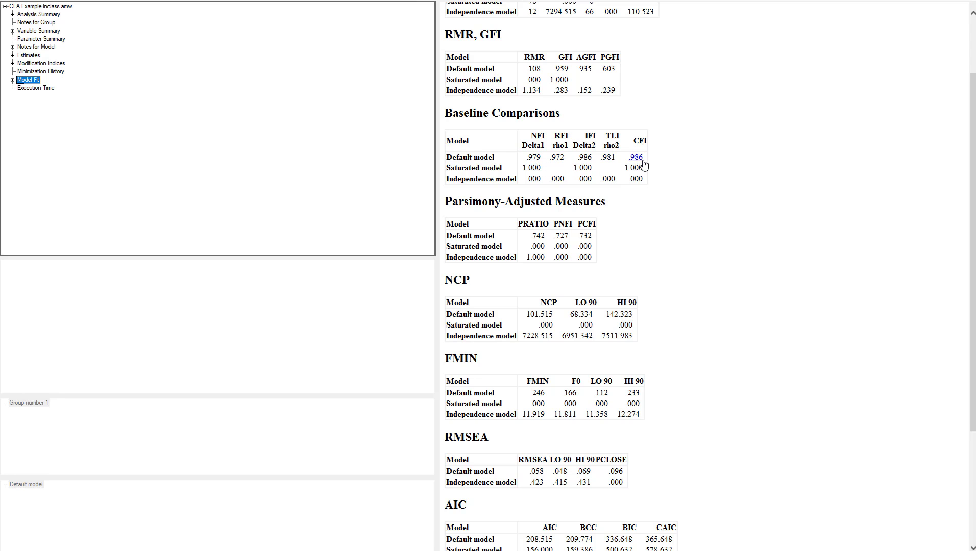
scroll("down", 3)
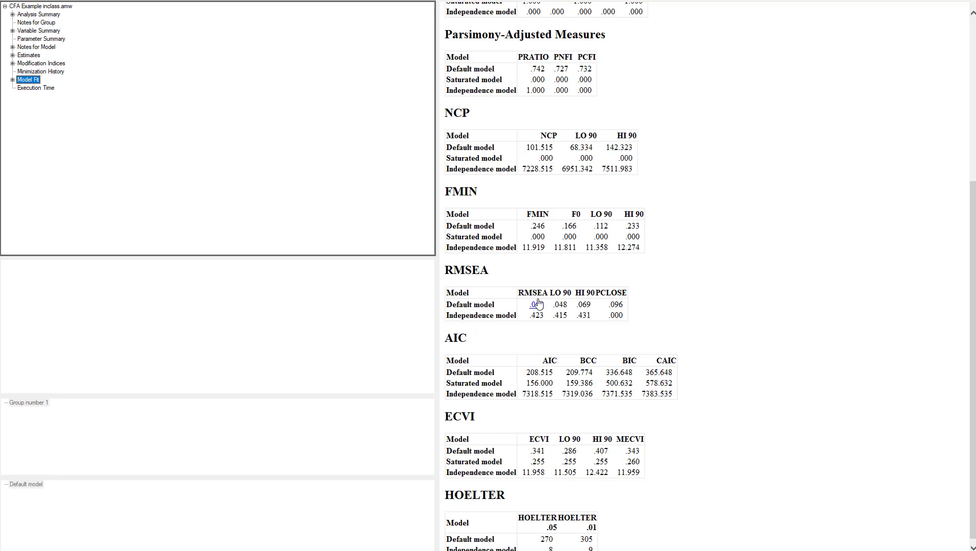
mouse_move(661, 252)
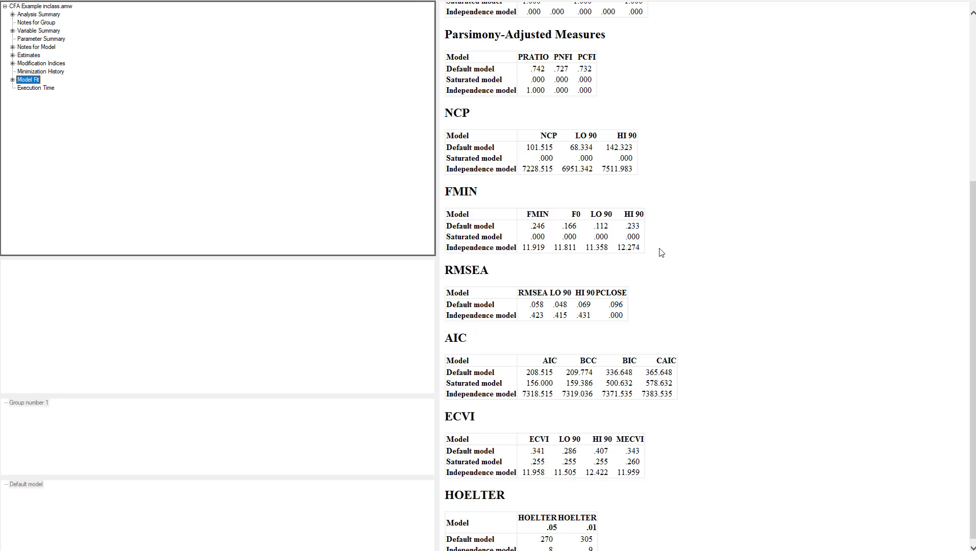
scroll("up", 3)
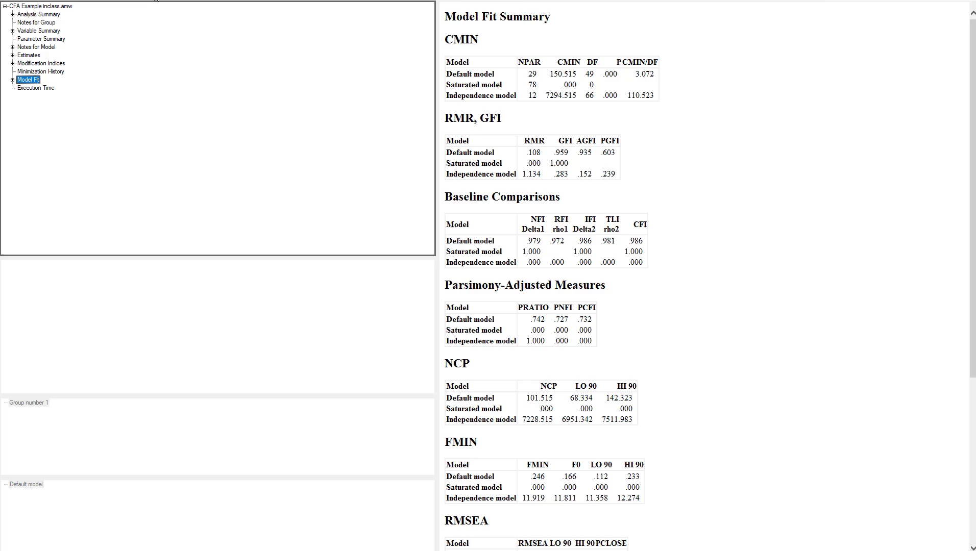
mouse_move(156, 155)
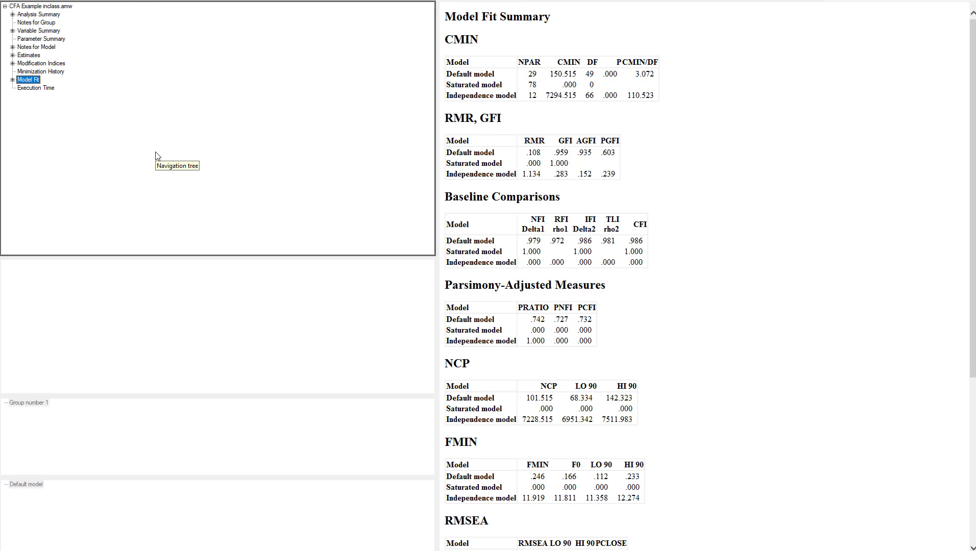
mouse_move(541, 55)
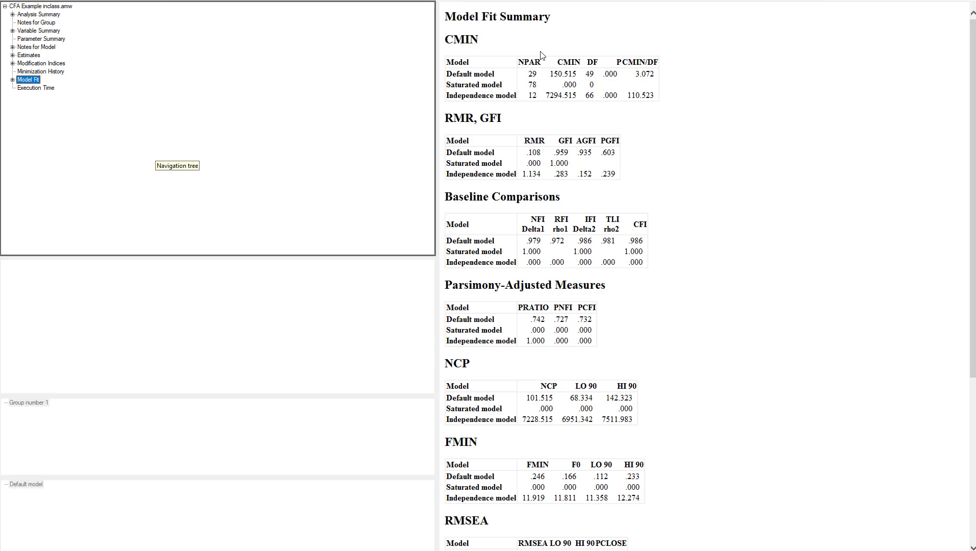
mouse_move(584, 174)
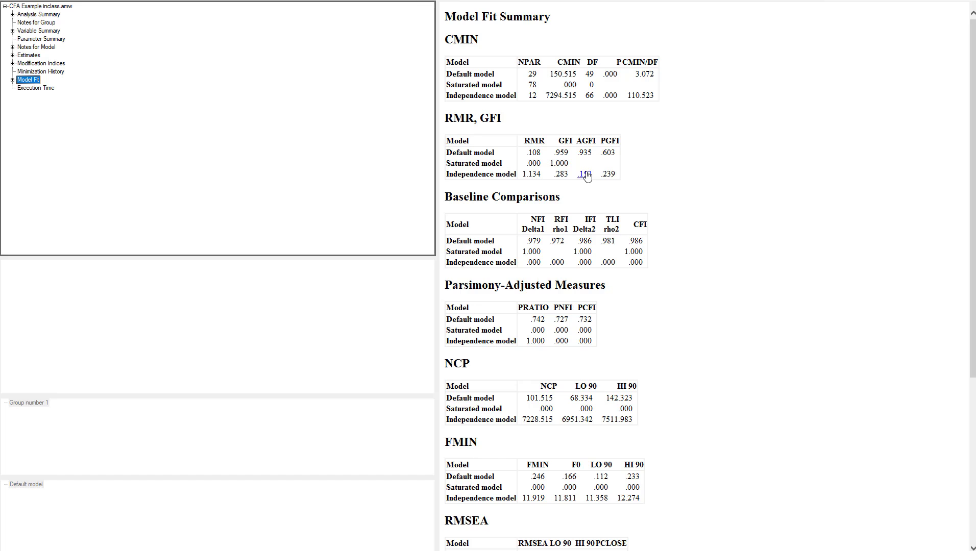
mouse_move(584, 172)
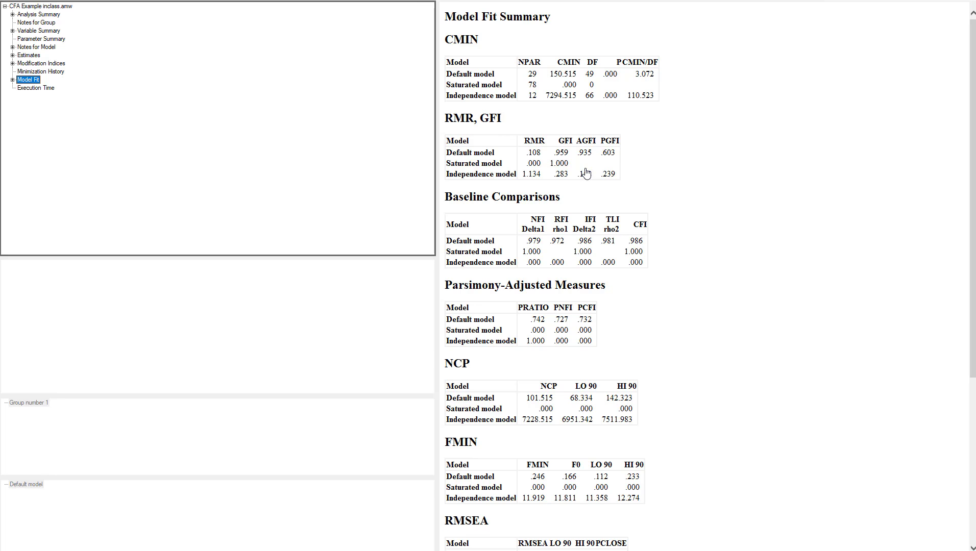
mouse_move(40, 71)
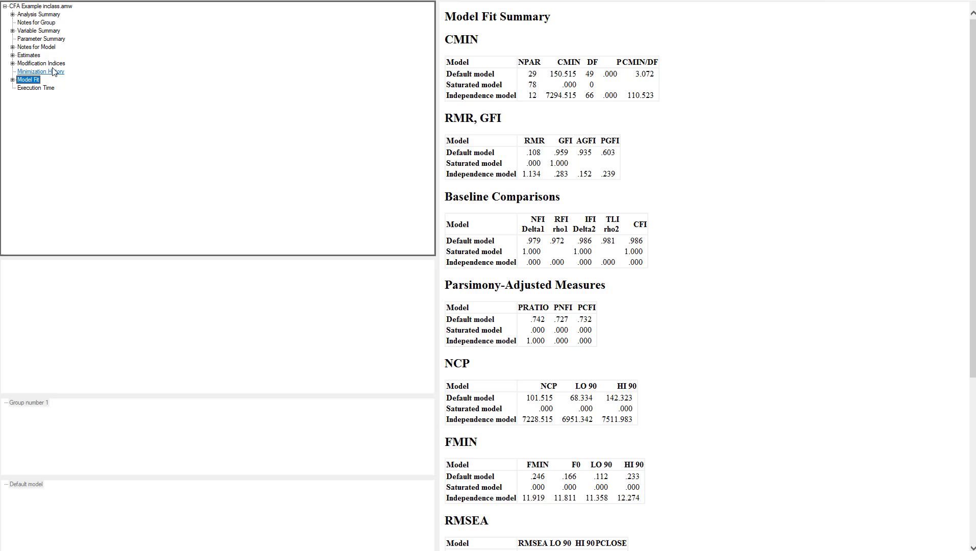
left_click(41, 62)
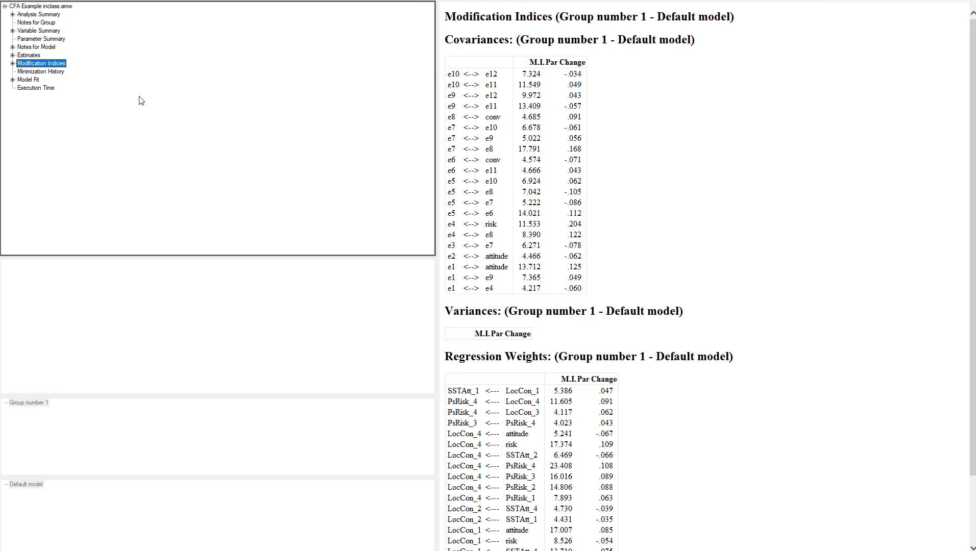
mouse_move(171, 108)
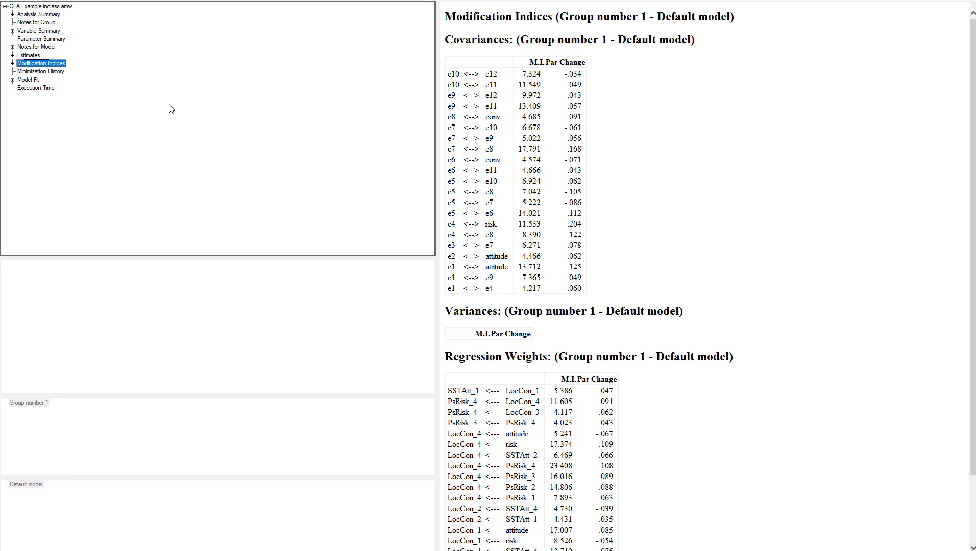
mouse_move(174, 95)
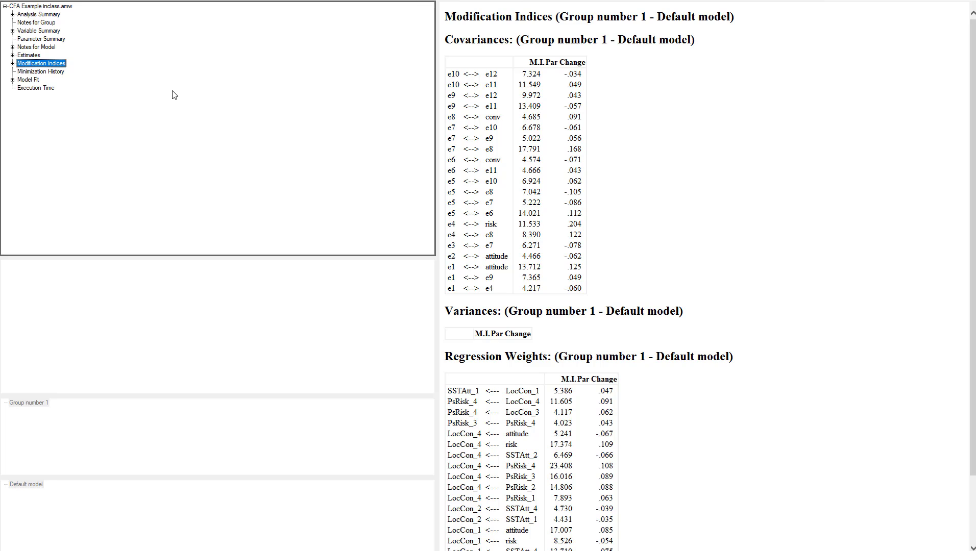
mouse_move(572, 74)
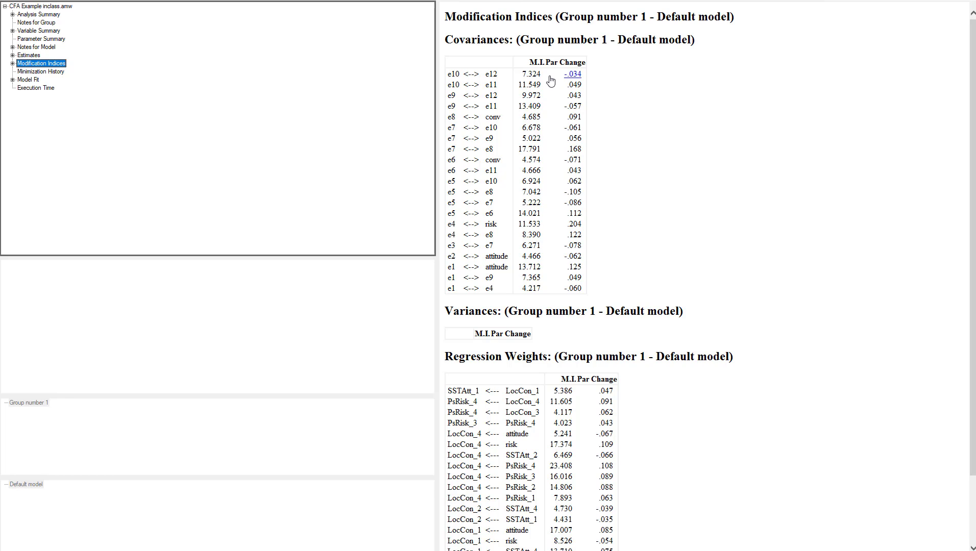
mouse_move(546, 123)
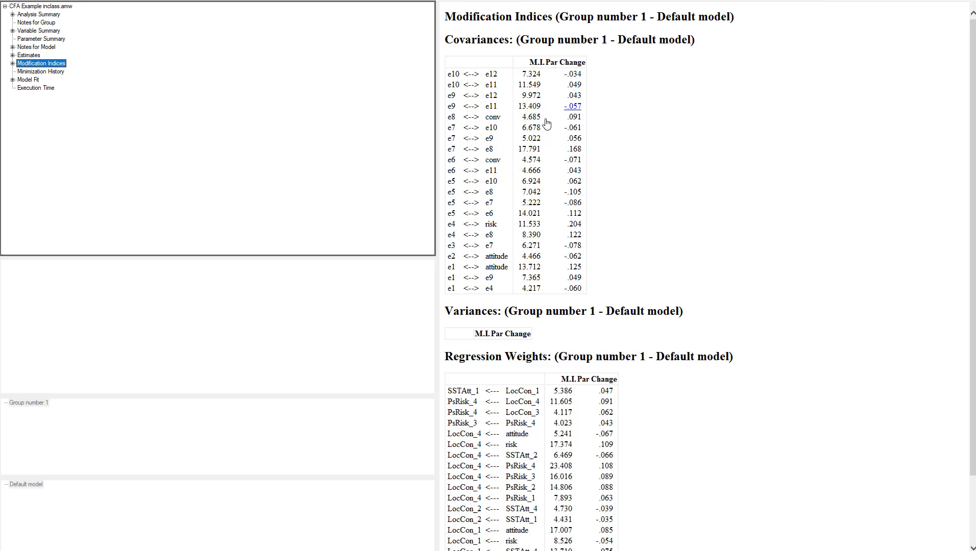
mouse_move(530, 288)
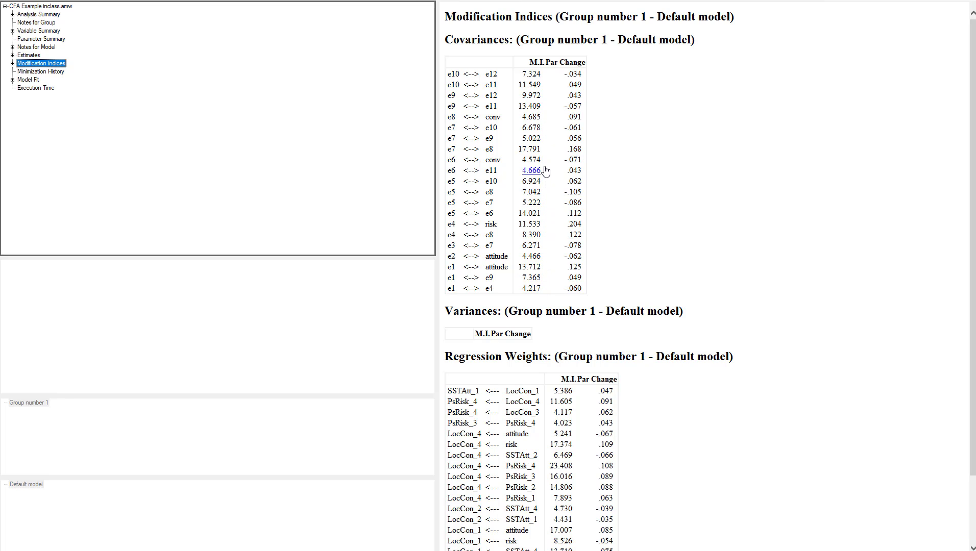
mouse_move(474, 145)
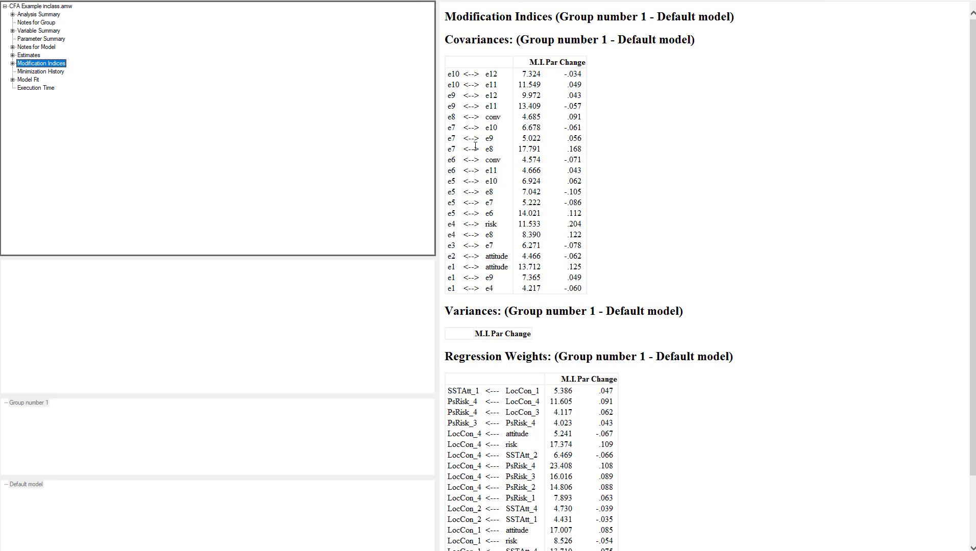
mouse_move(571, 106)
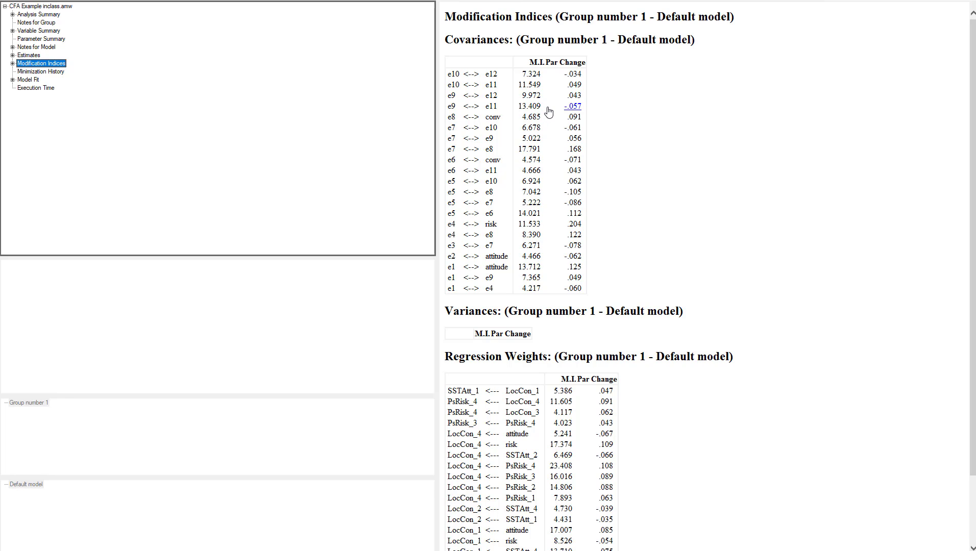
mouse_move(552, 98)
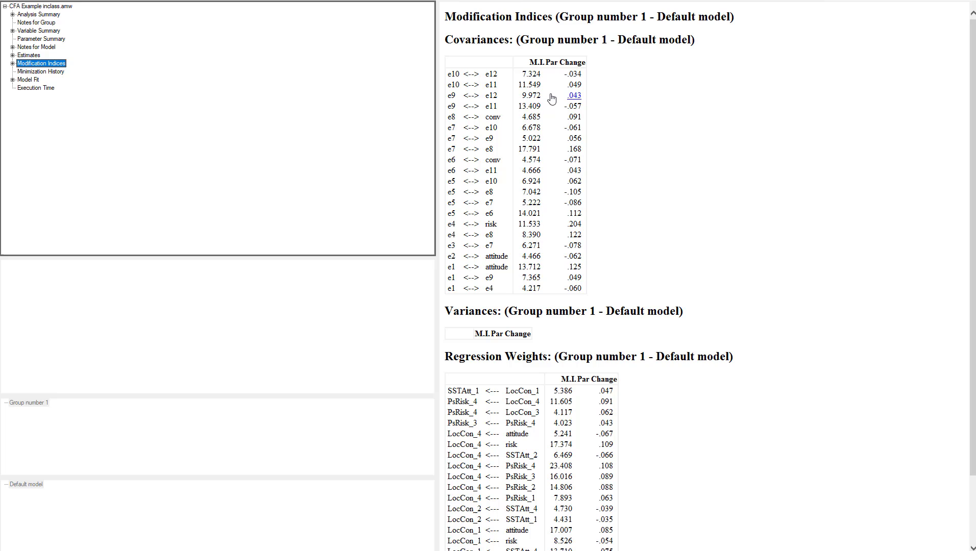
mouse_move(451, 290)
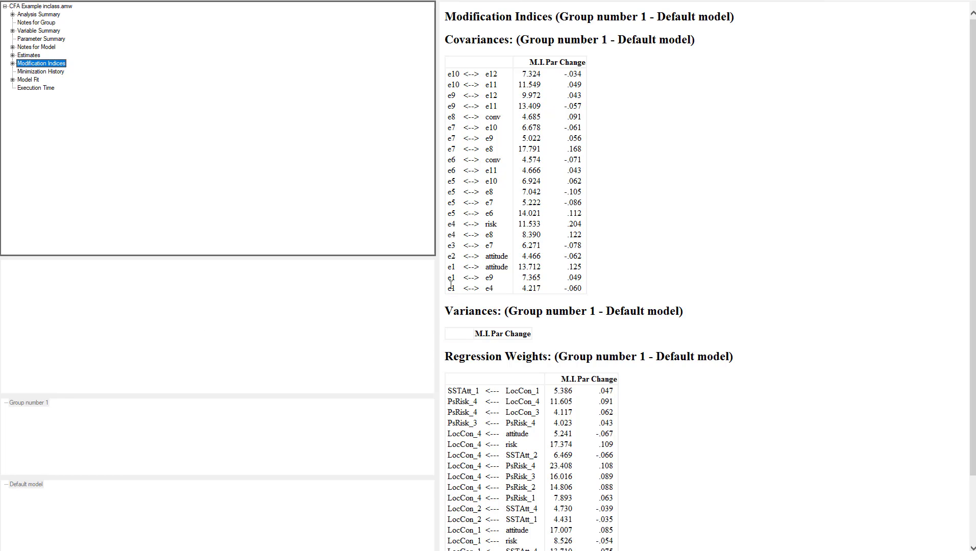
mouse_move(457, 280)
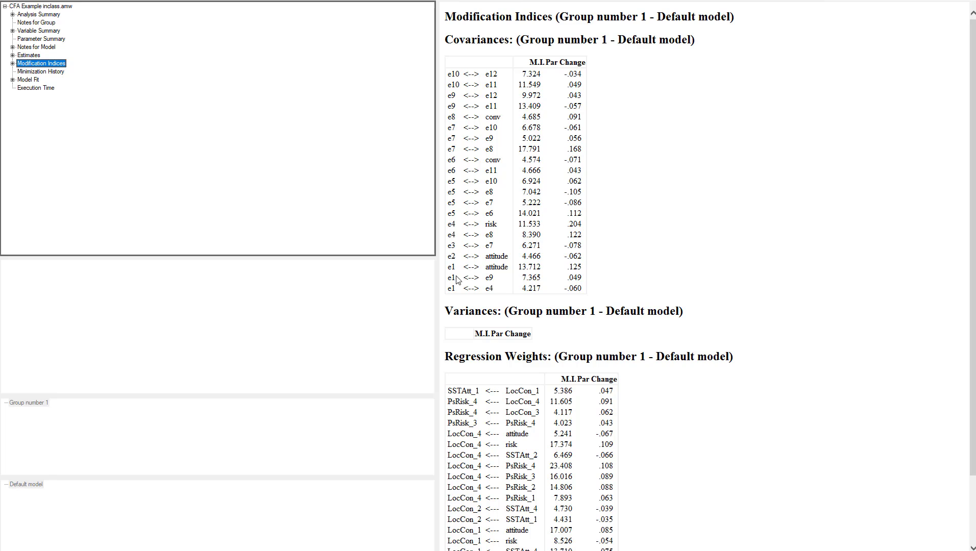
mouse_move(528, 267)
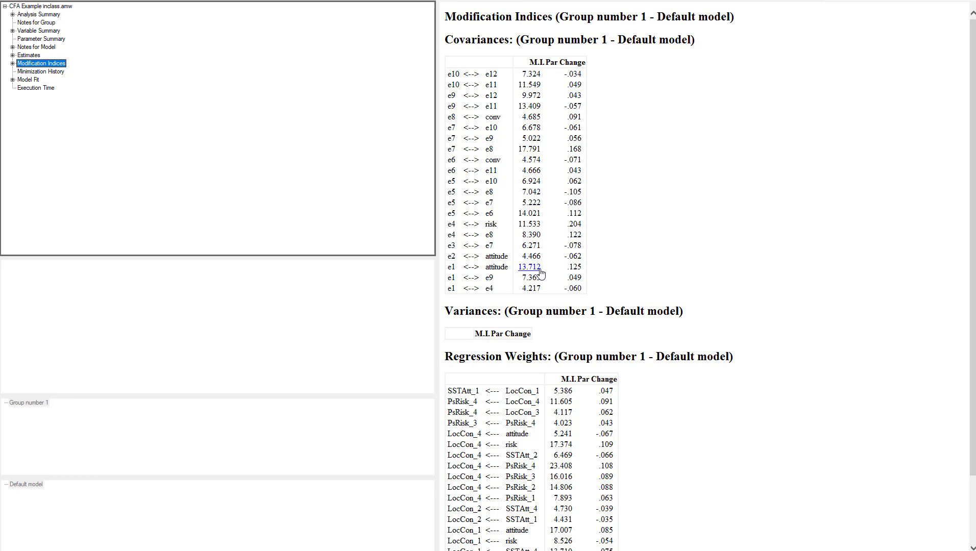
mouse_move(545, 271)
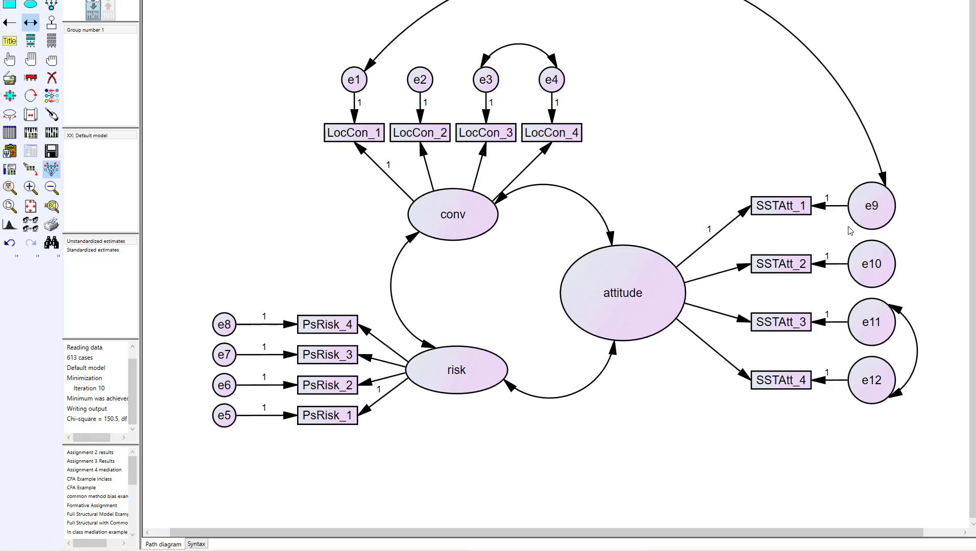
mouse_move(788, 221)
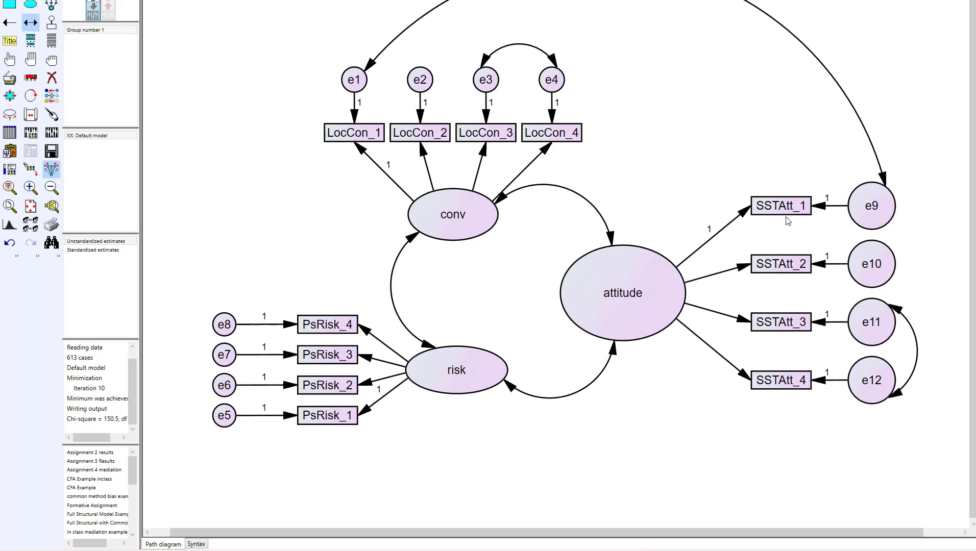
mouse_move(318, 87)
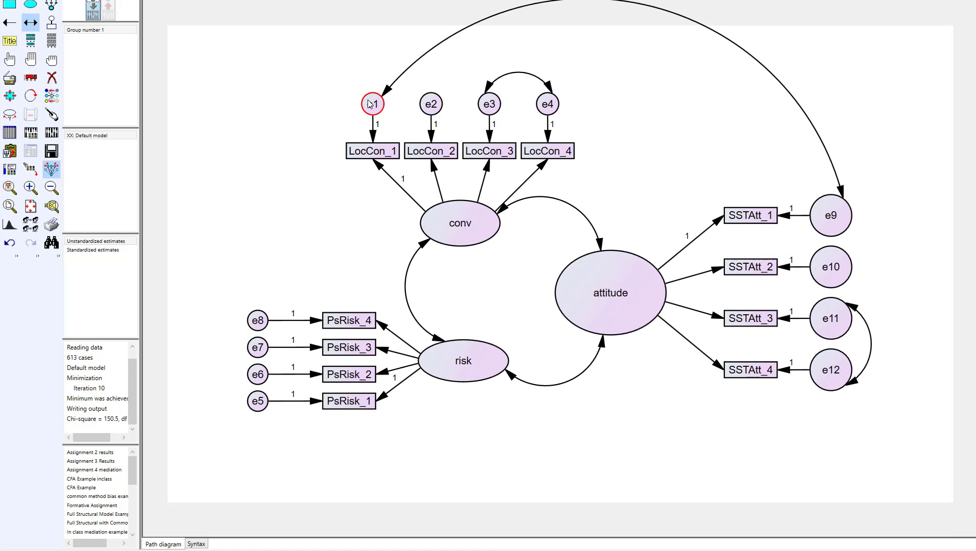
Step: Erase the curved covariance arrow connecting error terms e1 and e9
left_click(830, 215)
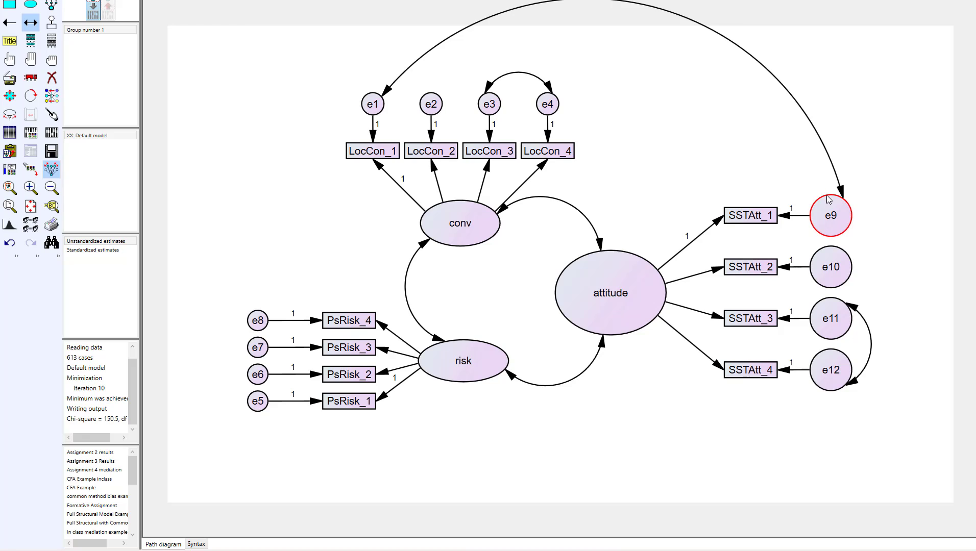
mouse_move(845, 235)
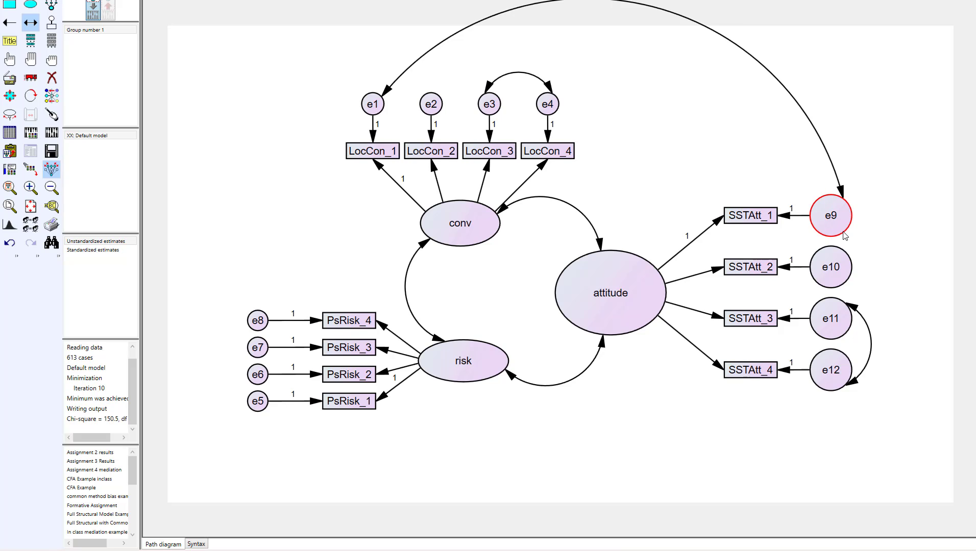
mouse_move(842, 238)
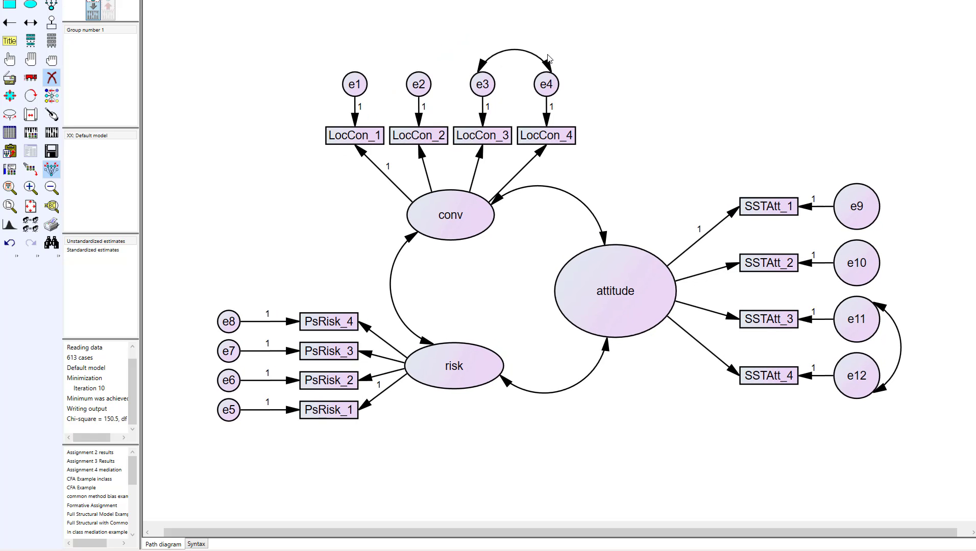
mouse_move(469, 163)
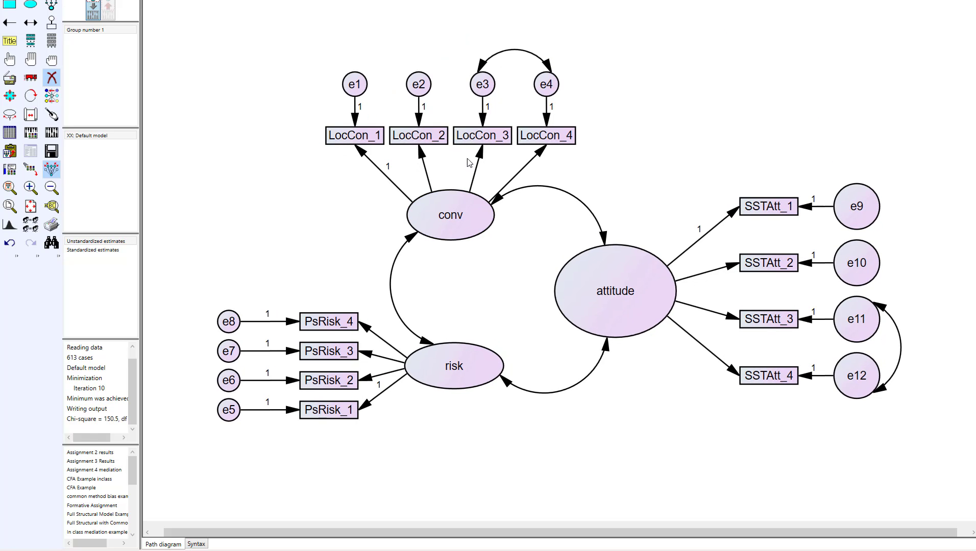
mouse_move(589, 74)
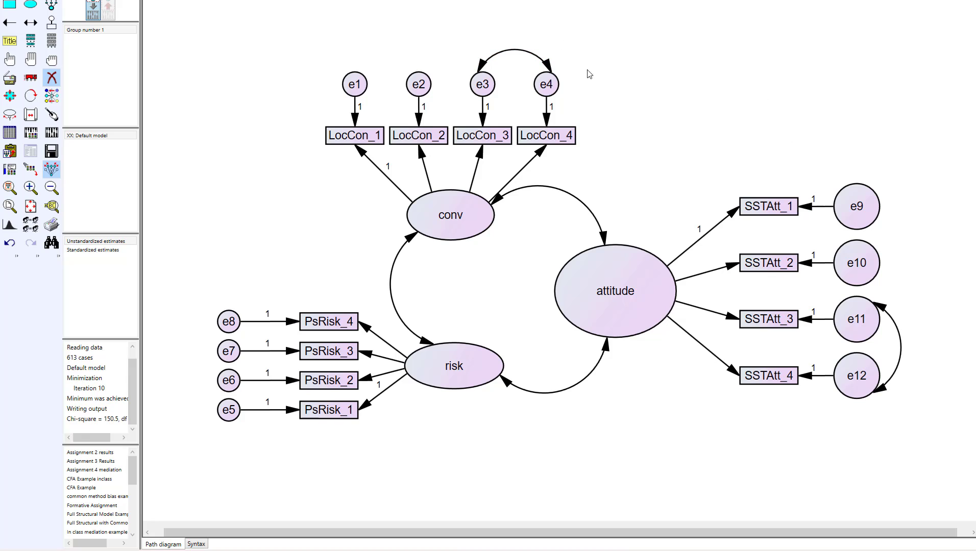
left_click(354, 136)
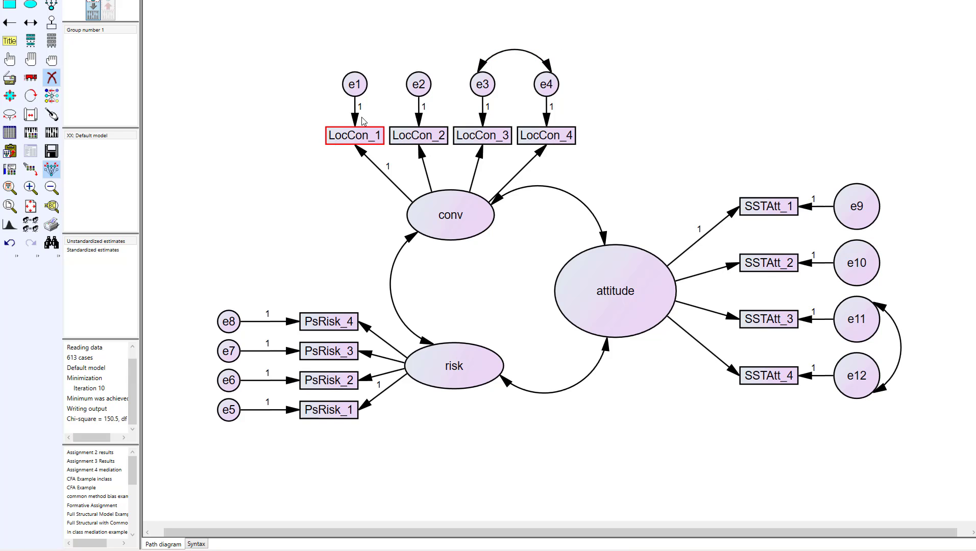
left_click(615, 290)
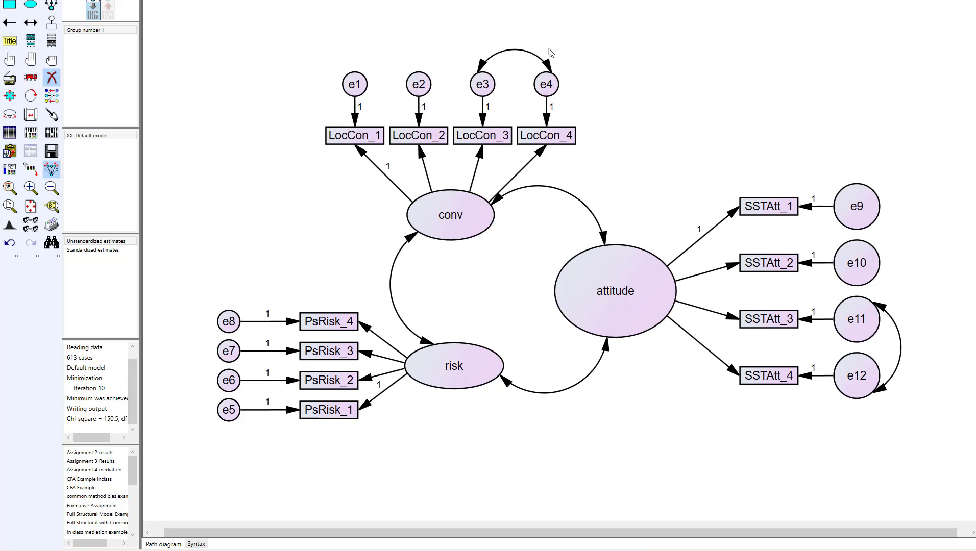
mouse_move(521, 111)
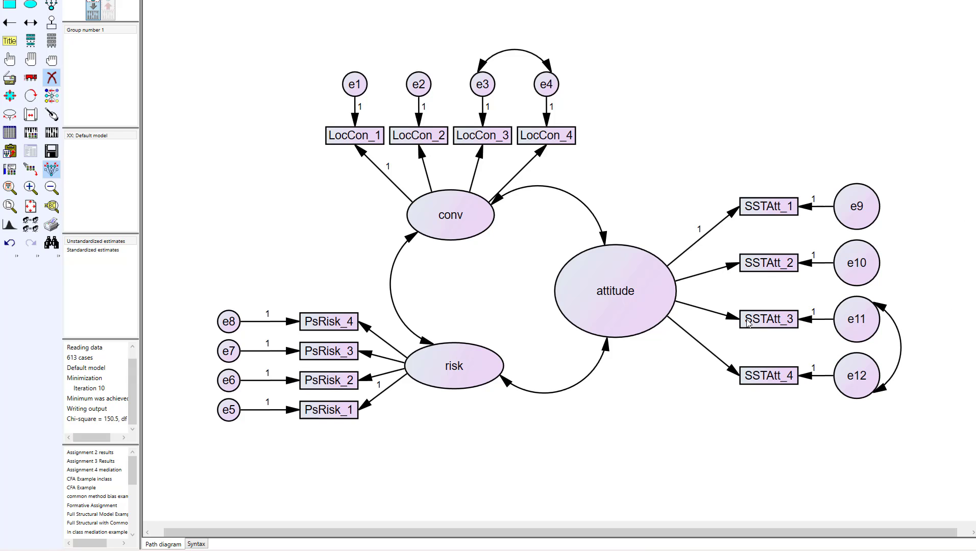
mouse_move(768, 411)
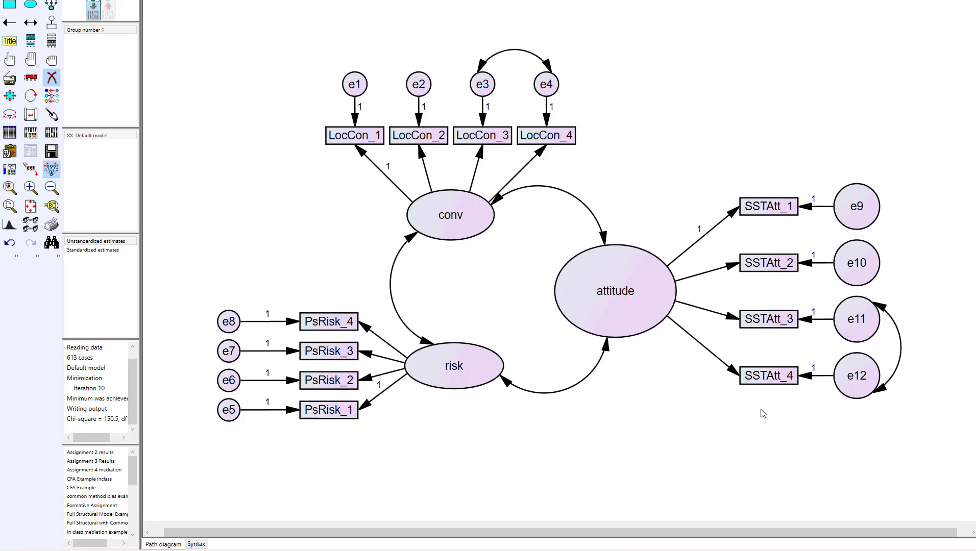
mouse_move(797, 259)
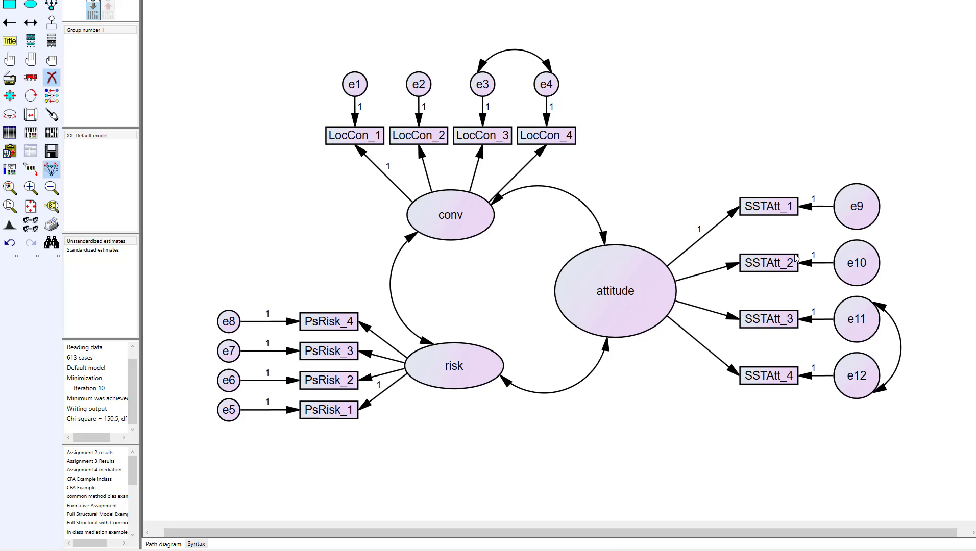
mouse_move(762, 187)
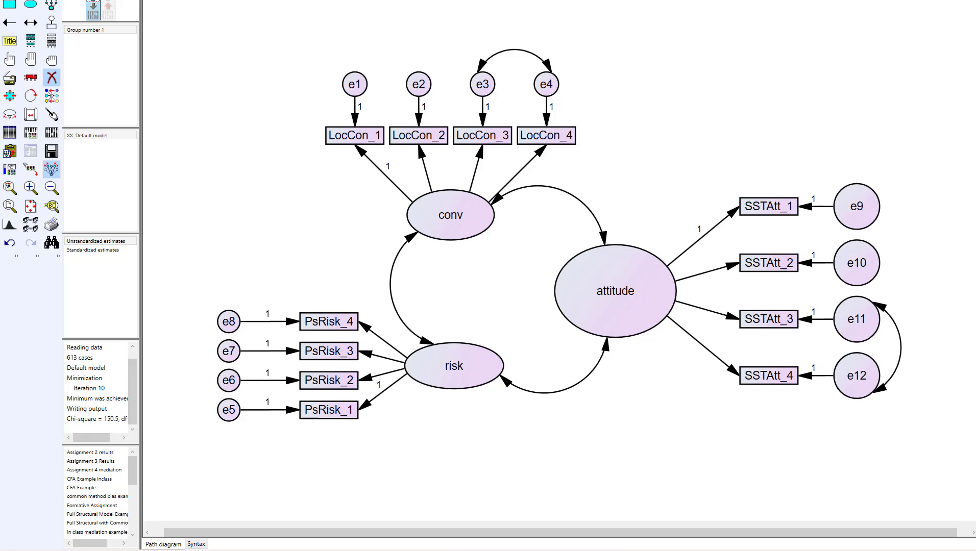
mouse_move(474, 56)
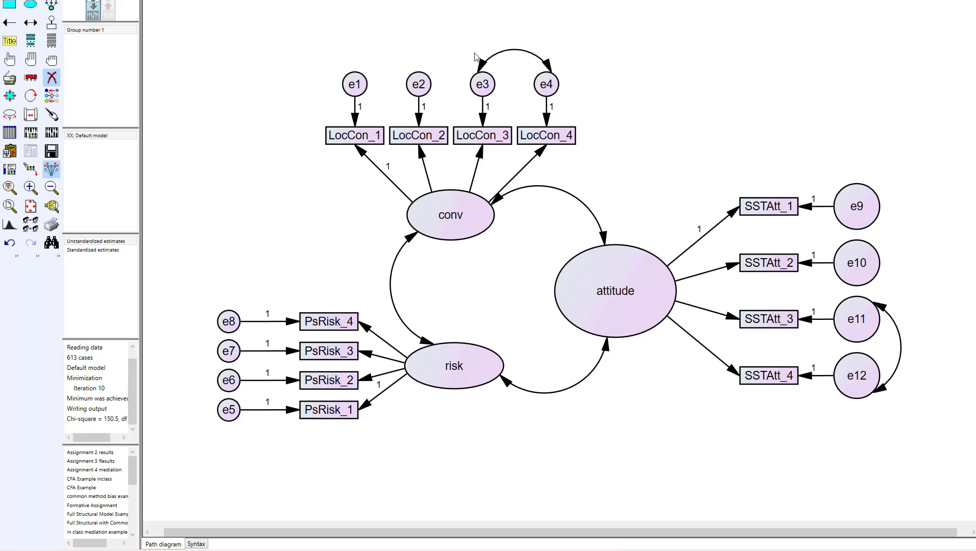
mouse_move(532, 109)
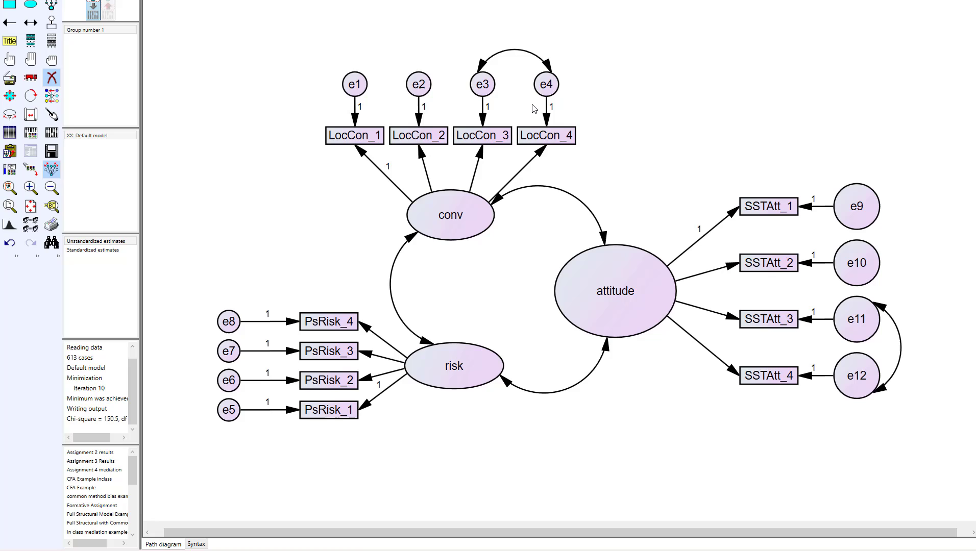
mouse_move(517, 122)
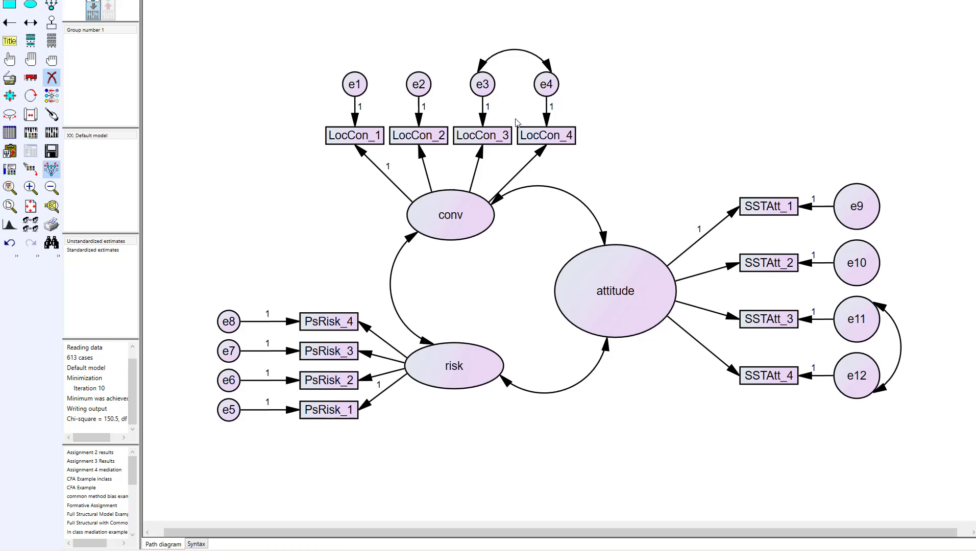
mouse_move(508, 152)
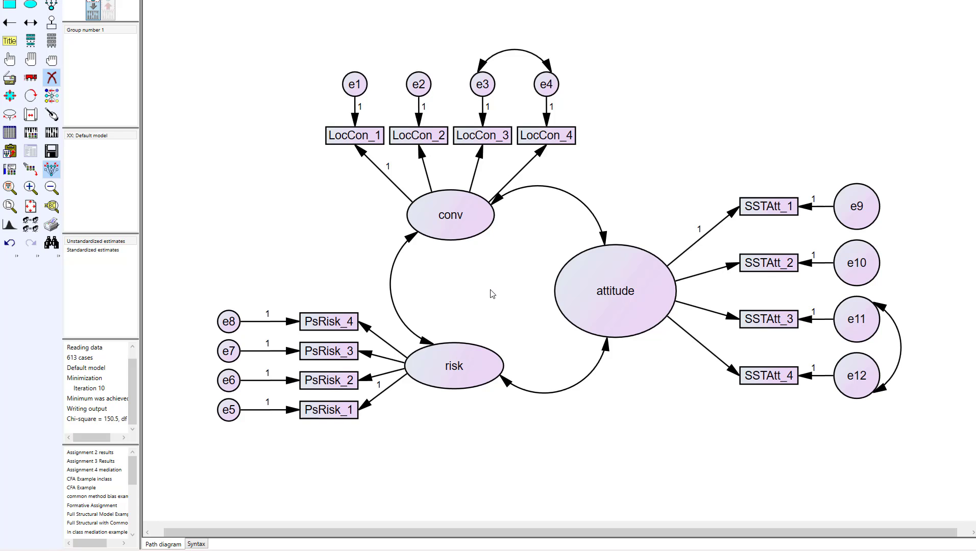
mouse_move(500, 298)
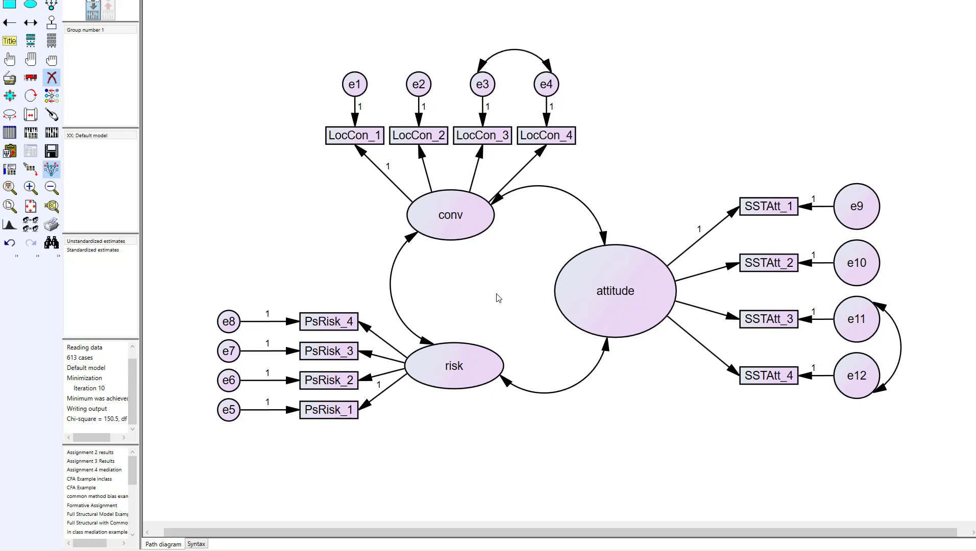
left_click(449, 215)
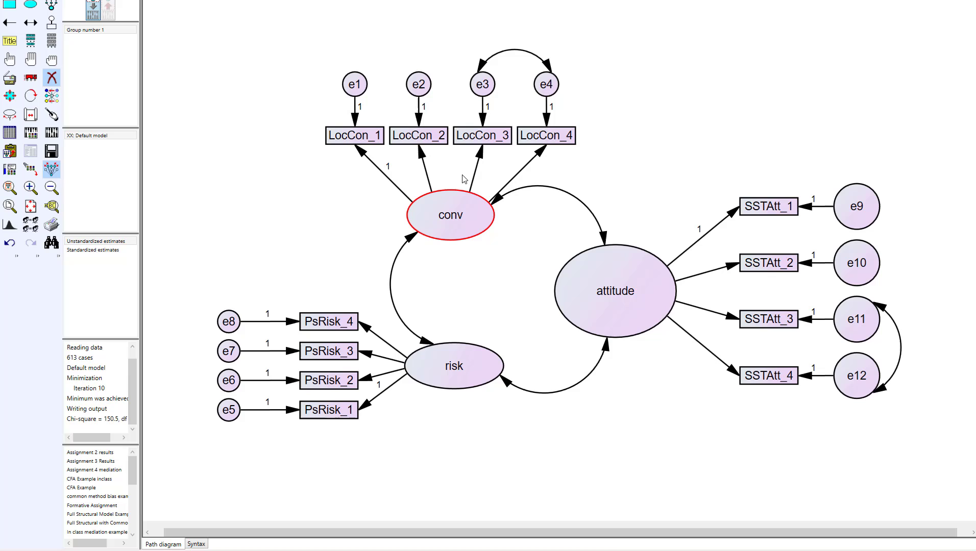
left_click(482, 84)
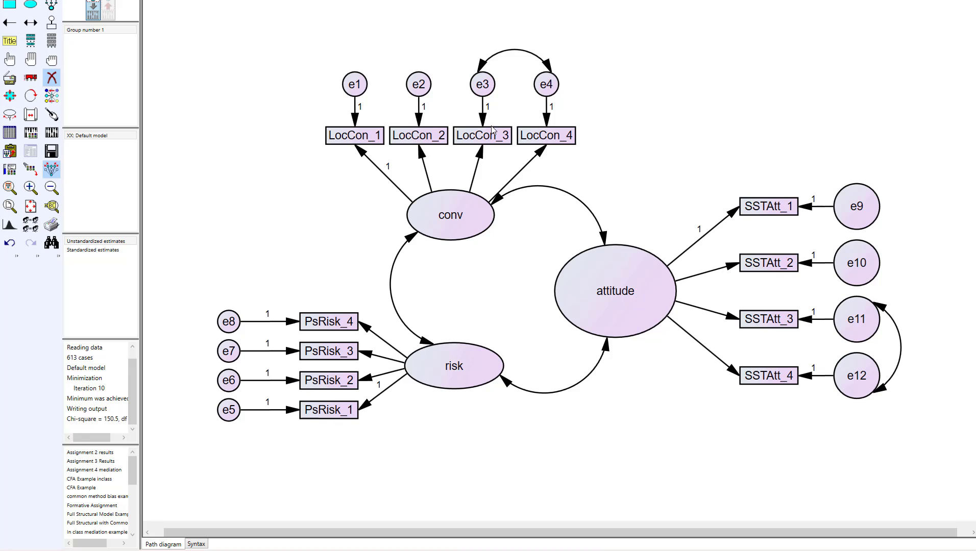
mouse_move(799, 136)
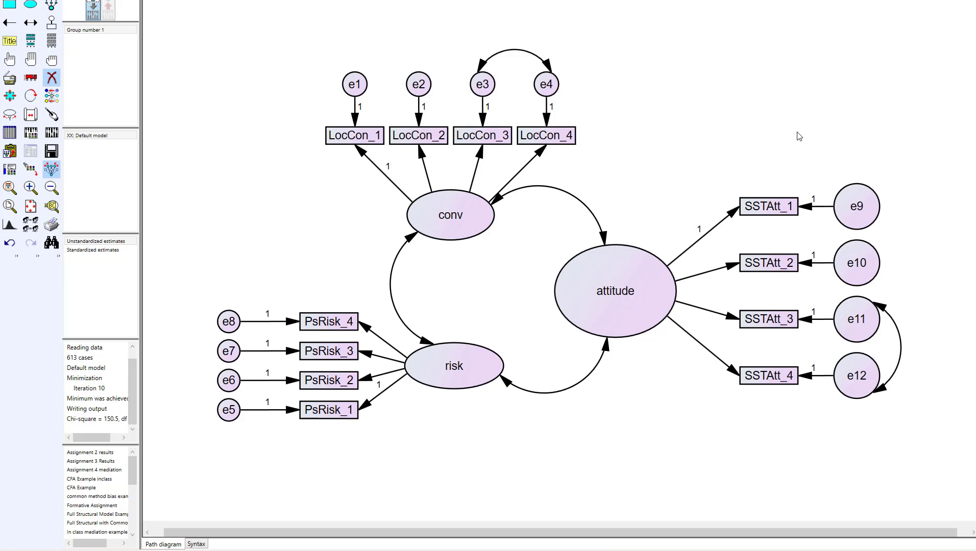
left_click(857, 207)
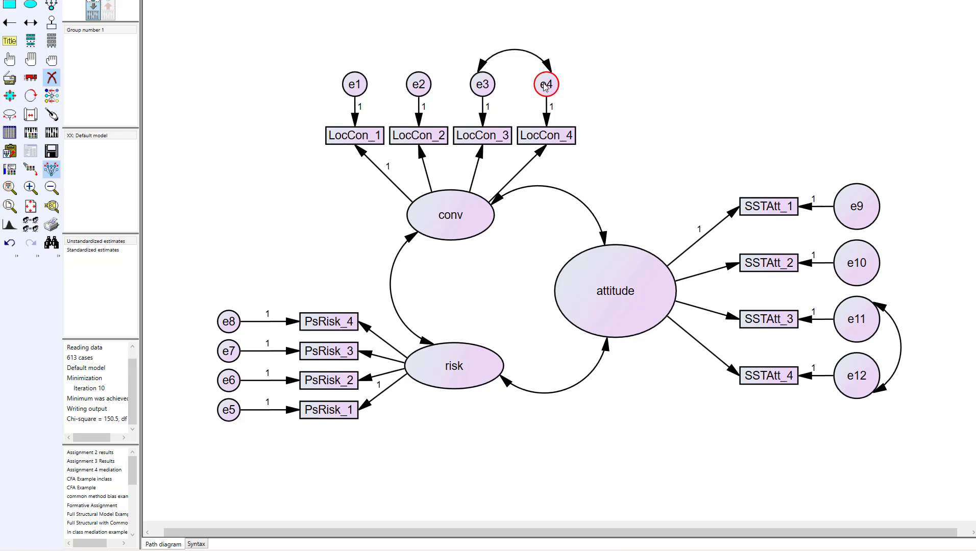
left_click(615, 291)
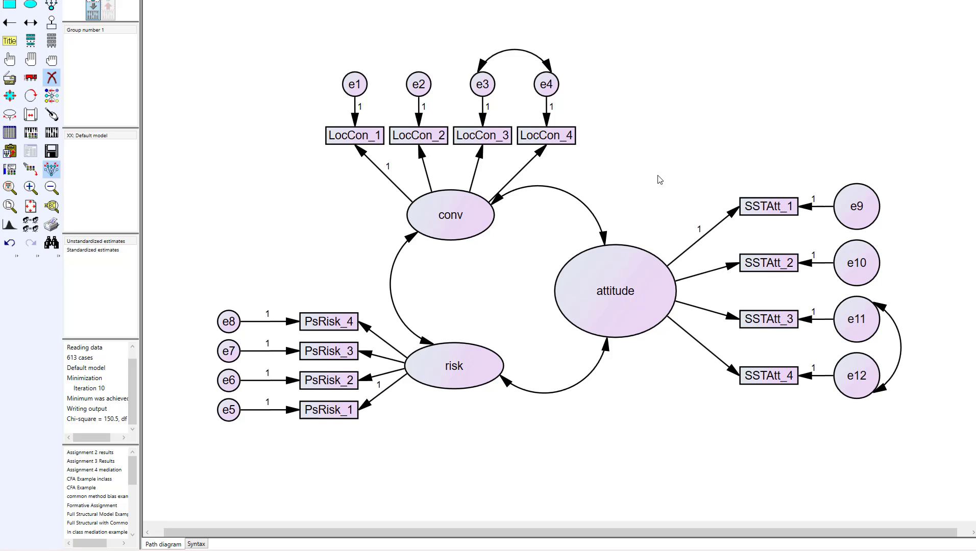
mouse_move(655, 183)
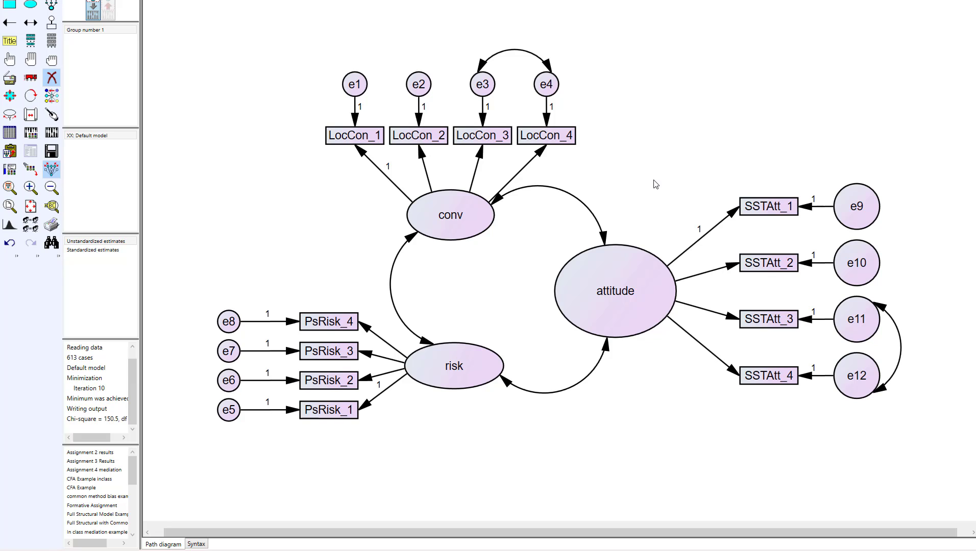